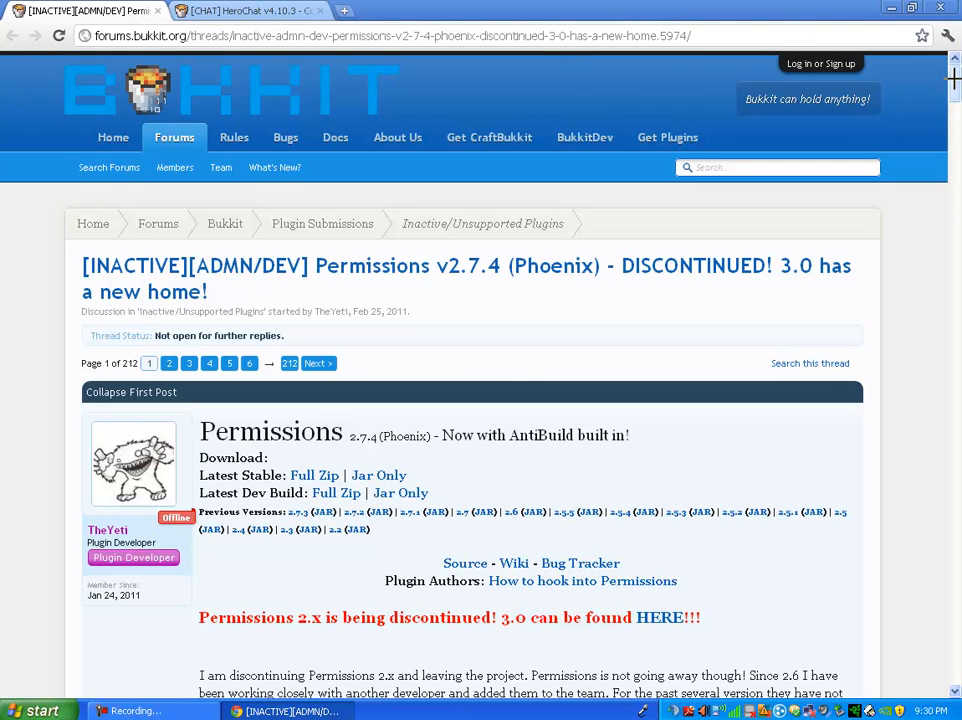
pyautogui.moveTo(584, 136)
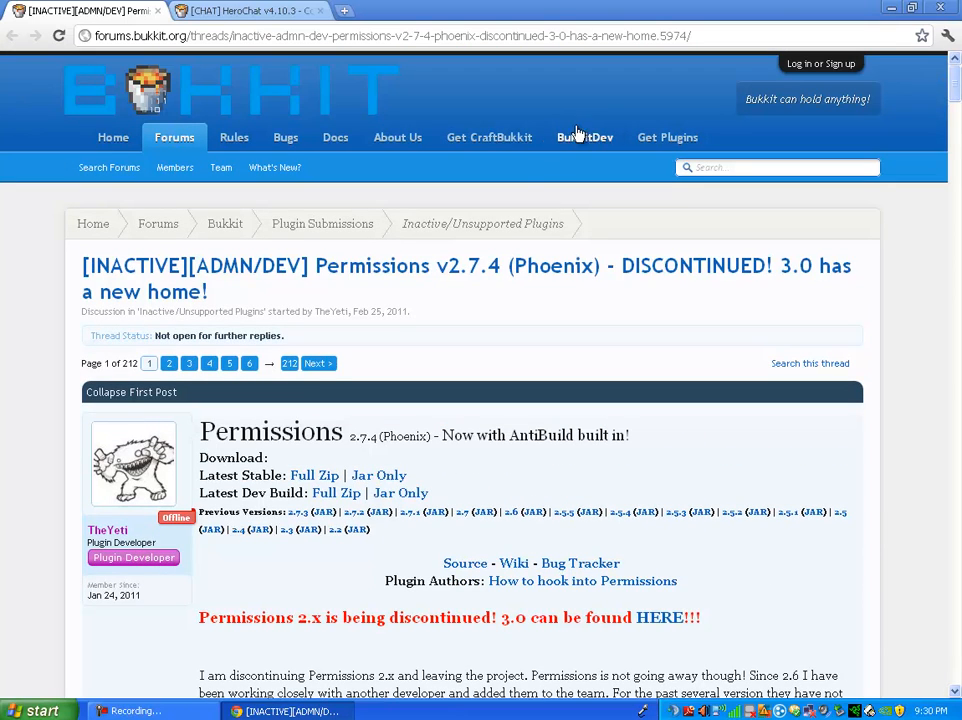
pyautogui.moveTo(204, 424)
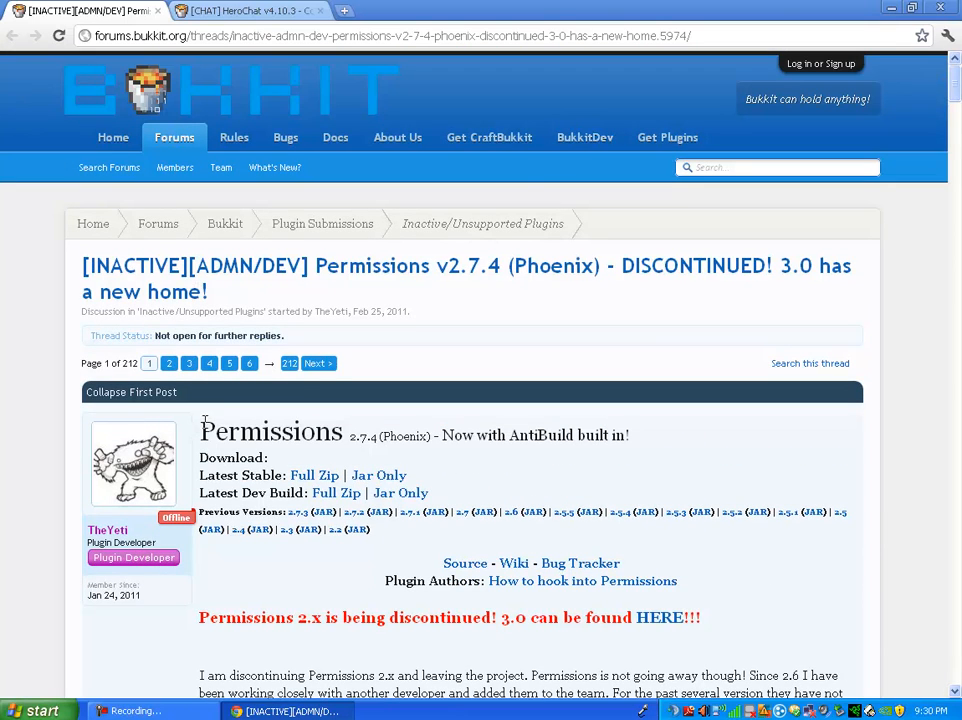
pyautogui.moveTo(230, 492)
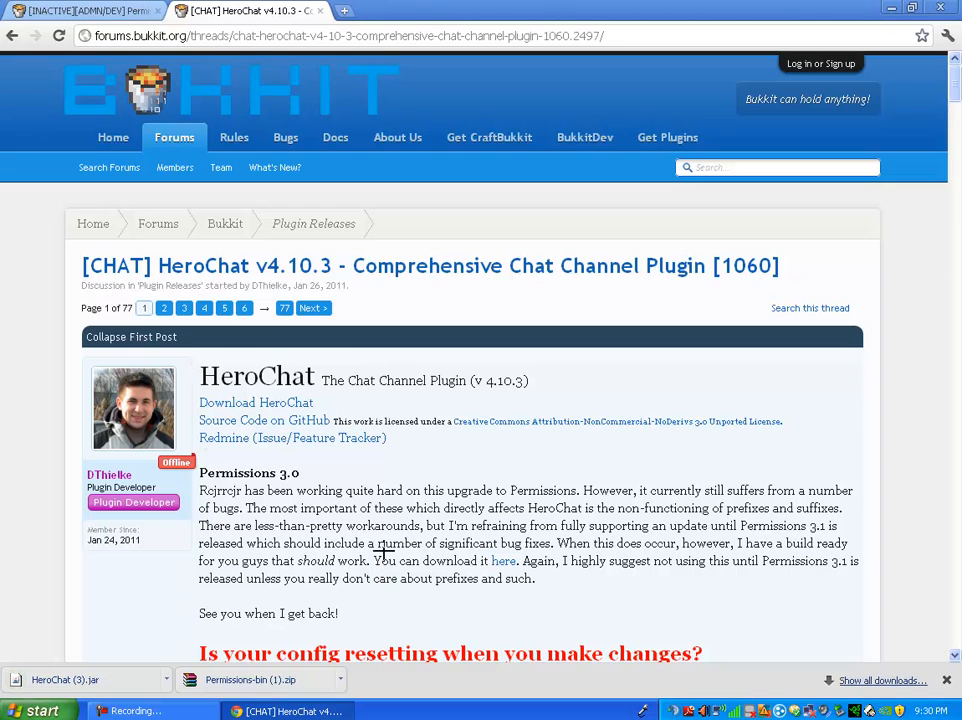
# - Minimize the browser to reach the desktop after downloading HeroChat and Permissions
pyautogui.click(916, 8)
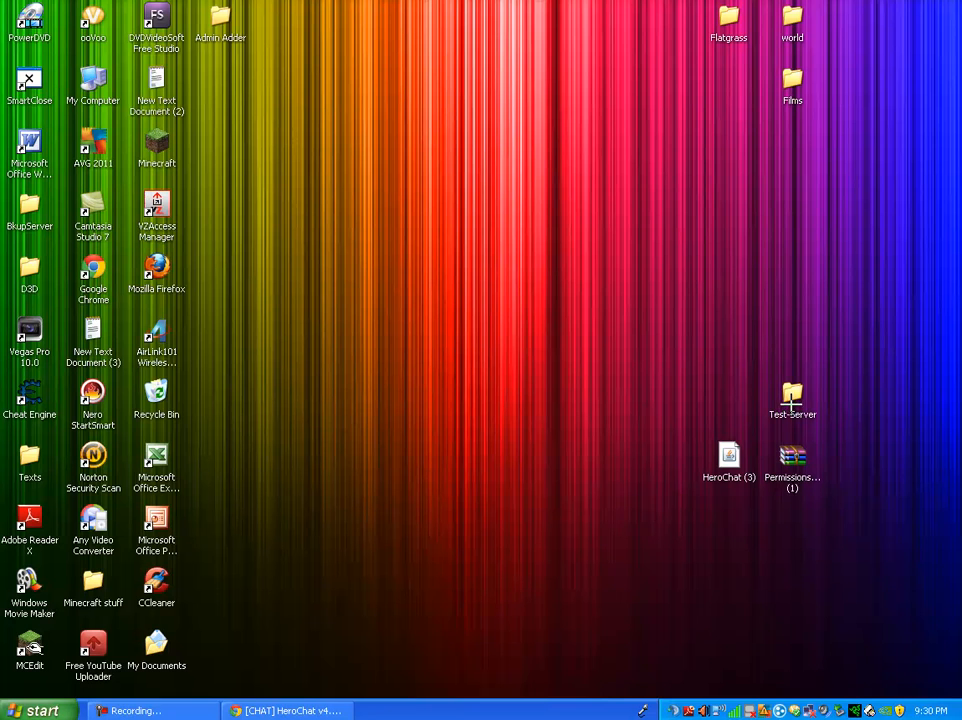
# - Place HeroChat.jar and the extracted Permissions files into Test-Server\plugins
pyautogui.doubleClick(792, 398)
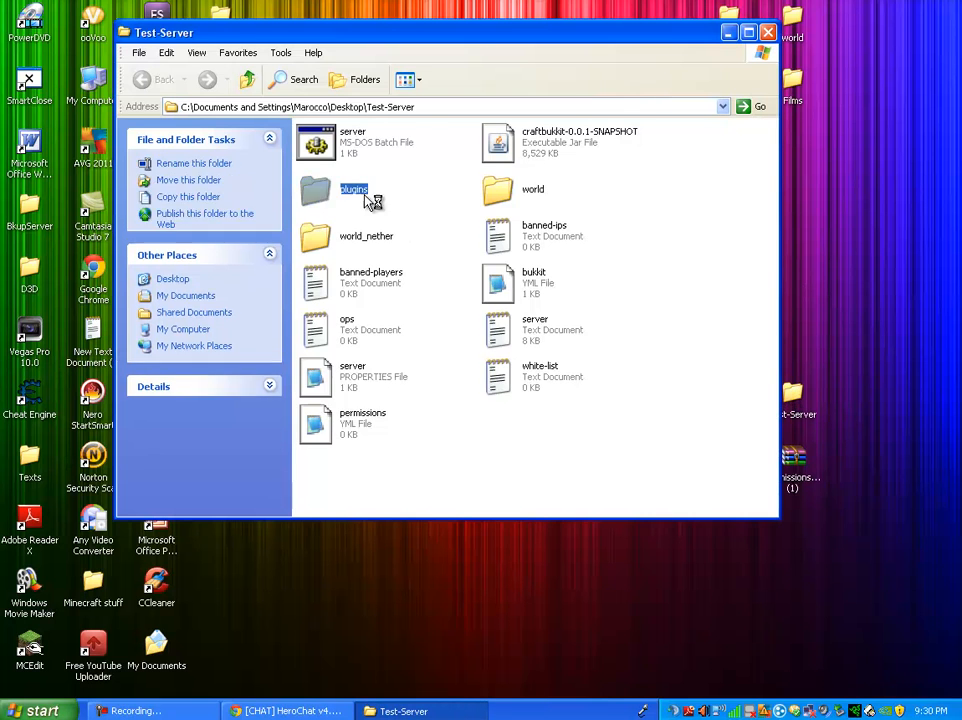
pyautogui.doubleClick(354, 188)
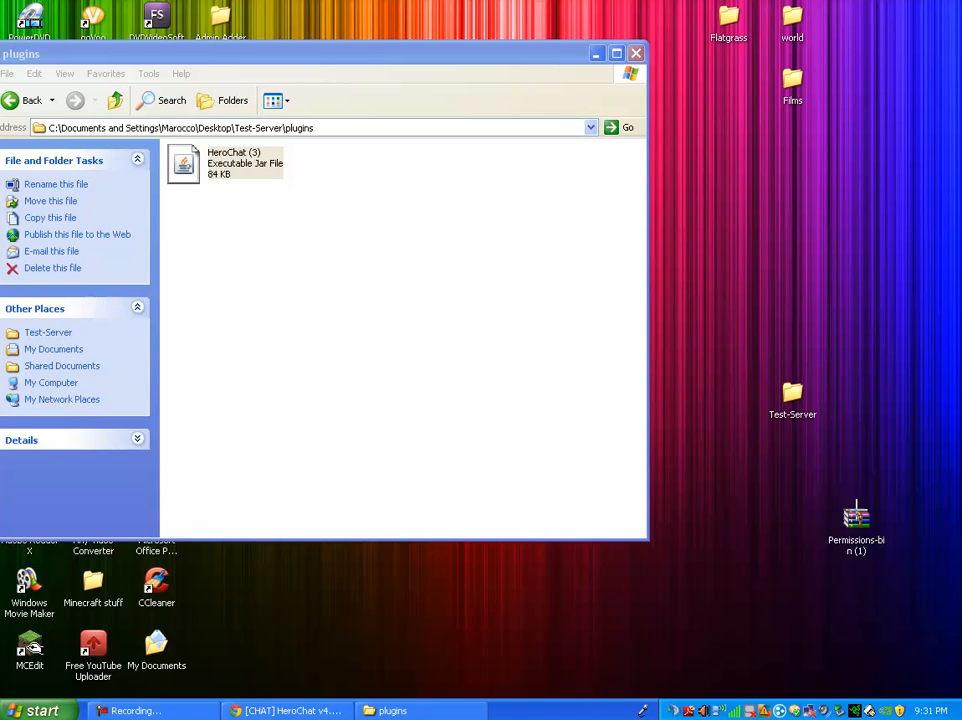
pyautogui.doubleClick(856, 516)
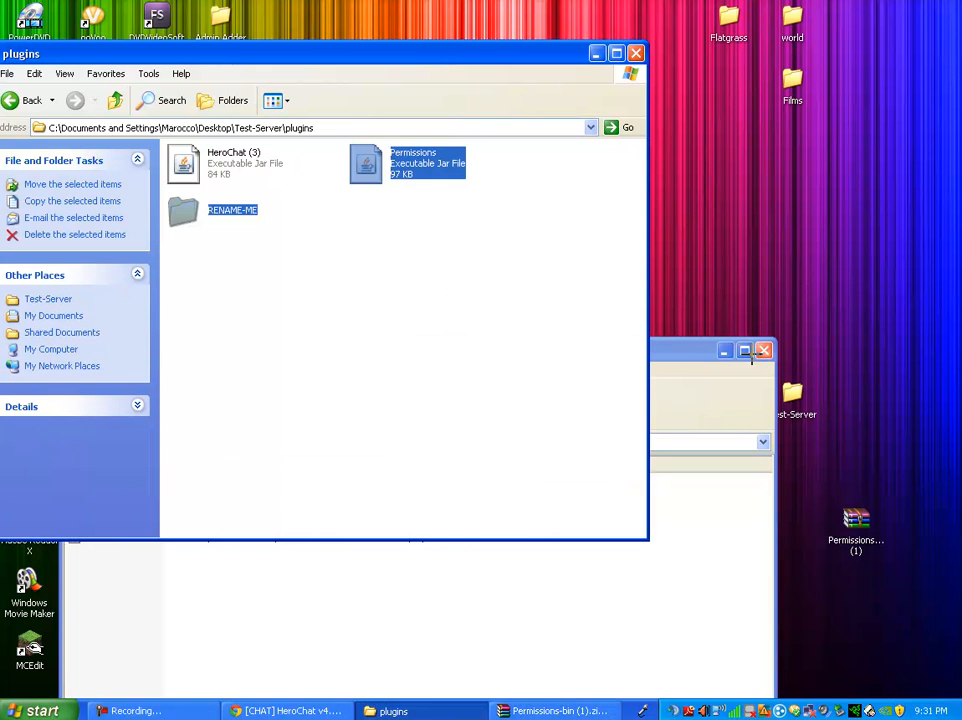
pyautogui.click(764, 350)
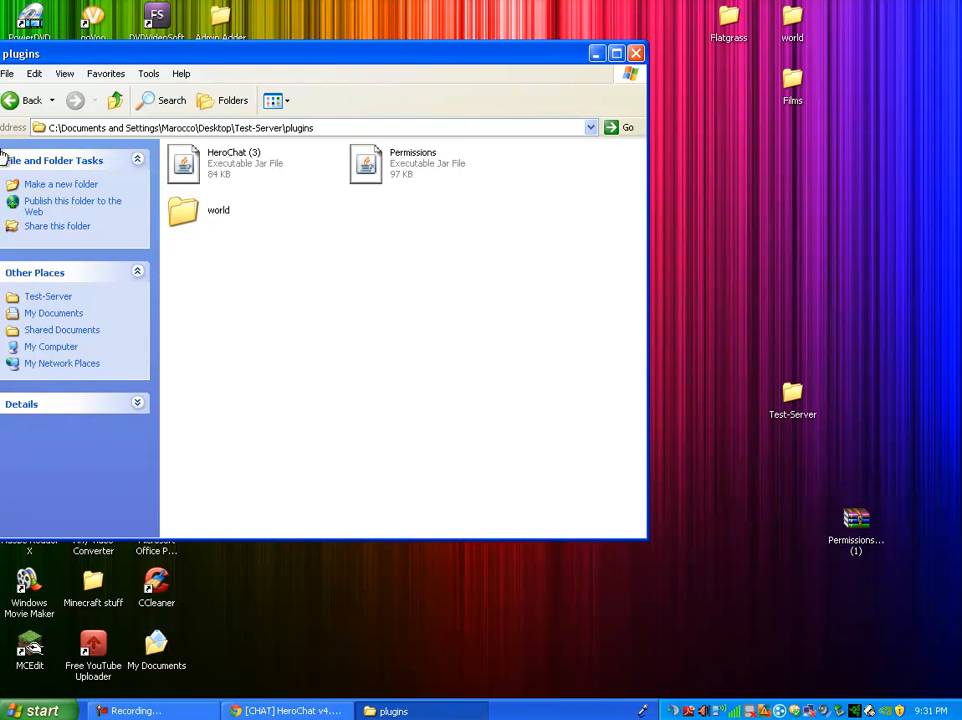
# - Check the plugins folder contents and return to the Test-Server folder
pyautogui.click(24, 100)
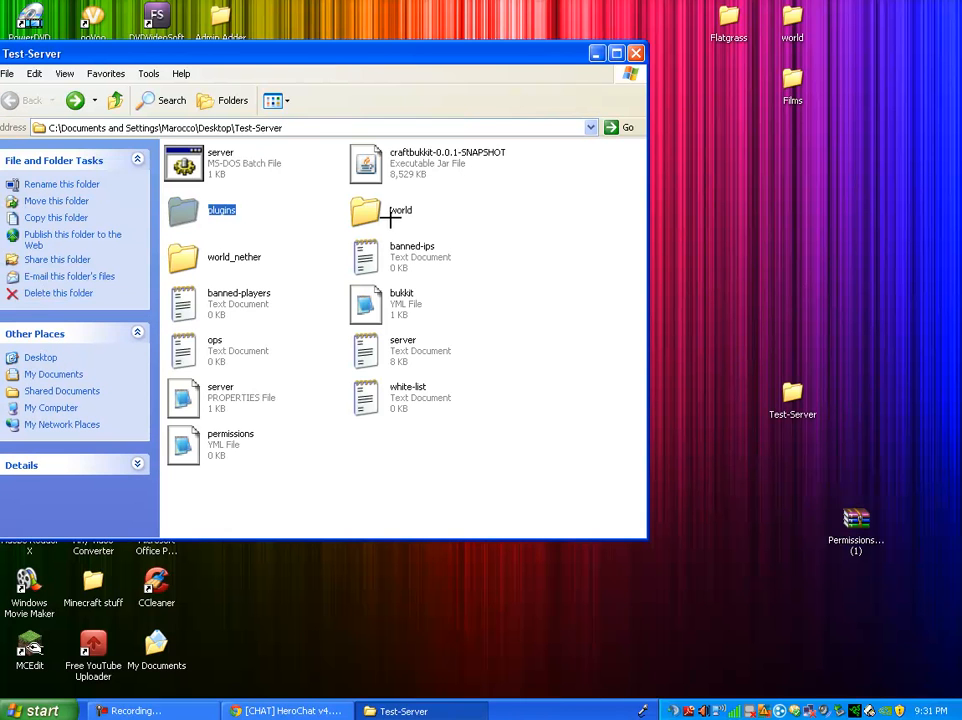
pyautogui.doubleClick(222, 210)
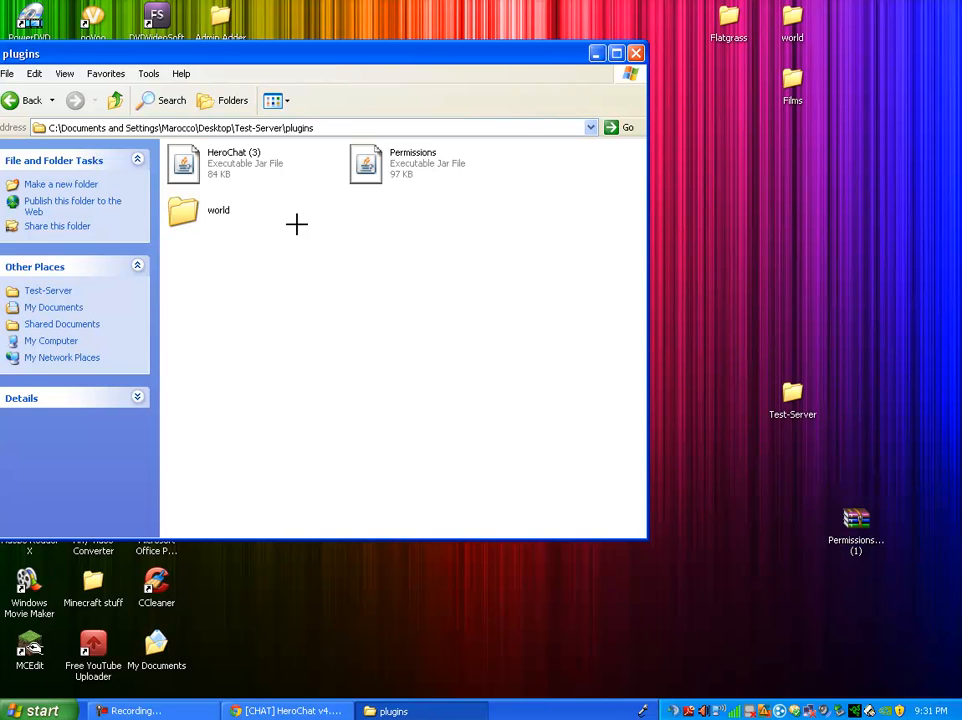
pyautogui.click(24, 100)
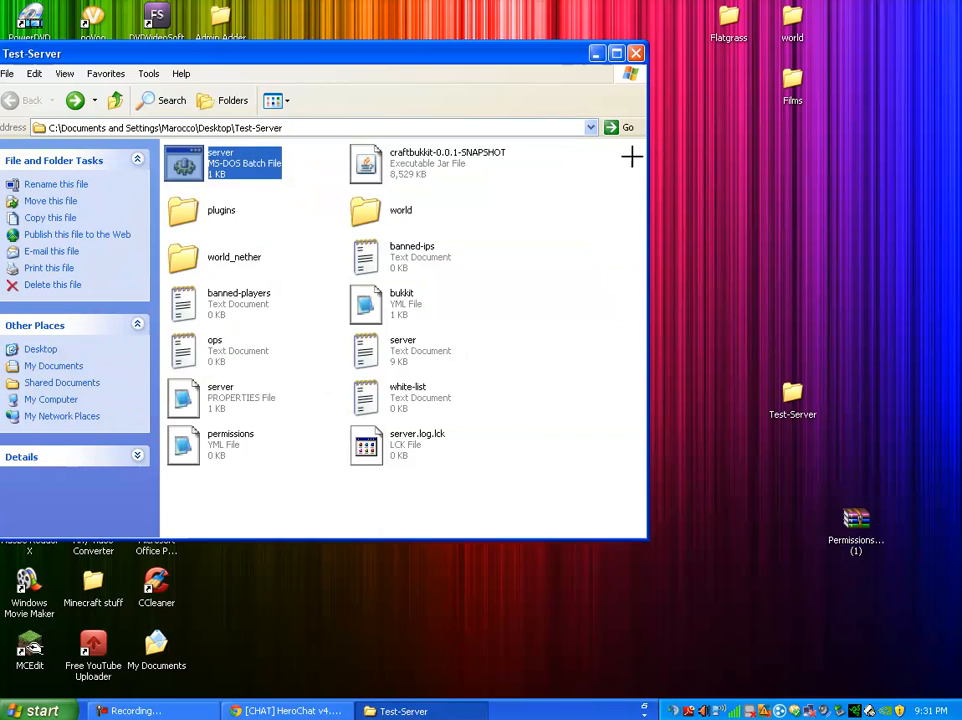
# - Run server.bat so the plugins generate their folders
pyautogui.doubleClick(220, 200)
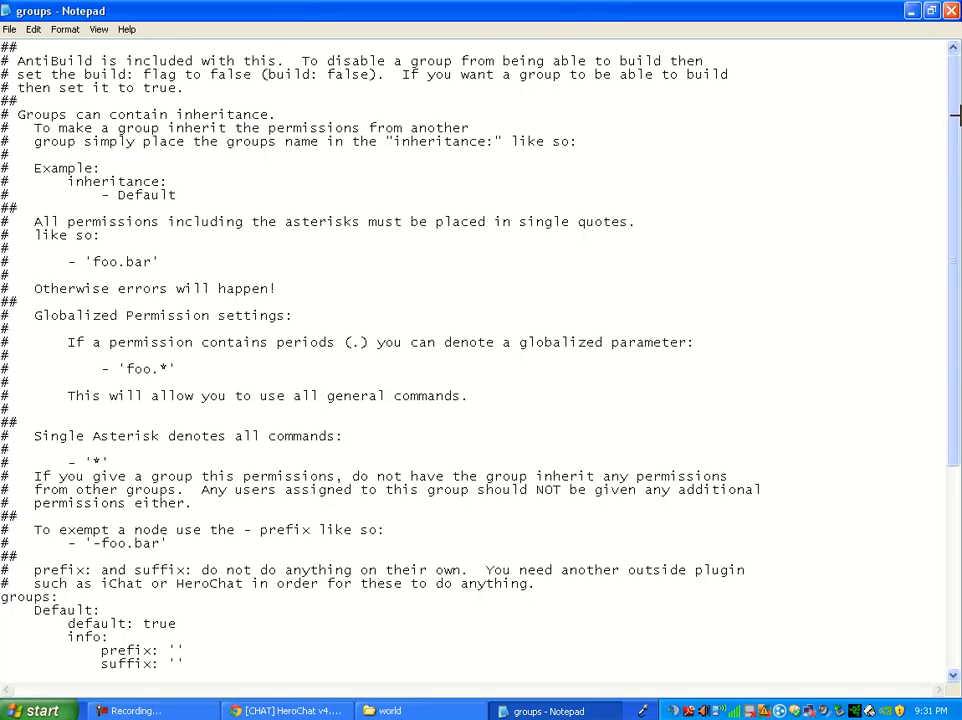
# - Copy the groups: block, strip the comment header from groups.yml and save it
pyautogui.scroll(-3)
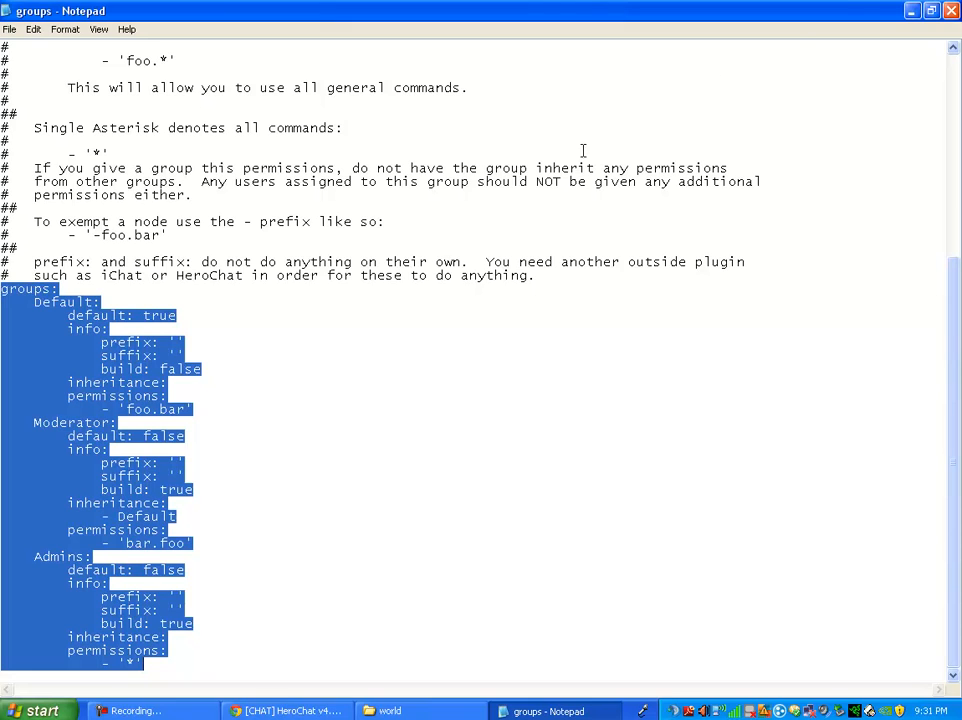
pyautogui.click(390, 712)
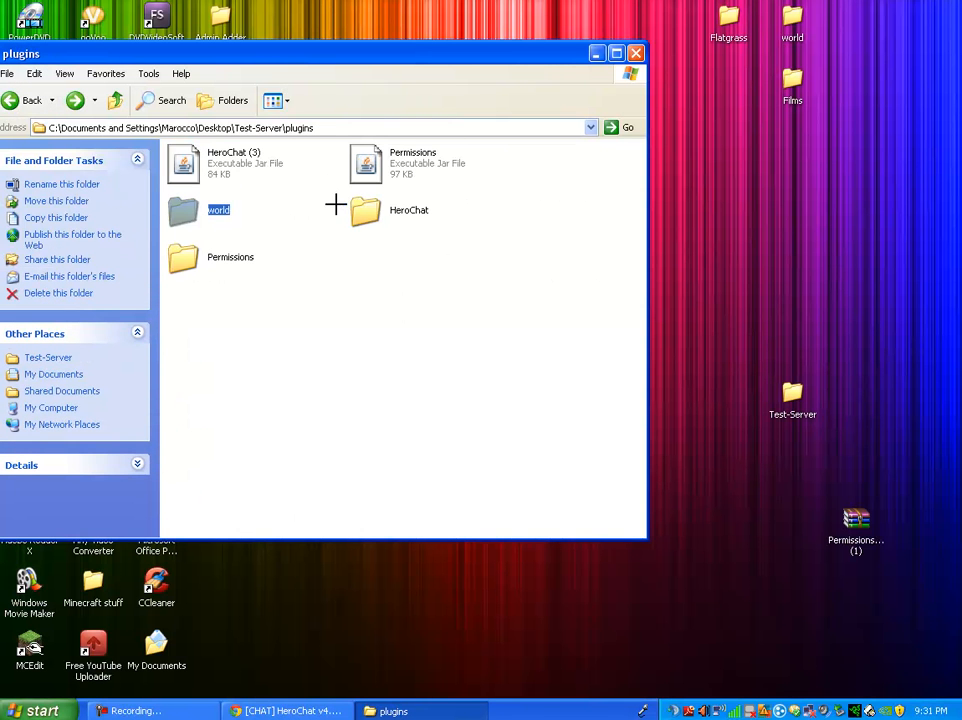
pyautogui.moveTo(236, 264)
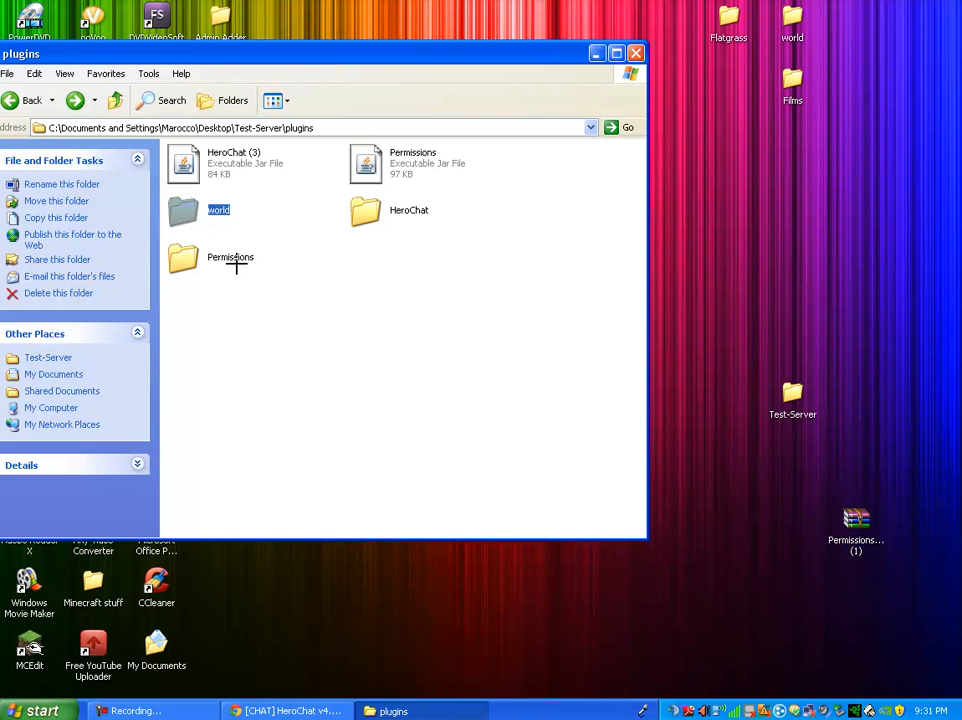
pyautogui.doubleClick(184, 256)
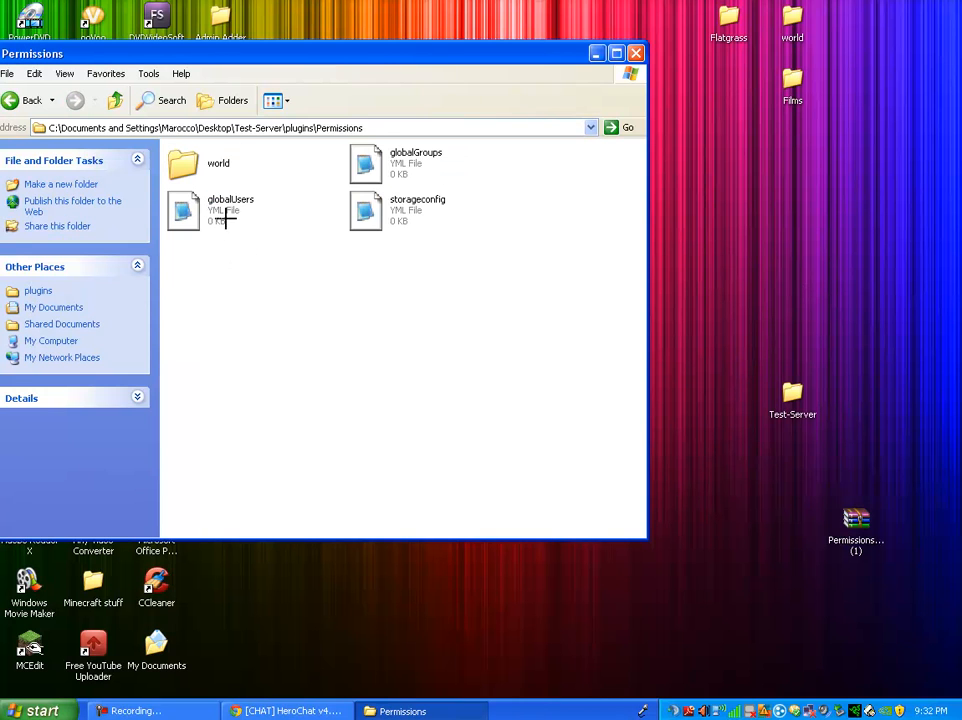
pyautogui.doubleClick(218, 164)
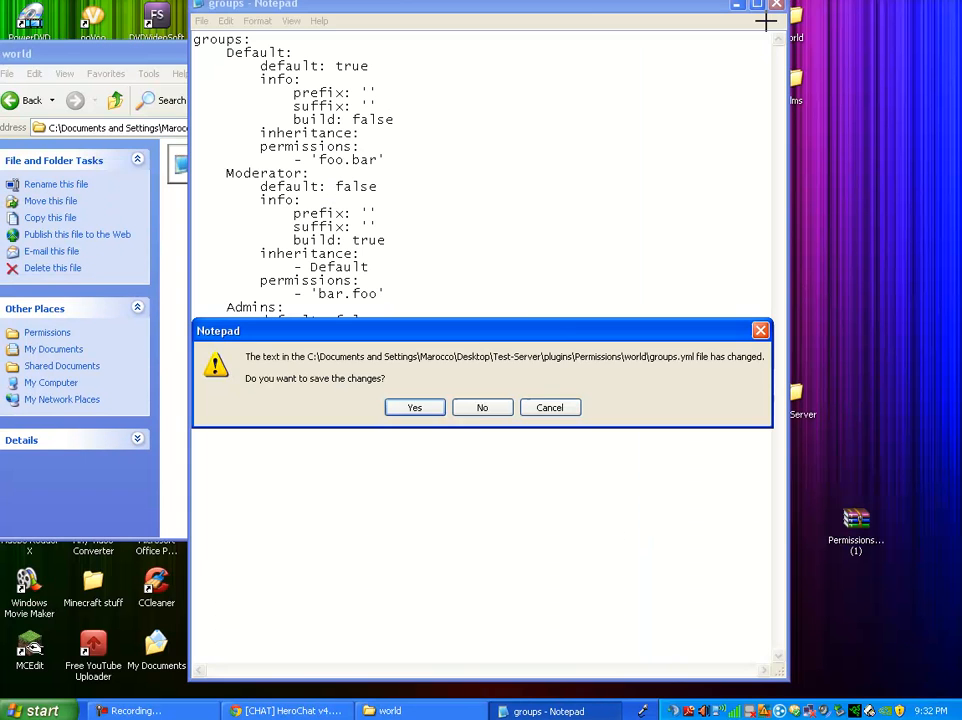
pyautogui.click(482, 408)
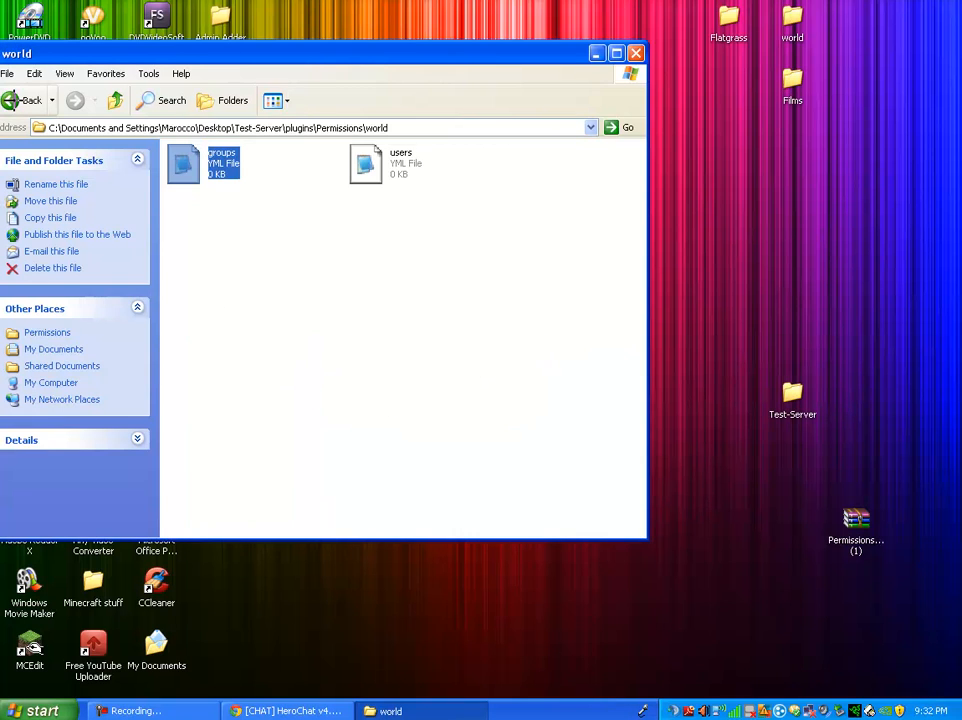
# - Paste the copied groups text into the empty users.yml and save it
pyautogui.click(24, 100)
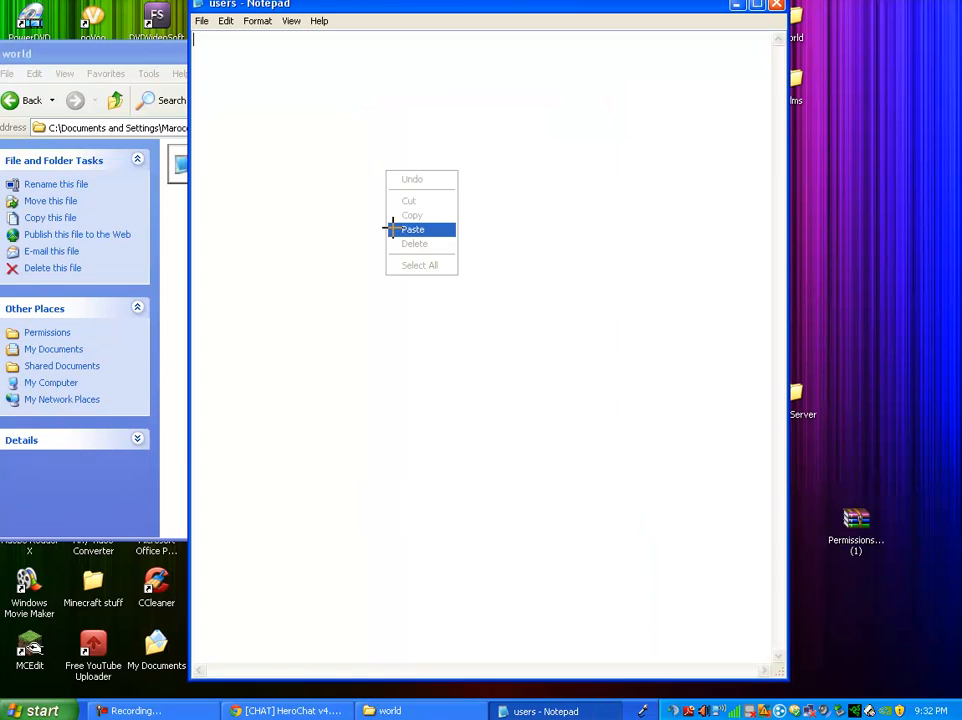
pyautogui.click(412, 228)
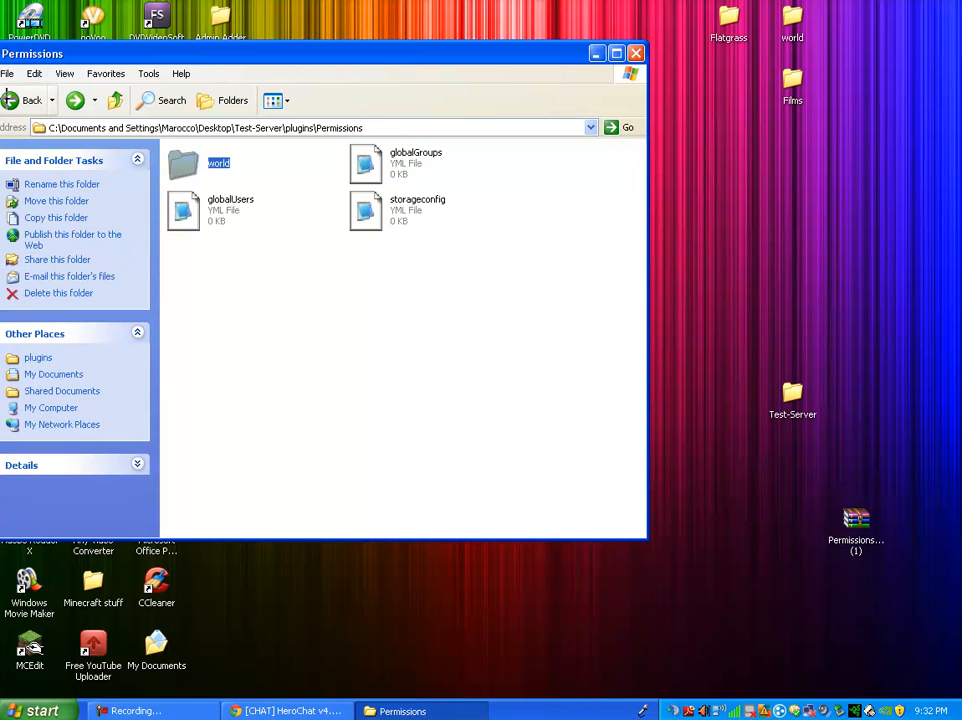
pyautogui.doubleClick(184, 162)
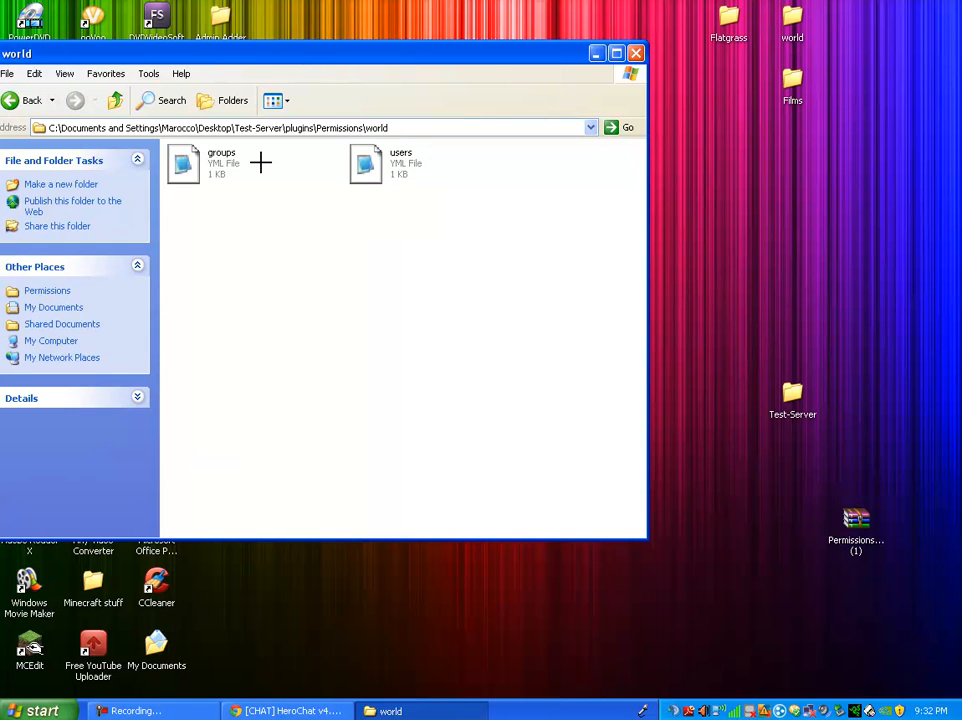
pyautogui.doubleClick(184, 164)
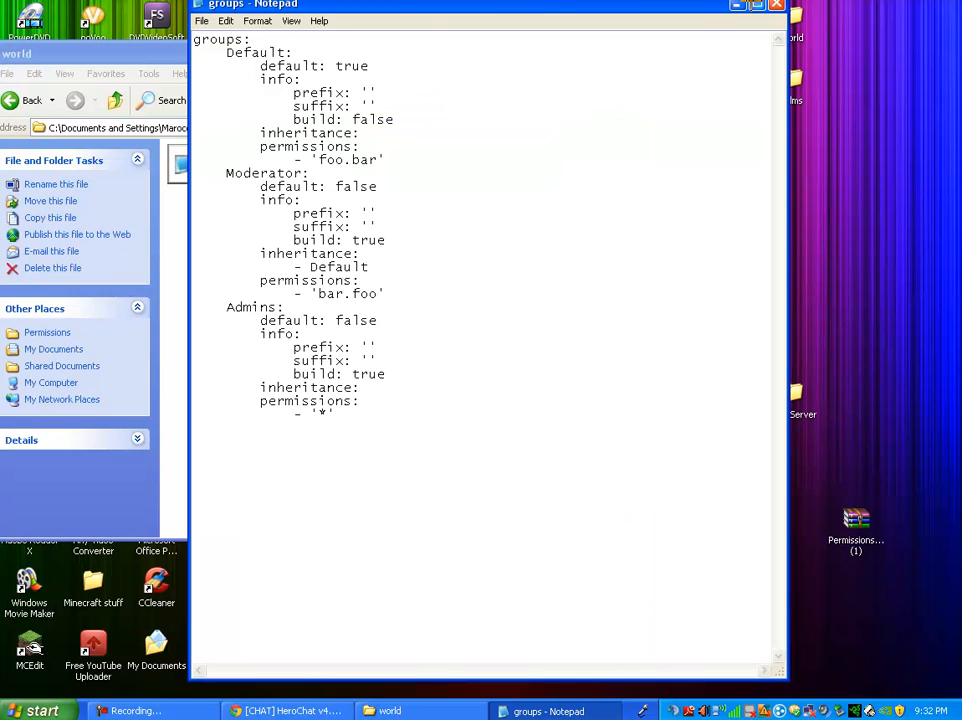
pyautogui.click(756, 4)
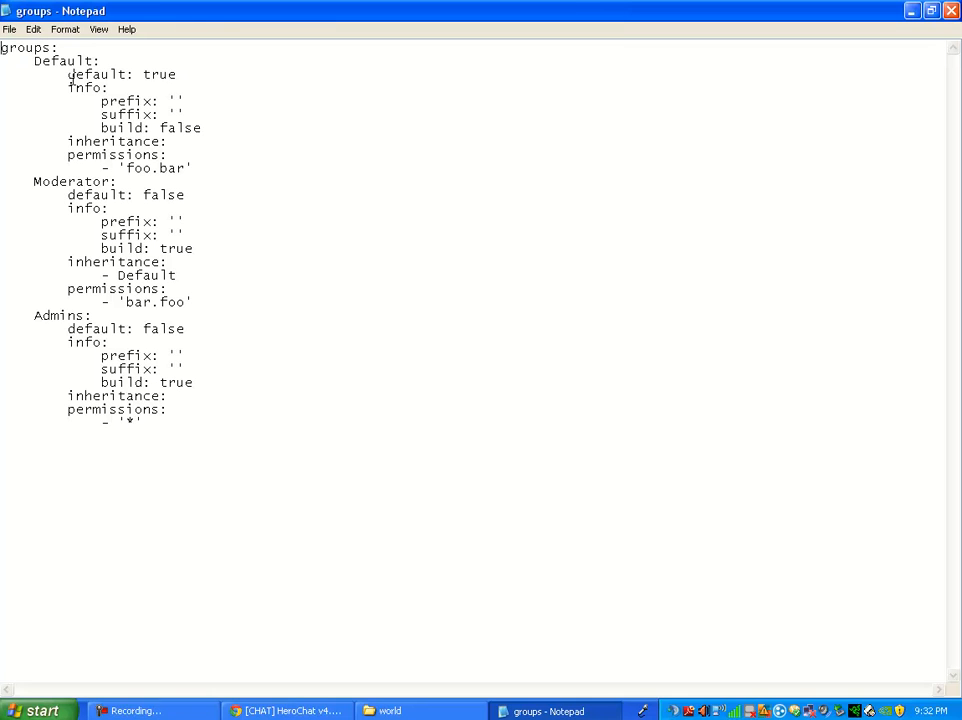
pyautogui.moveTo(50, 62)
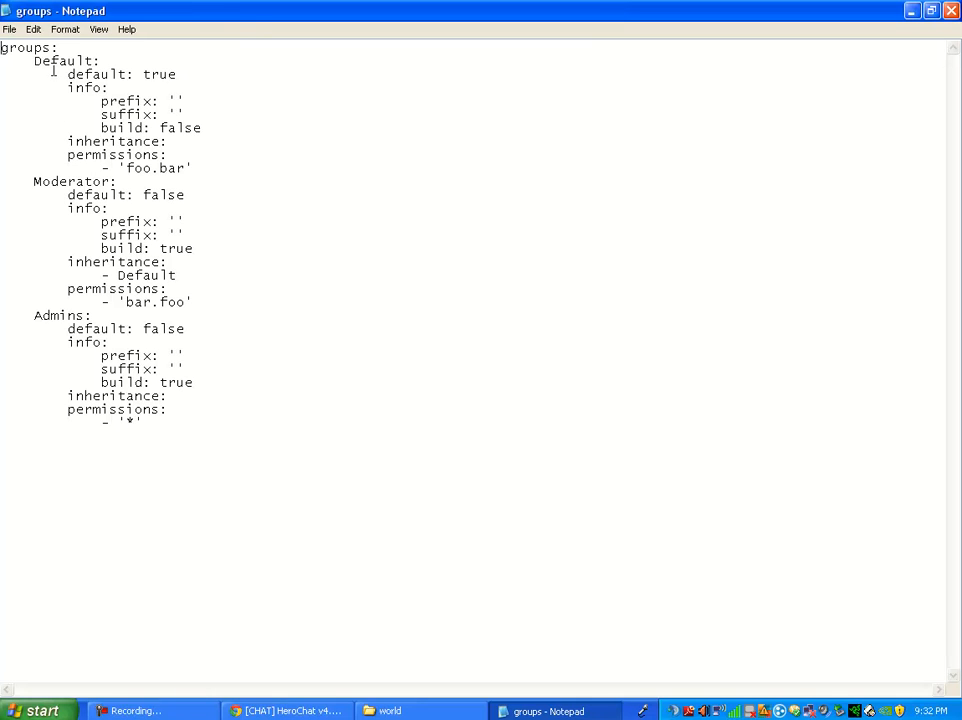
pyautogui.moveTo(118, 88)
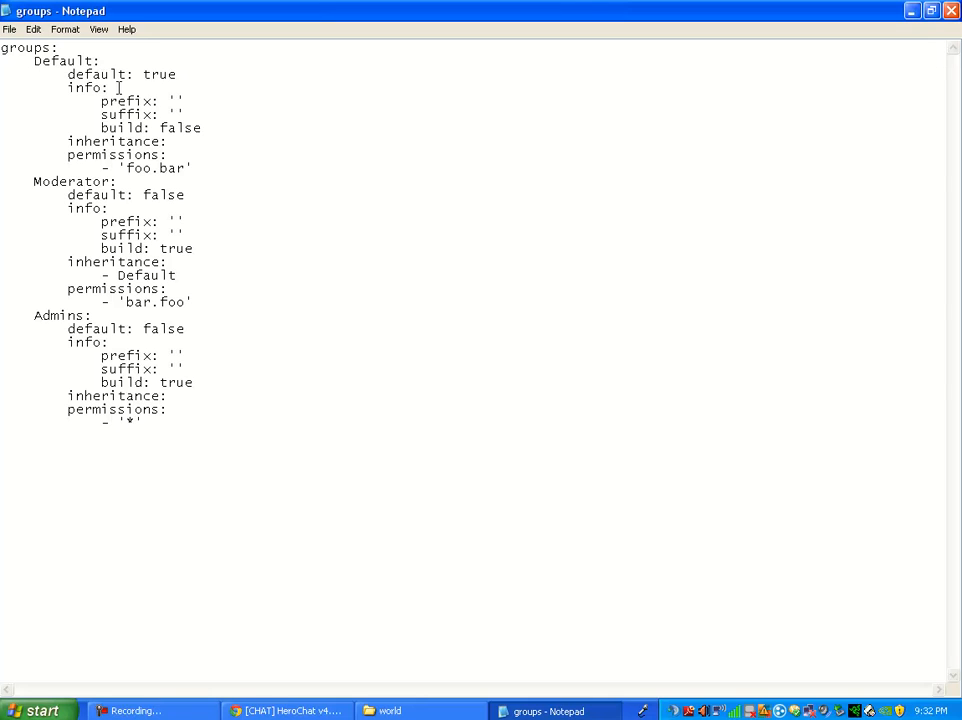
pyautogui.moveTo(170, 74)
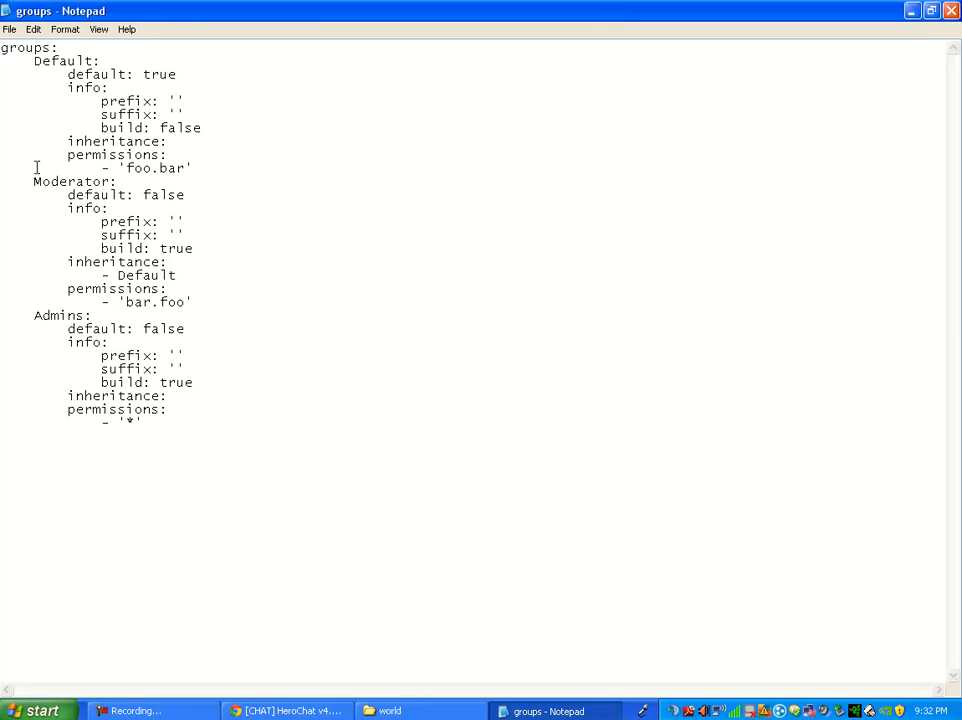
pyautogui.moveTo(100, 76)
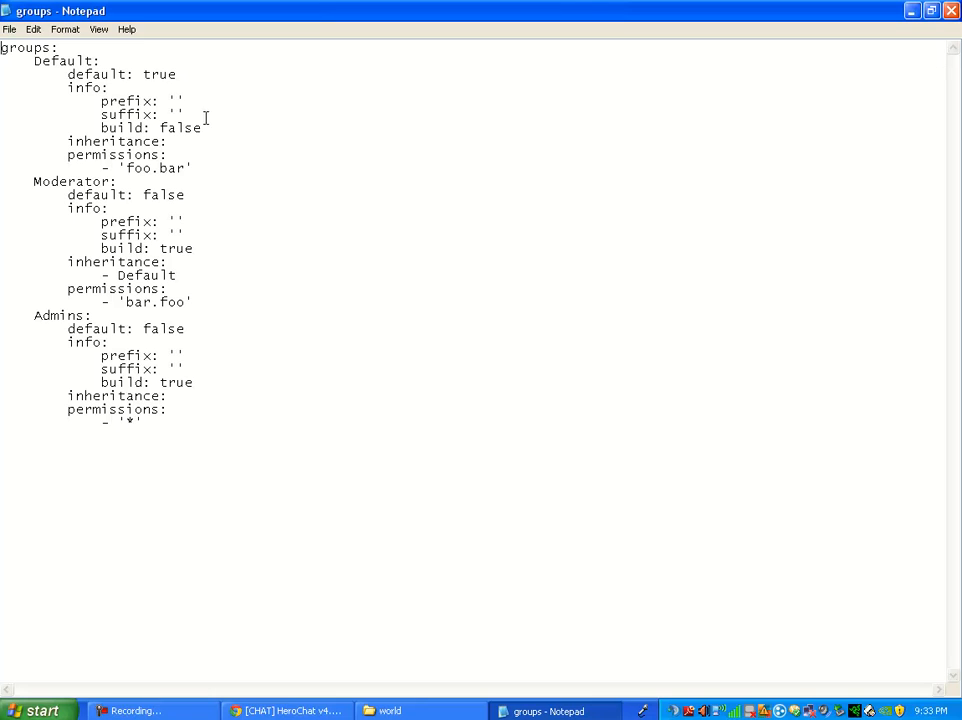
pyautogui.moveTo(156, 128)
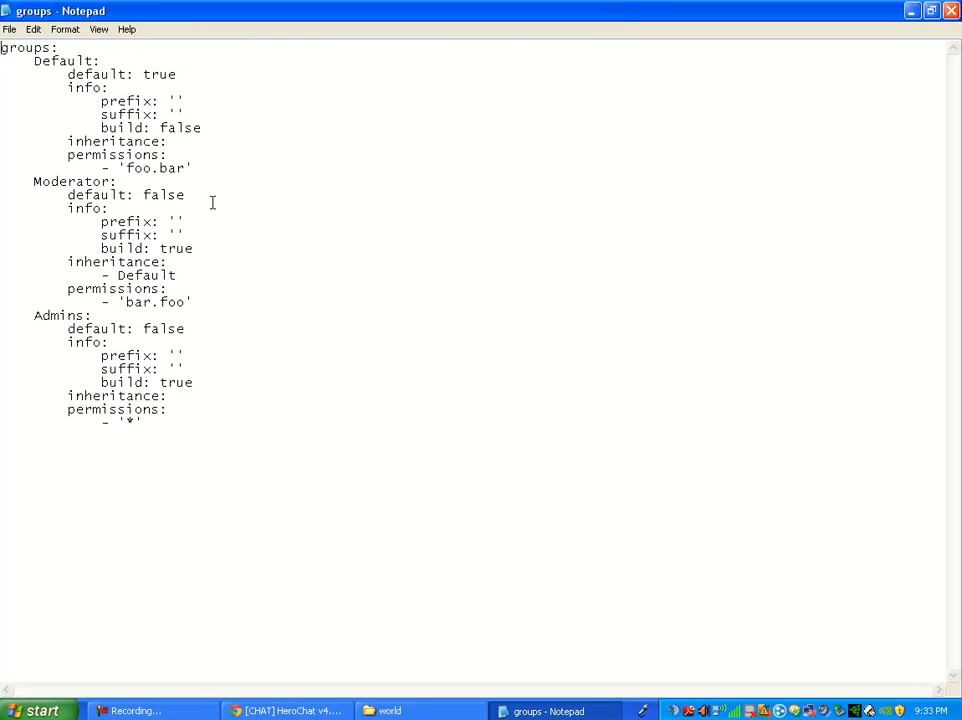
pyautogui.moveTo(90, 144)
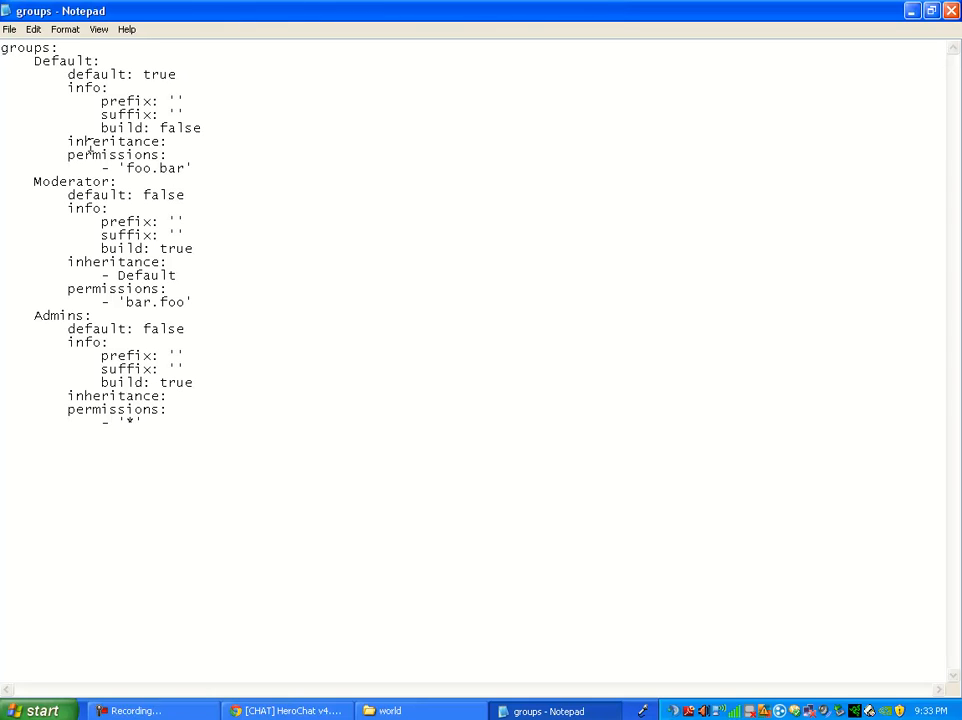
# - Give Default the 'admin.poop' permission, clear Moderator's 'bar.foo', keep Admins at '*'
pyautogui.click(170, 140)
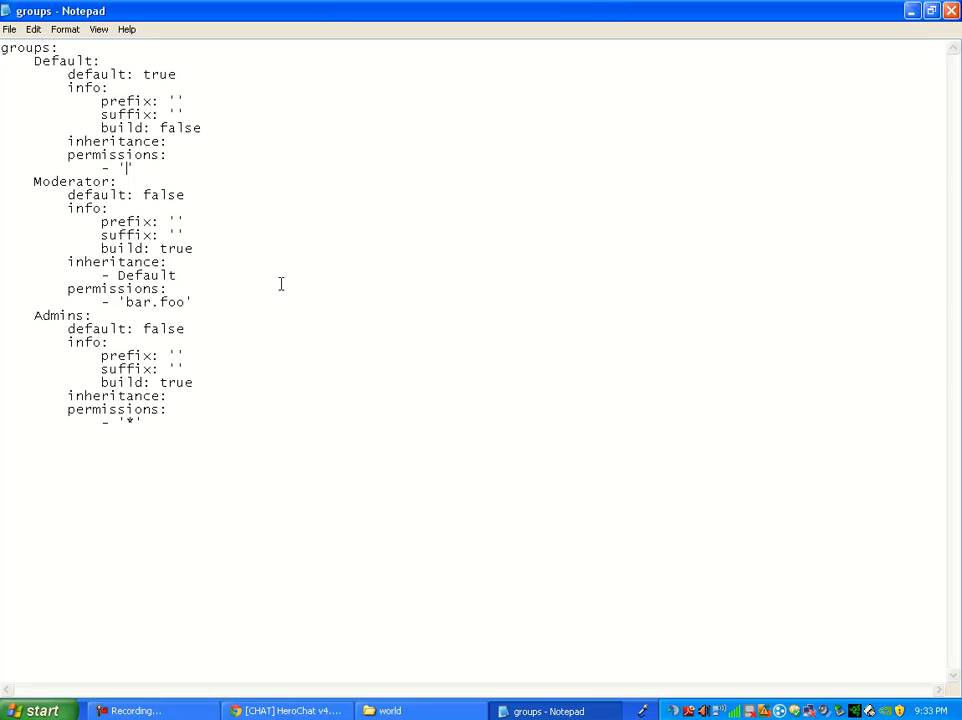
pyautogui.moveTo(258, 292)
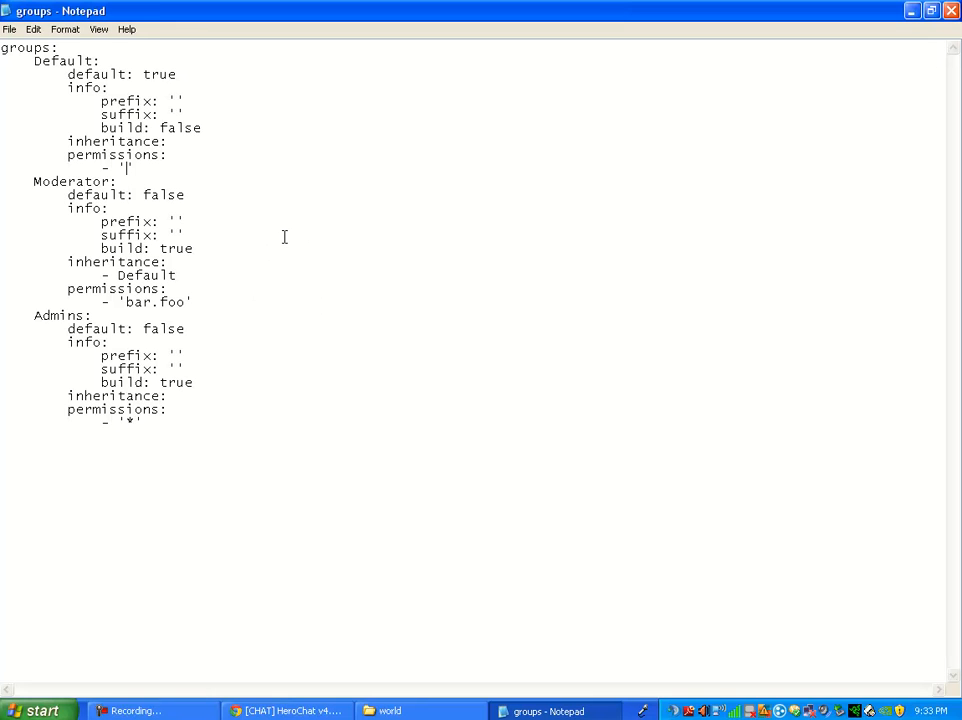
pyautogui.moveTo(156, 190)
pyautogui.write('admin')
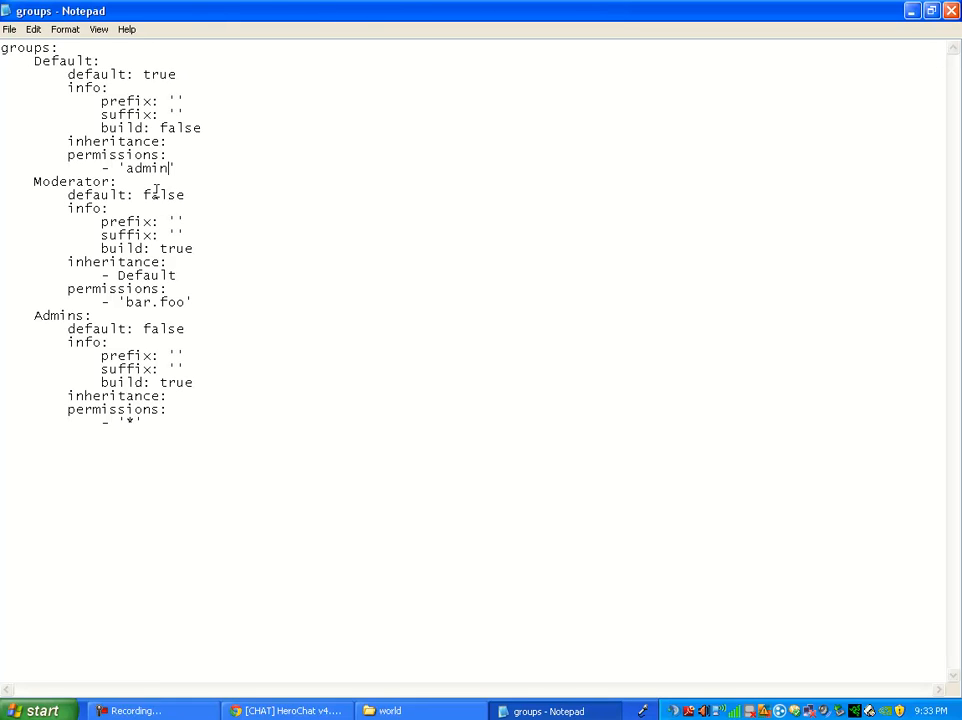
pyautogui.write('.pool')
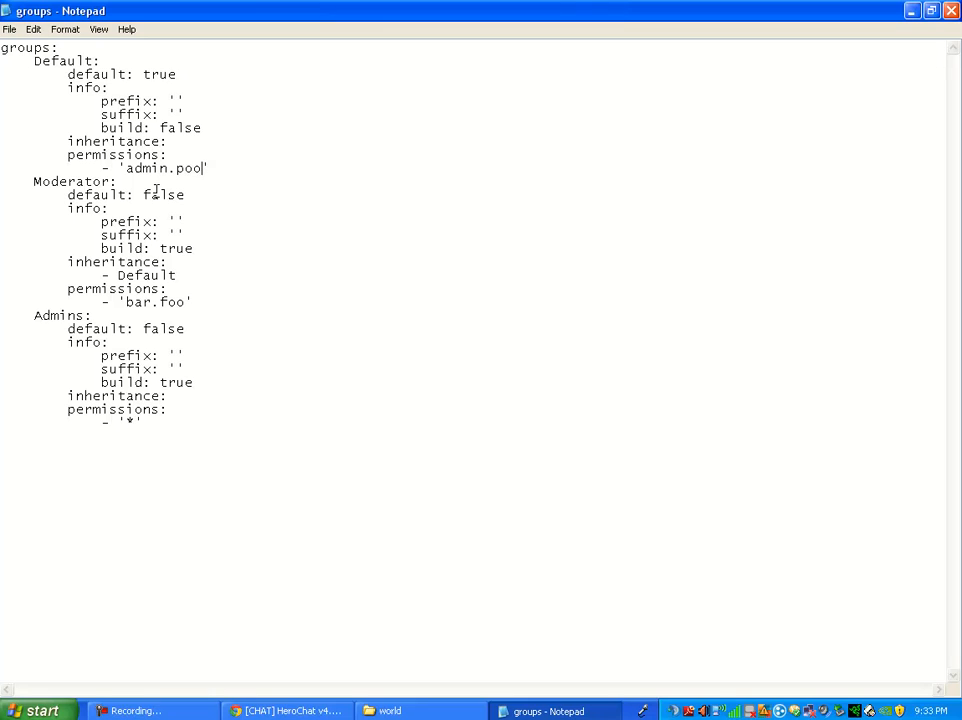
pyautogui.press('BackSpace')
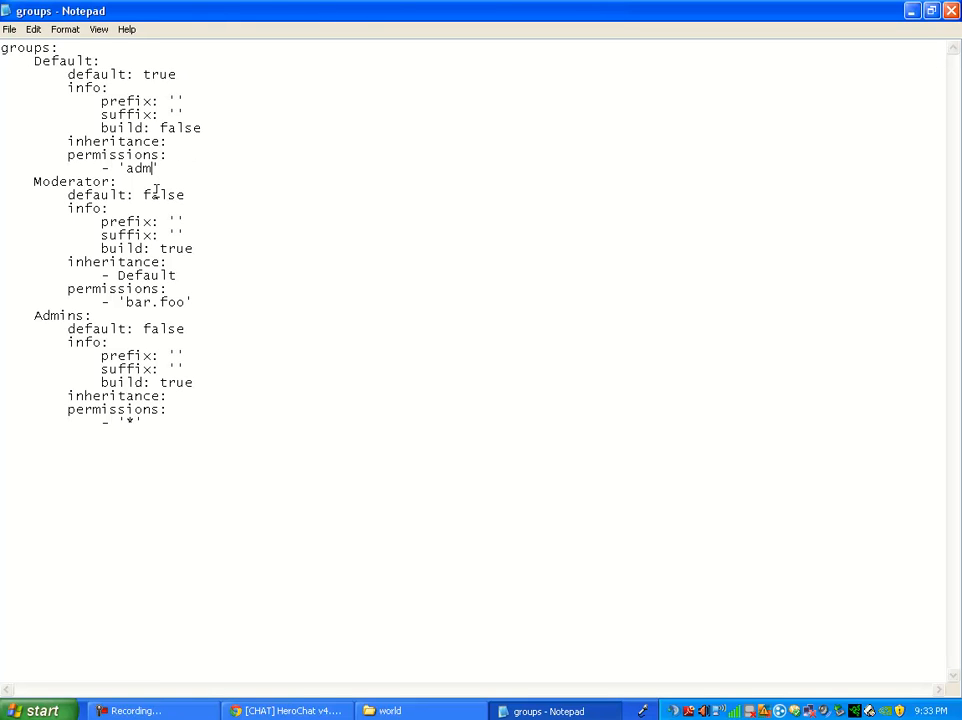
pyautogui.press('BackSpace')
pyautogui.write('in.poop')
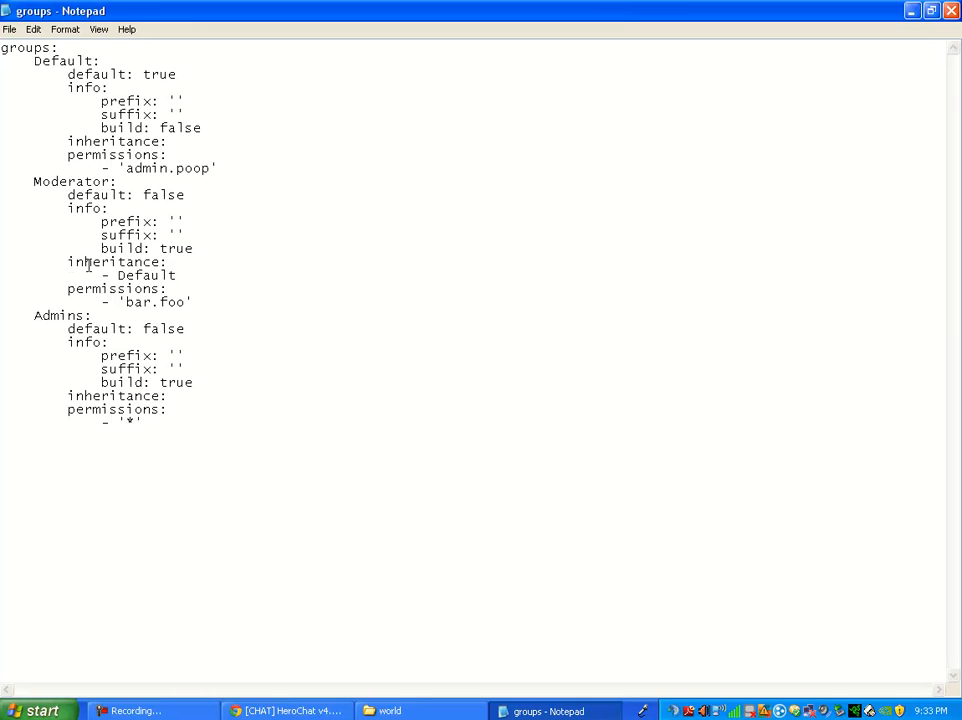
pyautogui.moveTo(108, 304)
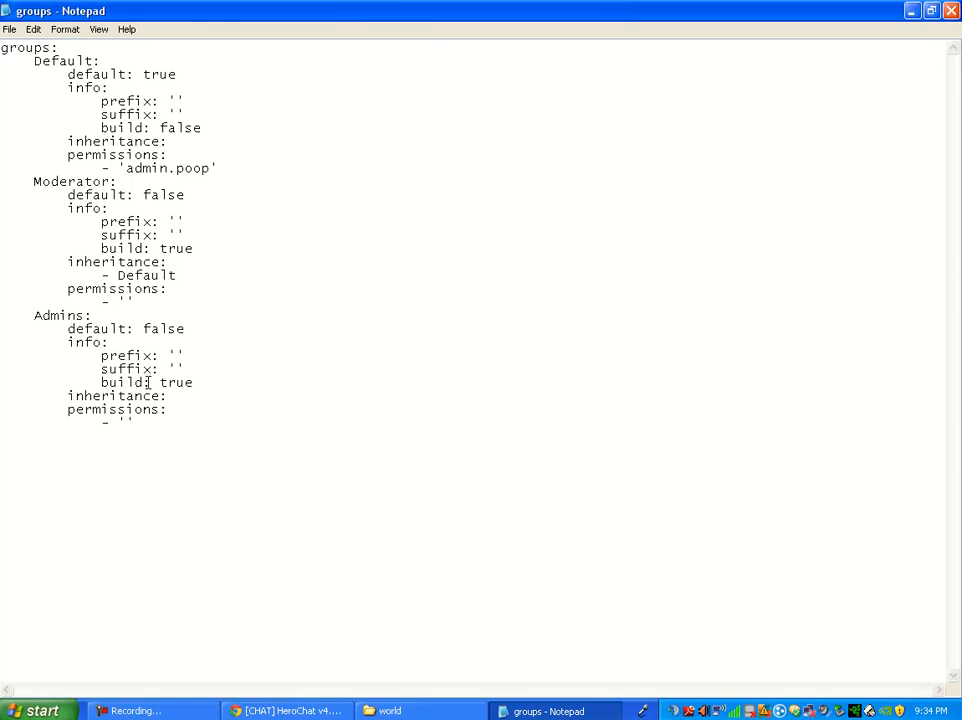
pyautogui.write('*')
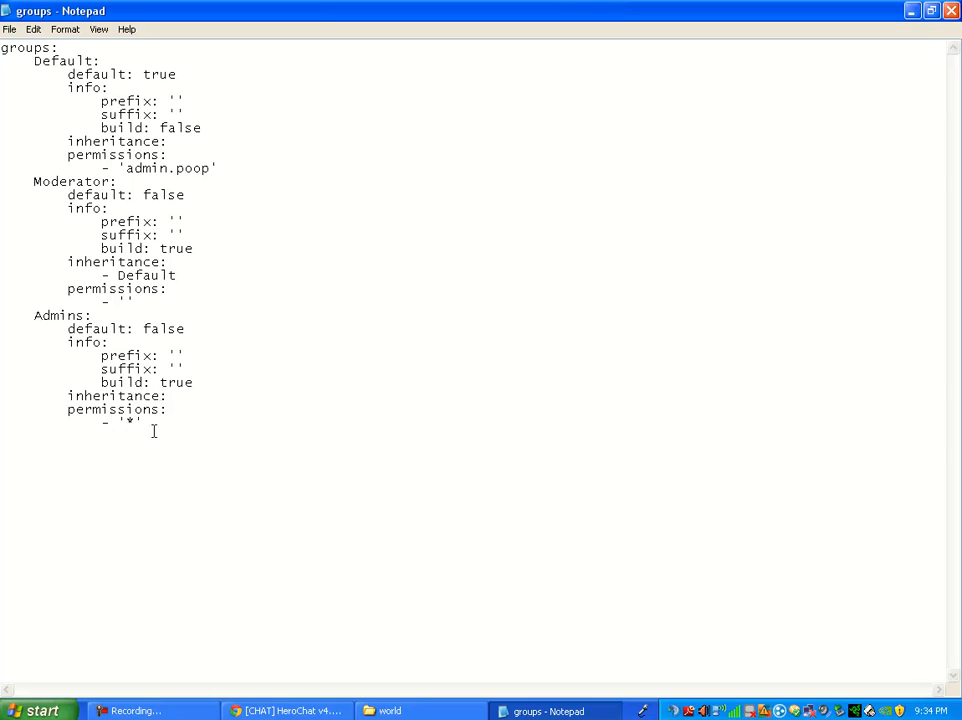
pyautogui.moveTo(118, 412)
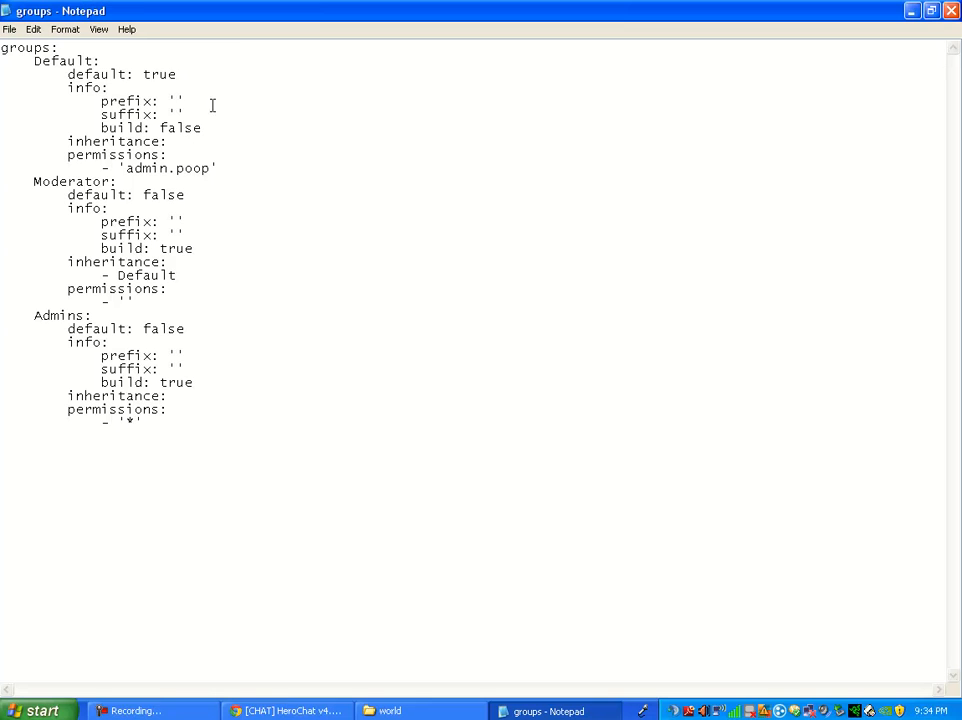
pyautogui.moveTo(304, 114)
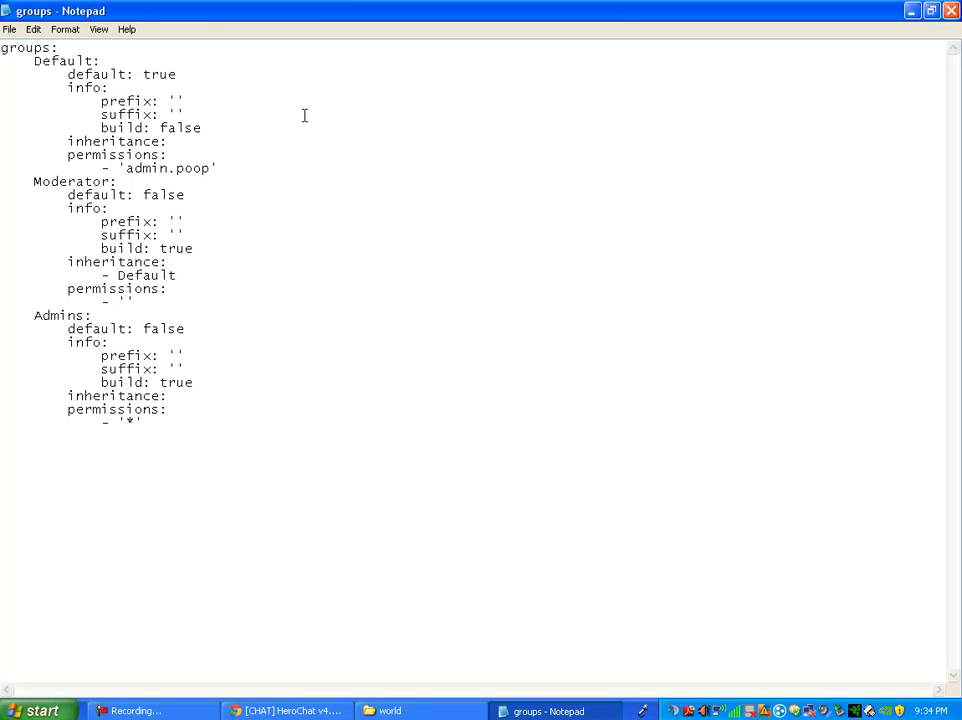
# - Enter '&e[Default]&f' as the Default group's prefix for a yellow name tag
pyautogui.click(178, 100)
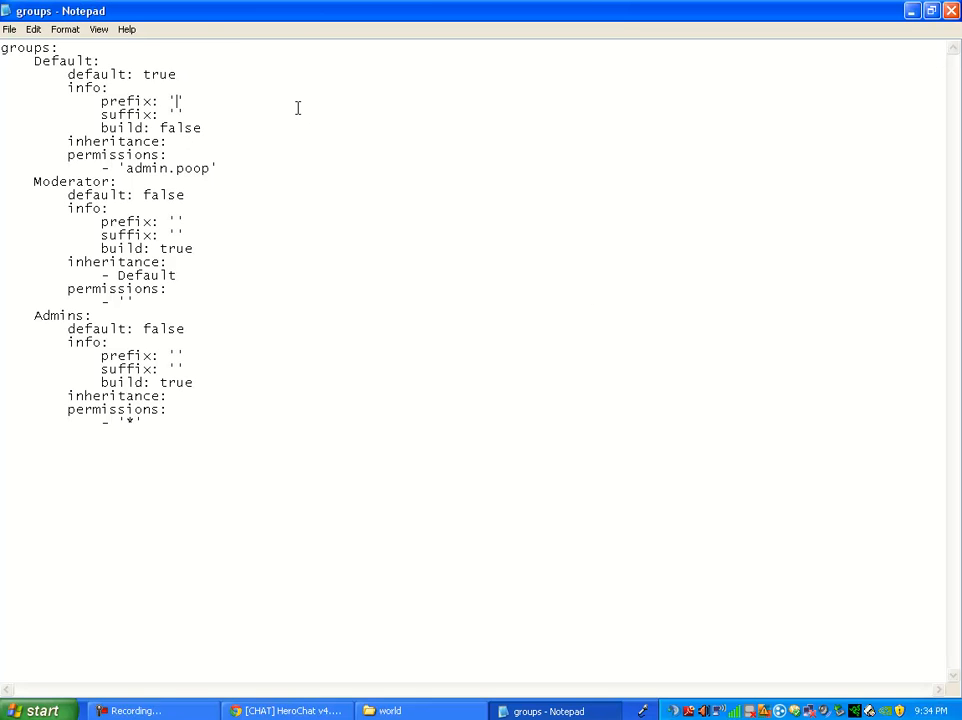
pyautogui.write('&')
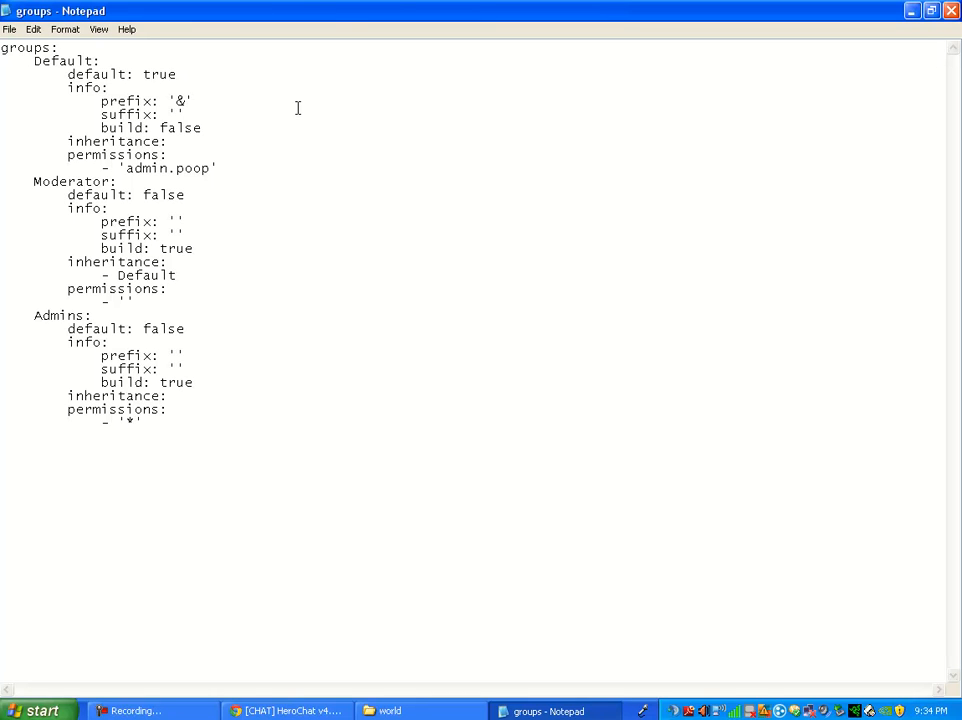
pyautogui.write('e')
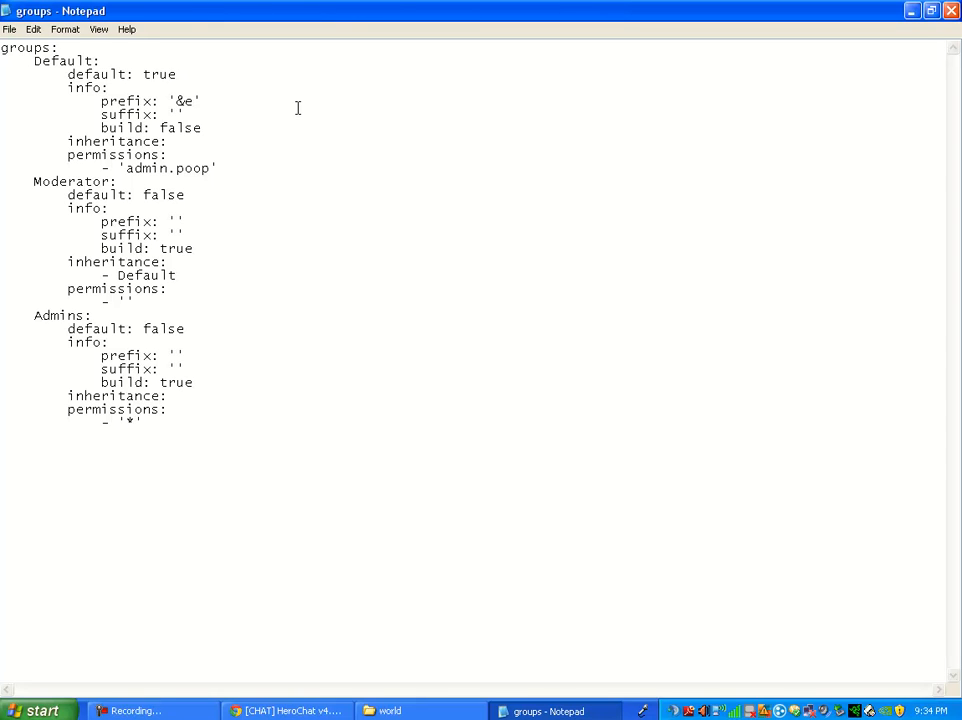
pyautogui.write('[')
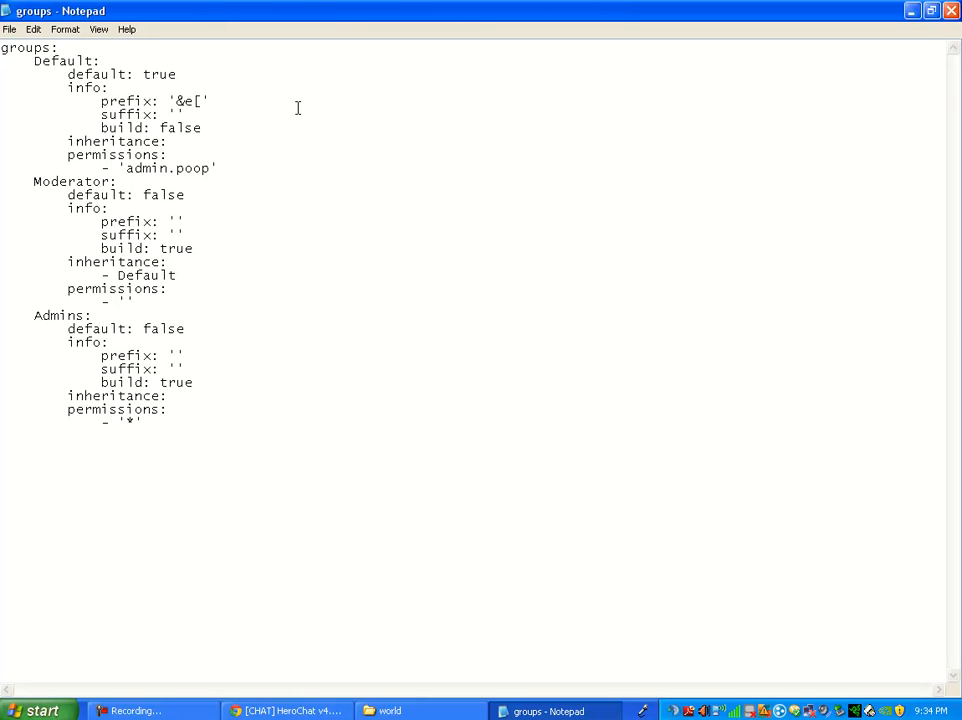
pyautogui.write('Def')
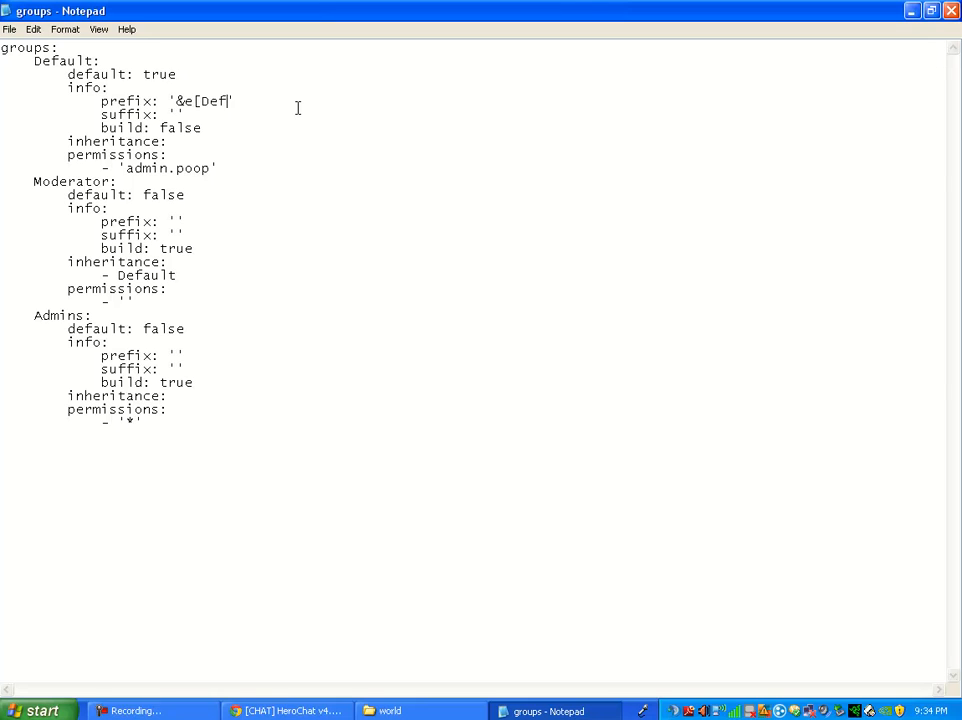
pyautogui.write('a')
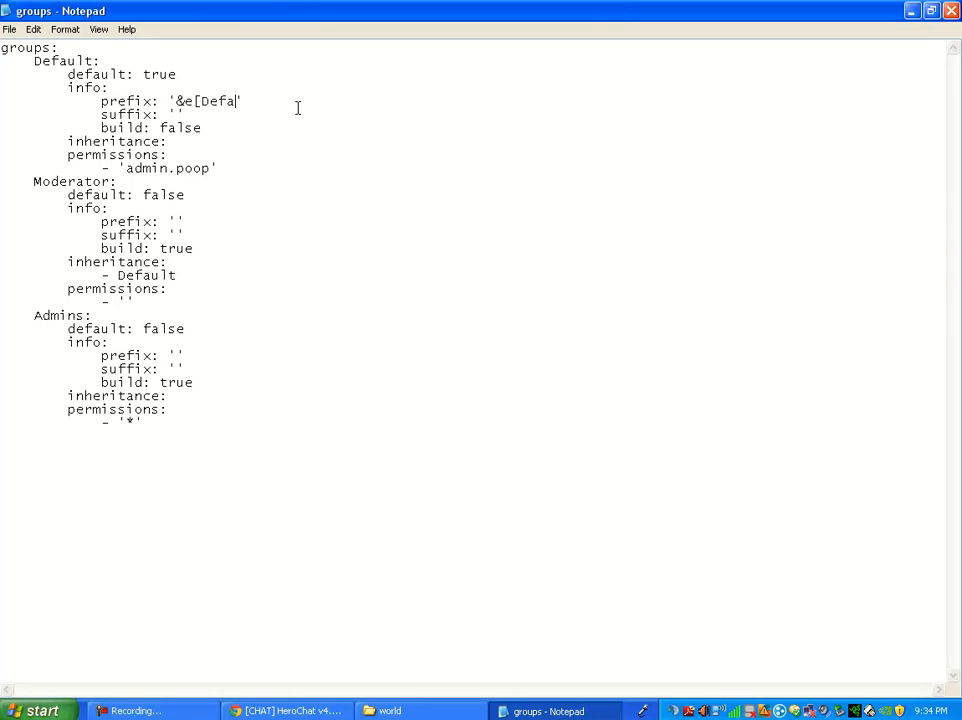
pyautogui.write('ult]')
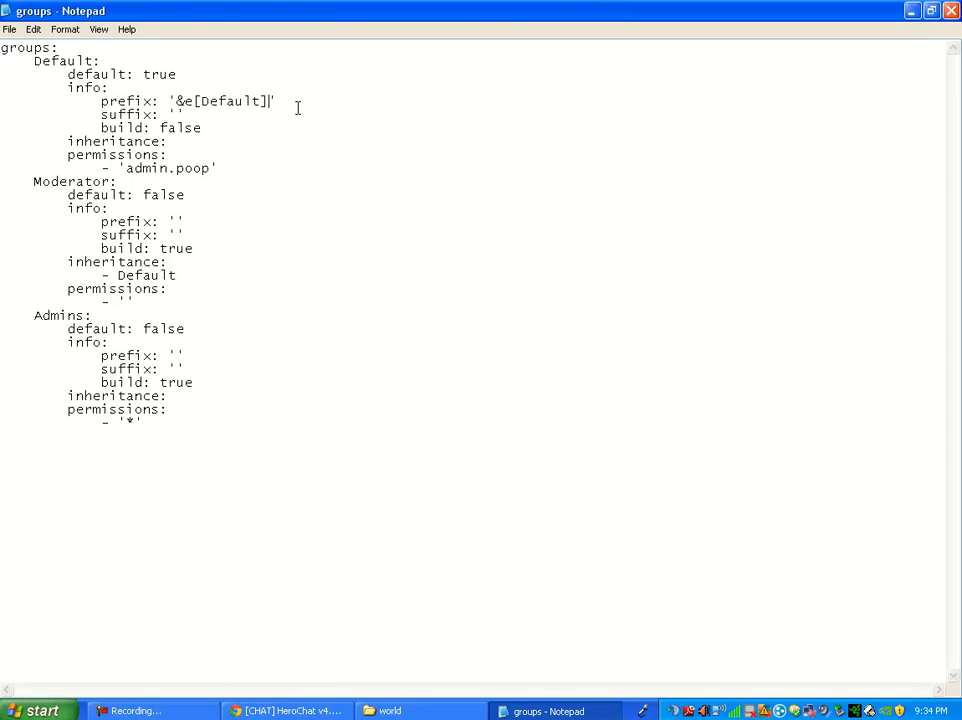
pyautogui.write('&f')
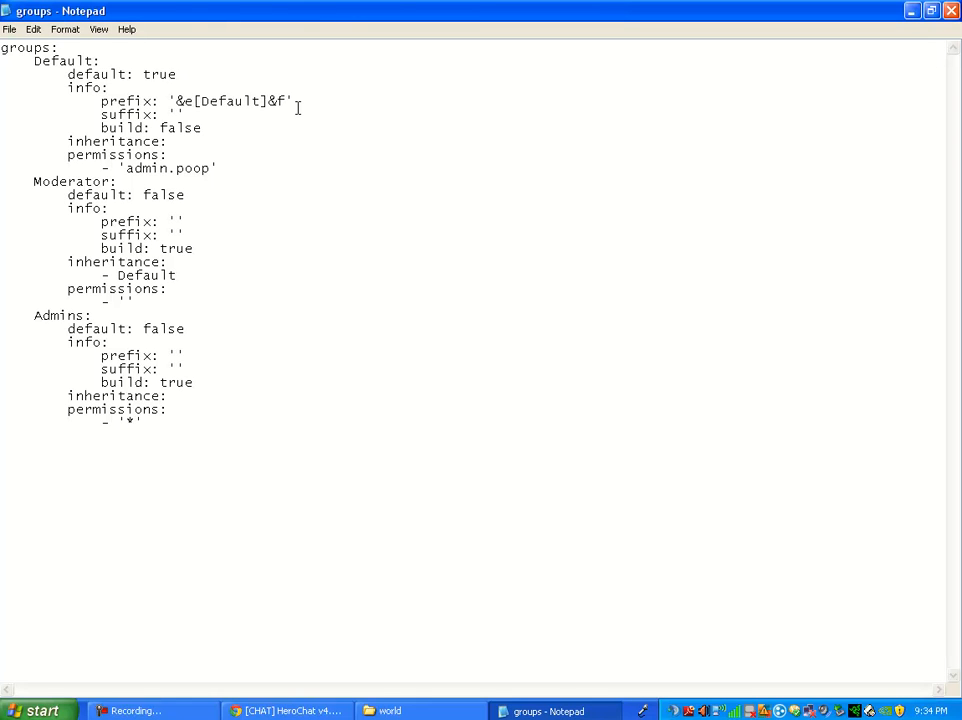
pyautogui.press('BackSpace')
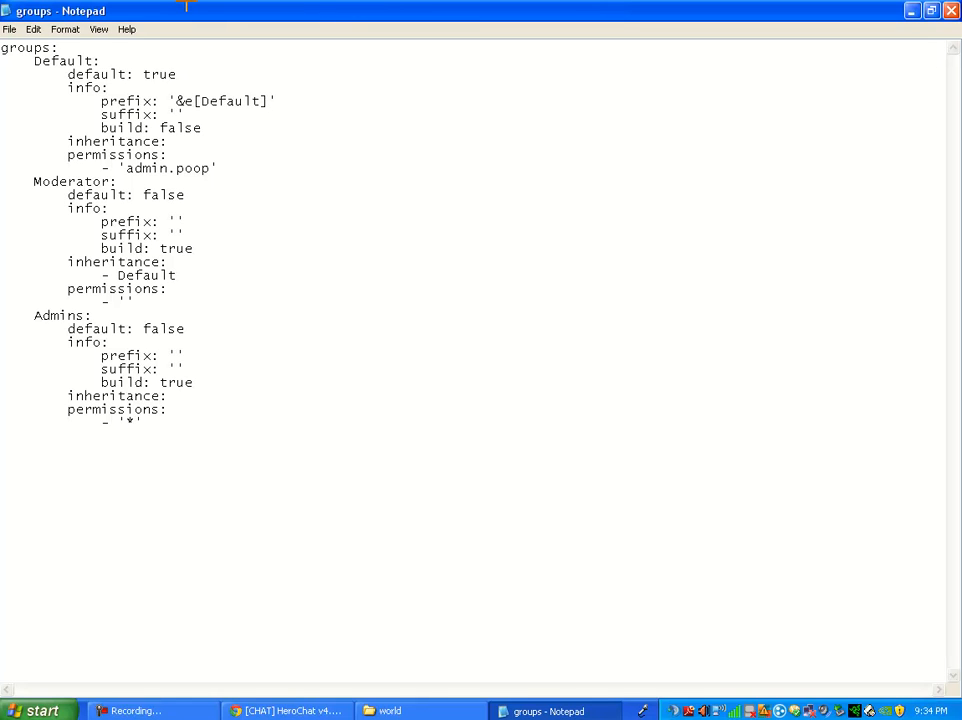
pyautogui.write('&f')
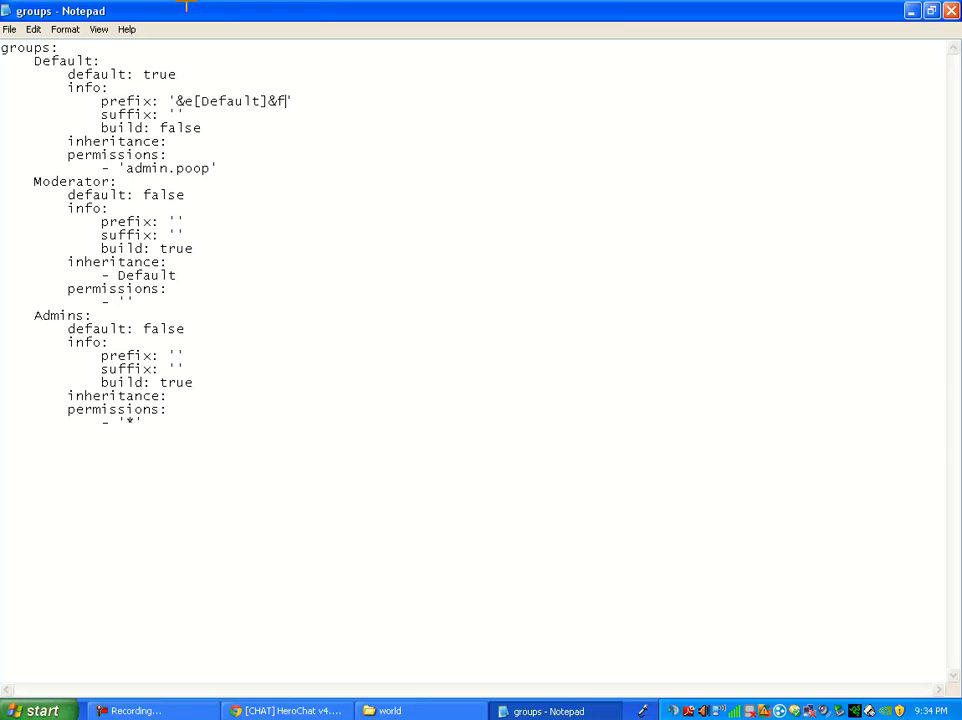
pyautogui.moveTo(244, 114)
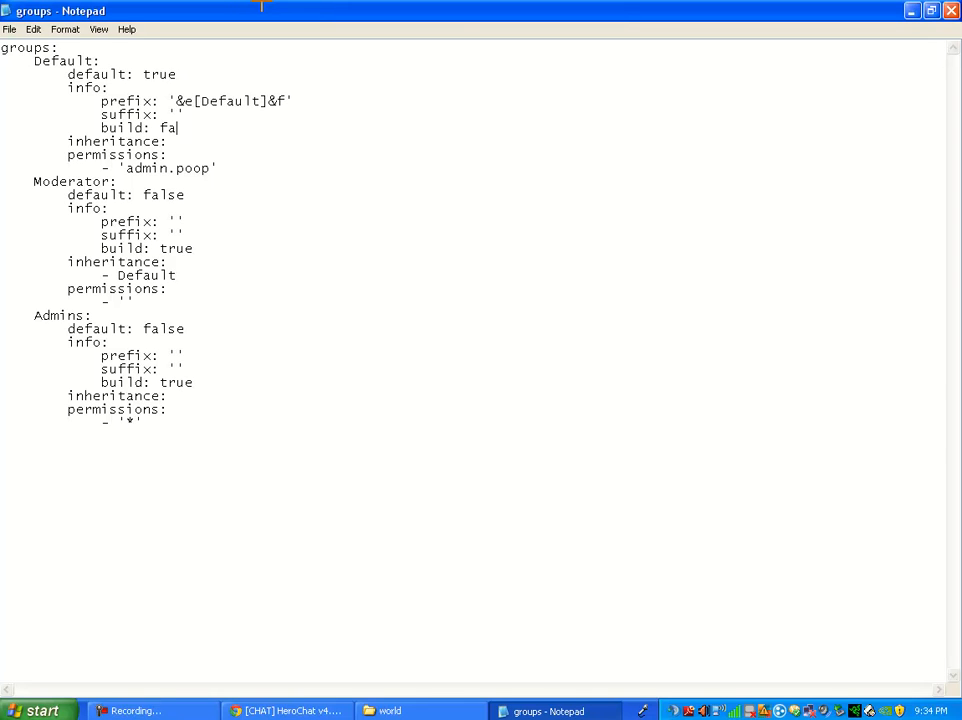
# - Change the Default group's build value from false to true
pyautogui.write('true')
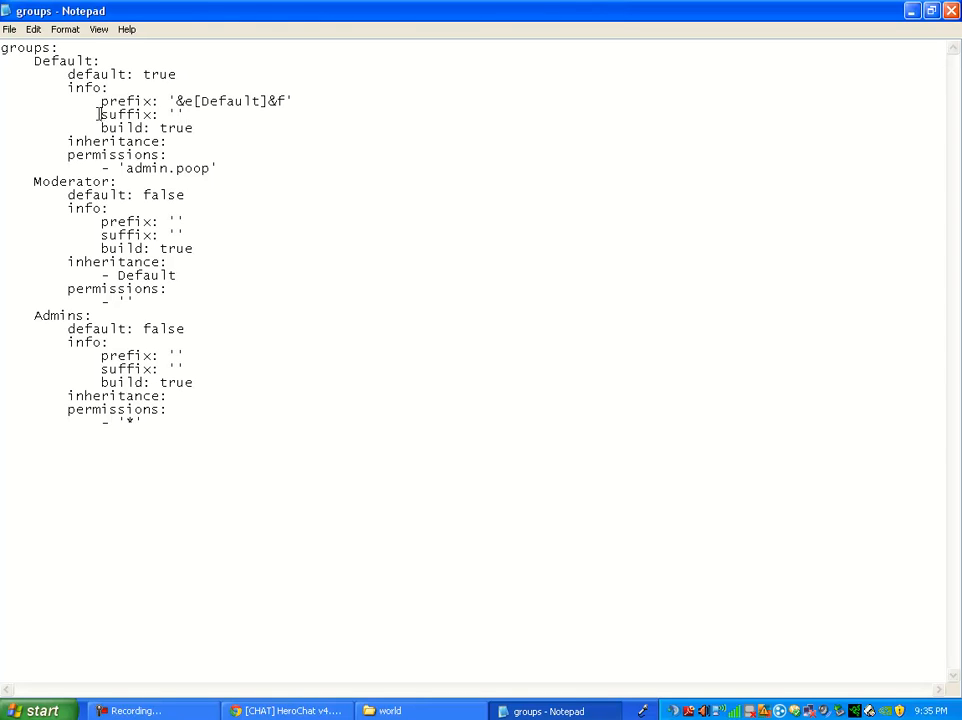
pyautogui.moveTo(100, 100); pyautogui.dragTo(292, 114)
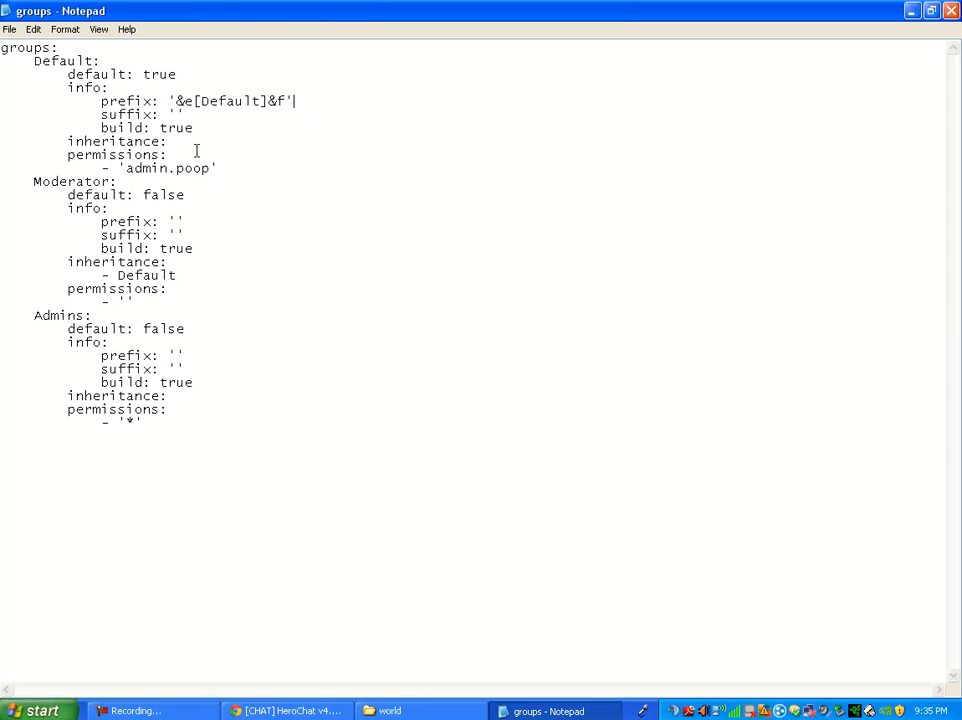
pyautogui.moveTo(32, 252)
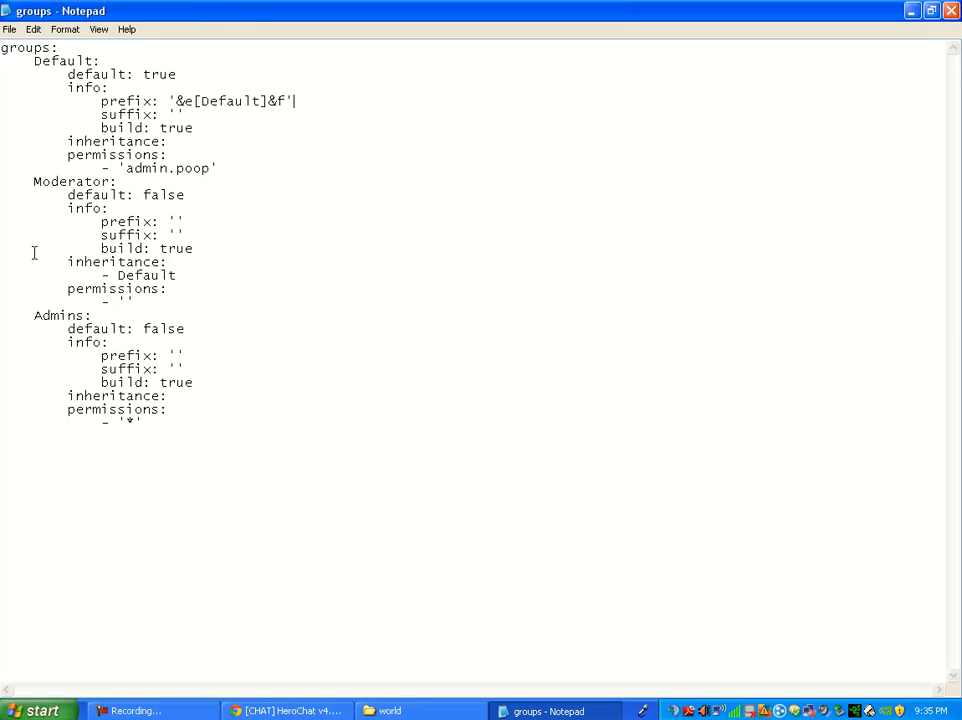
# - Duplicate the Admins block and rename the copy to Superadmin
pyautogui.moveTo(32, 316); pyautogui.dragTo(118, 356)
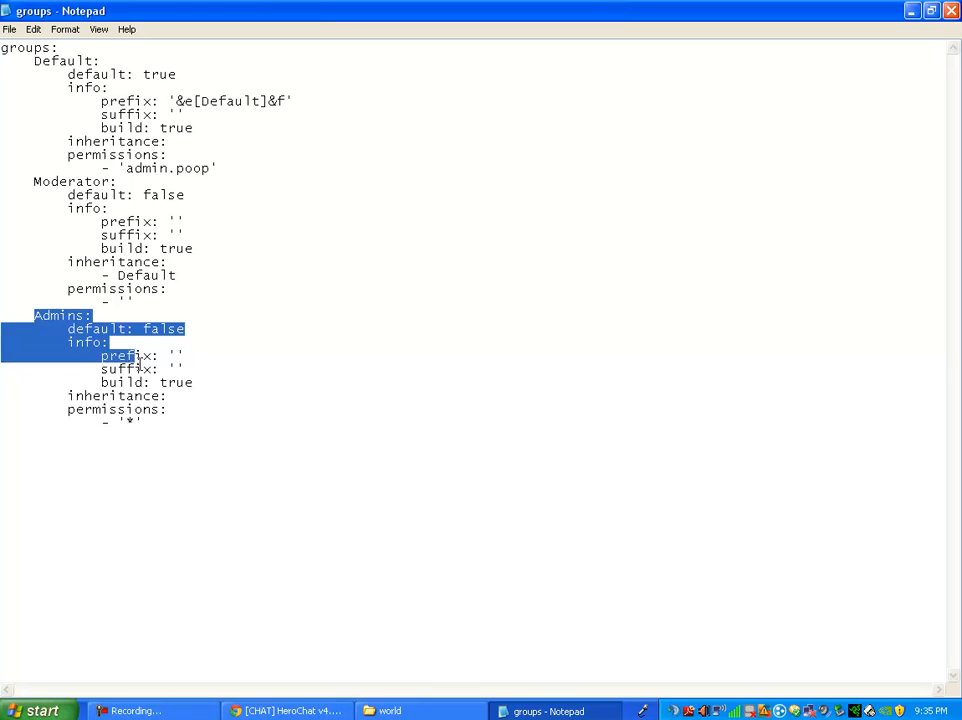
pyautogui.rightClick(130, 390)
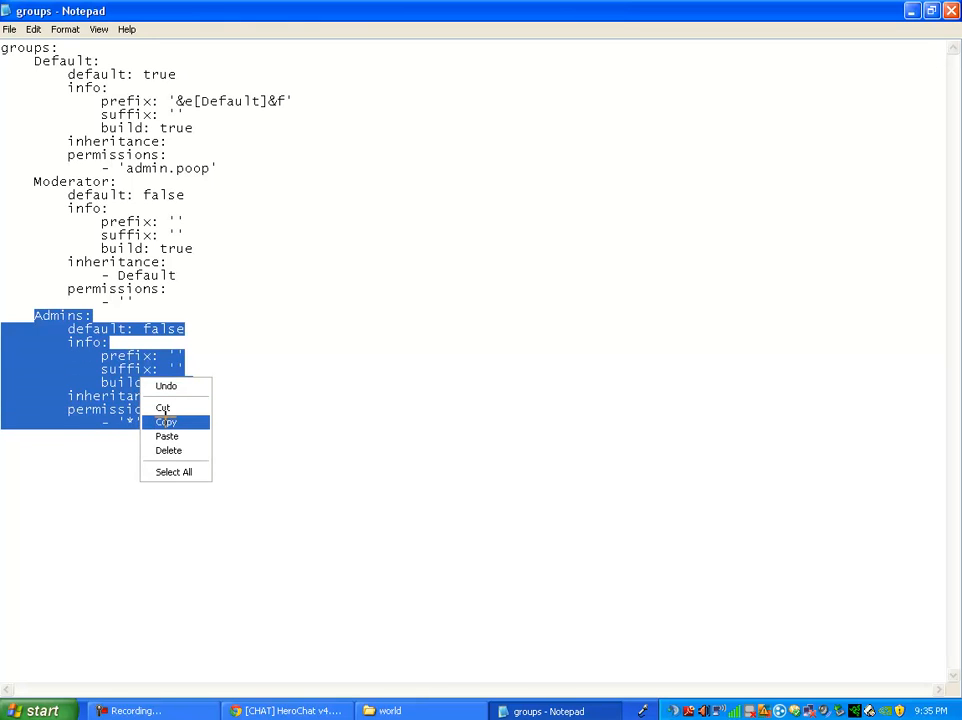
pyautogui.moveTo(188, 420)
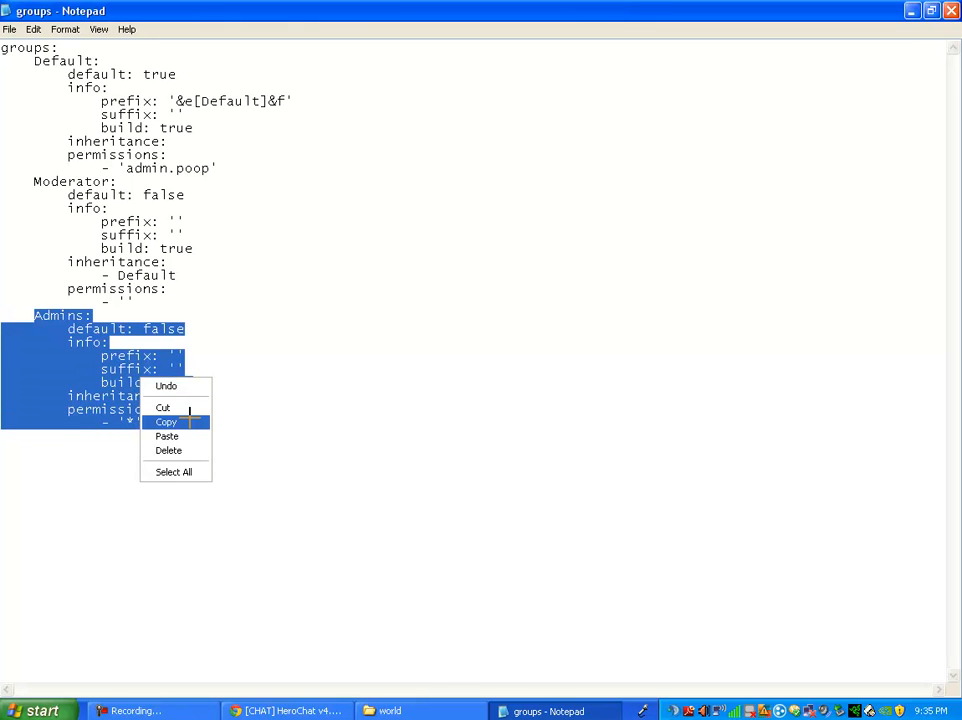
pyautogui.click(166, 420)
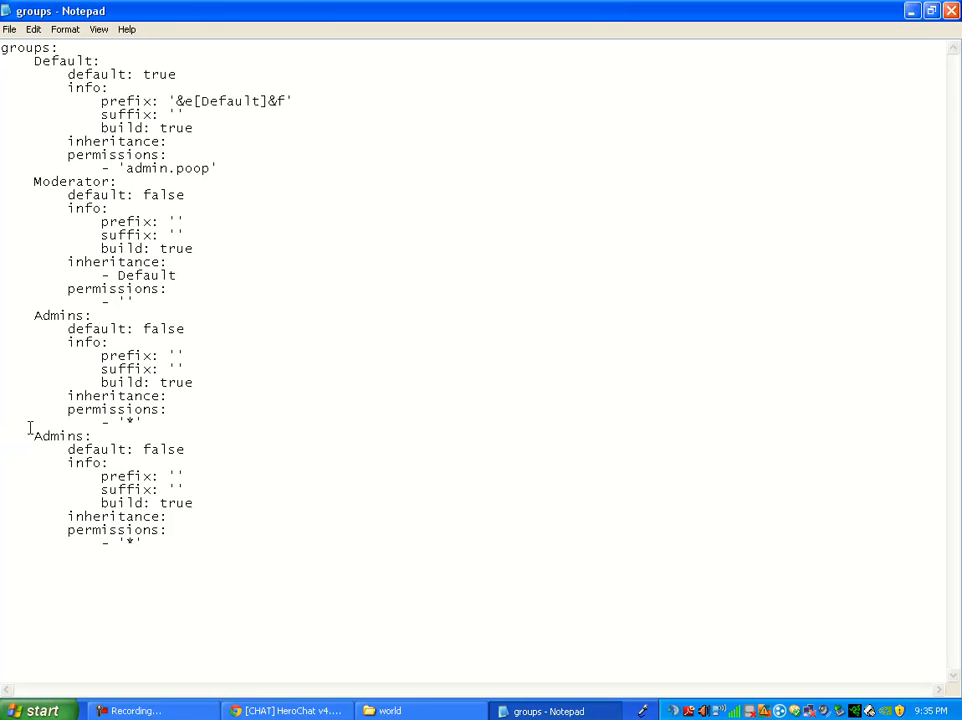
pyautogui.moveTo(34, 396)
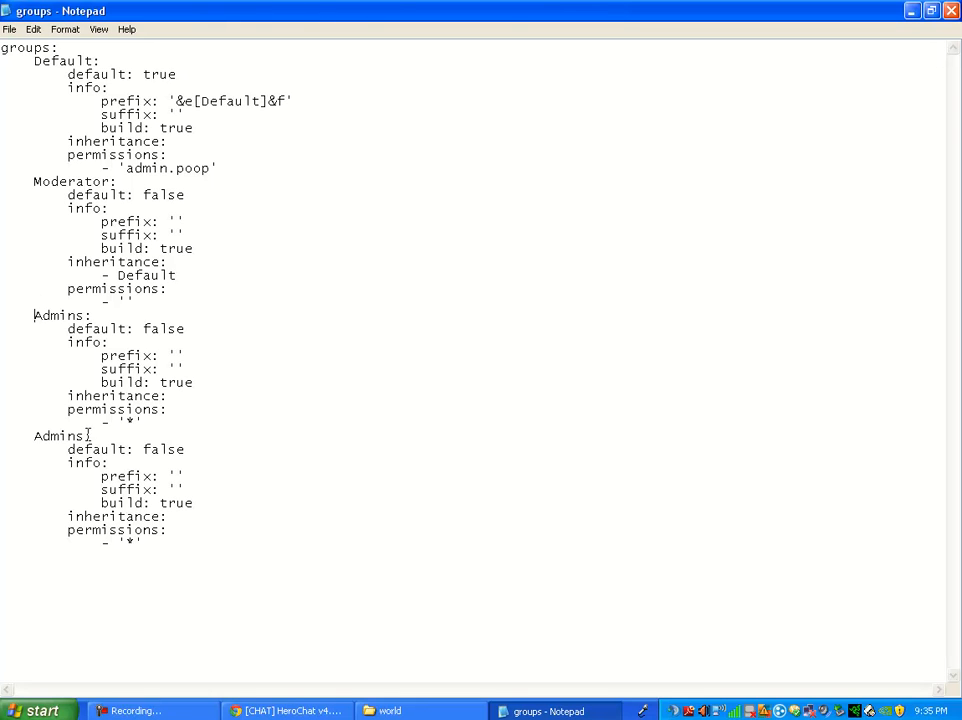
pyautogui.press('BackSpace')
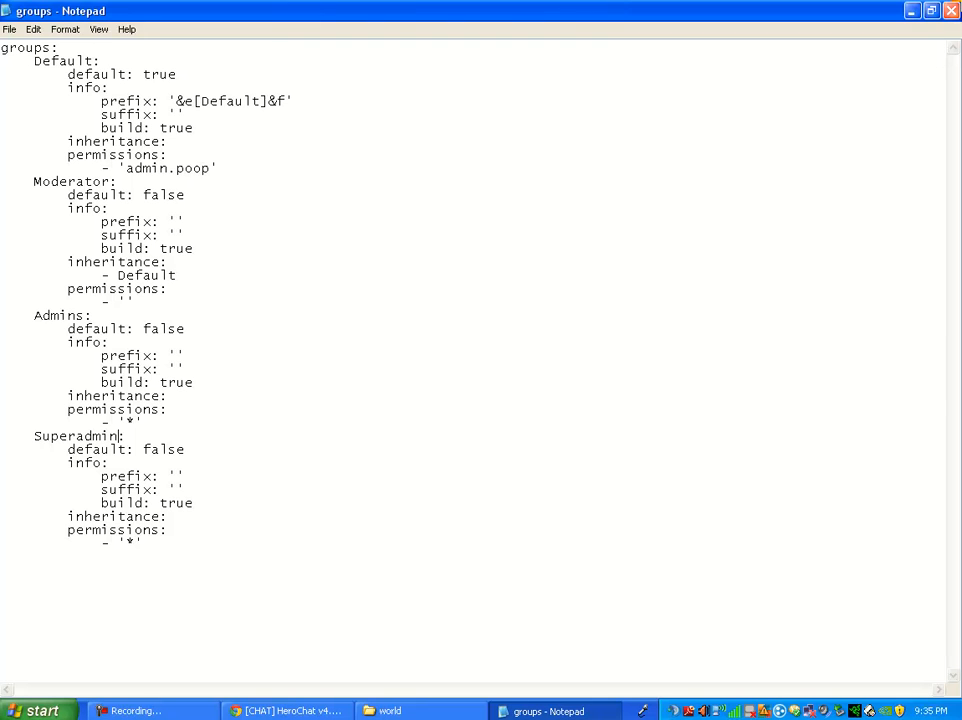
# - Open users.yml from the Permissions world folder in Notepad
pyautogui.click(388, 710)
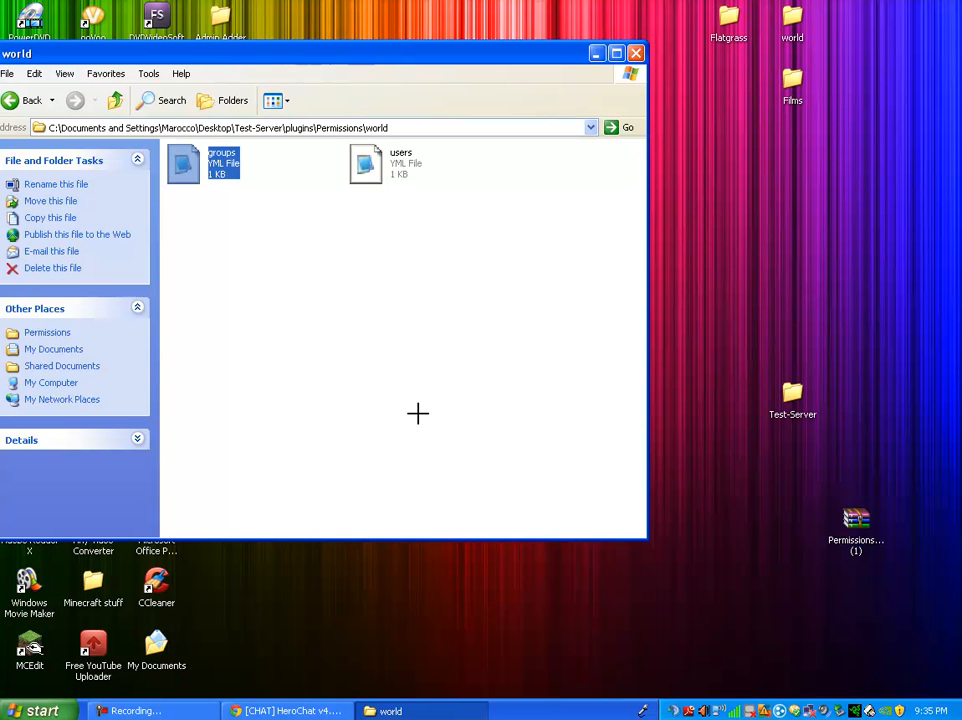
pyautogui.doubleClick(364, 164)
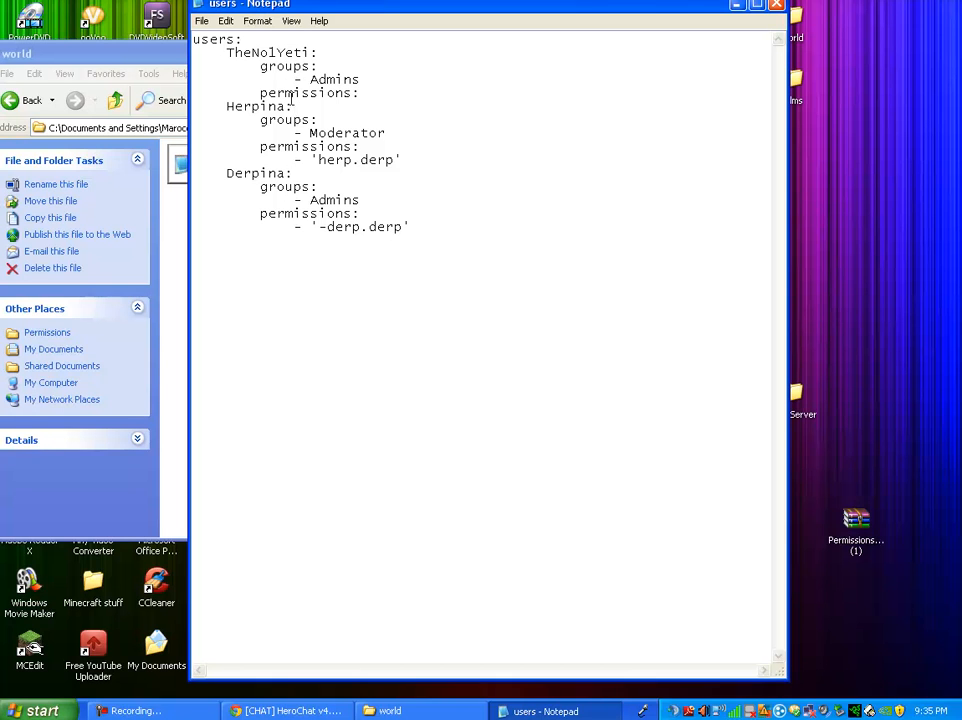
pyautogui.moveTo(308, 44)
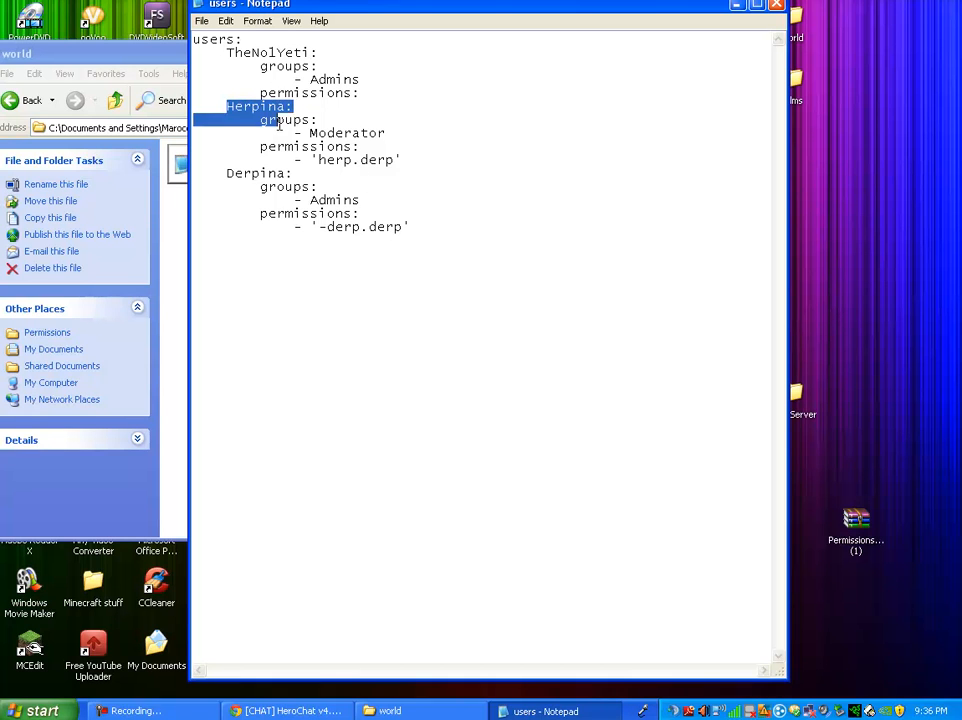
# - Delete the extra user blocks and rename the remaining user to ChriszHybrid
pyautogui.press('Delete')
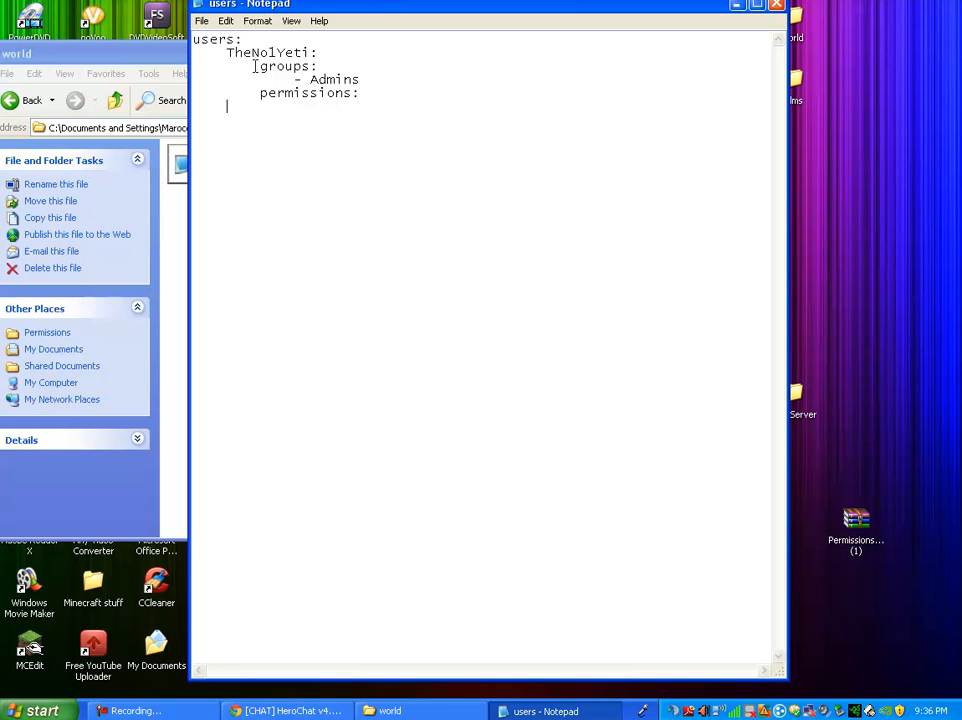
pyautogui.press('BackSpace')
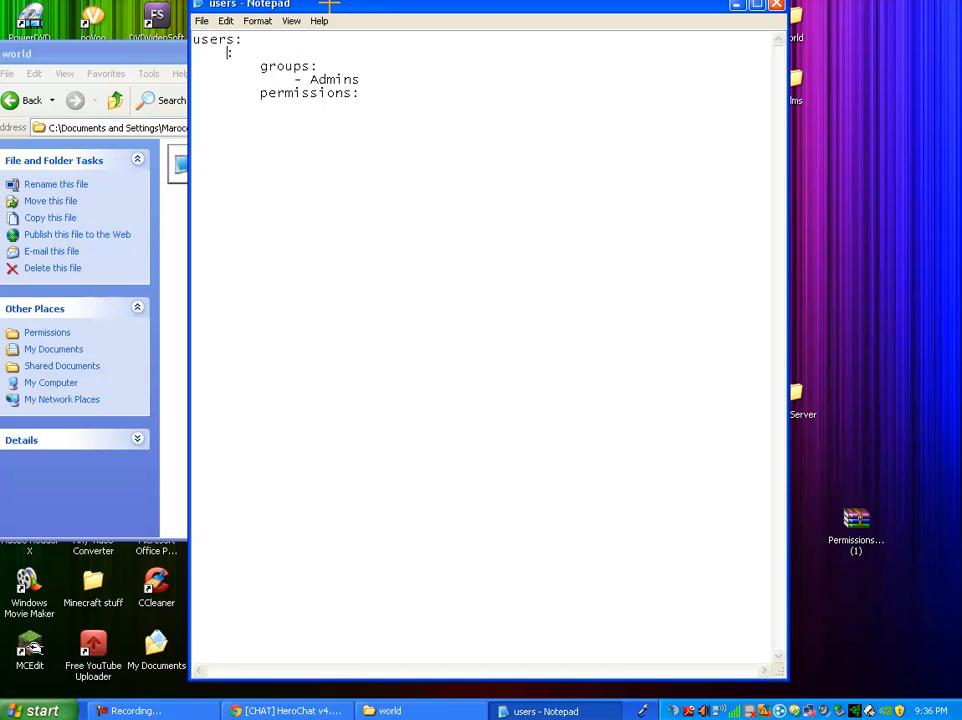
pyautogui.write('Yourname')
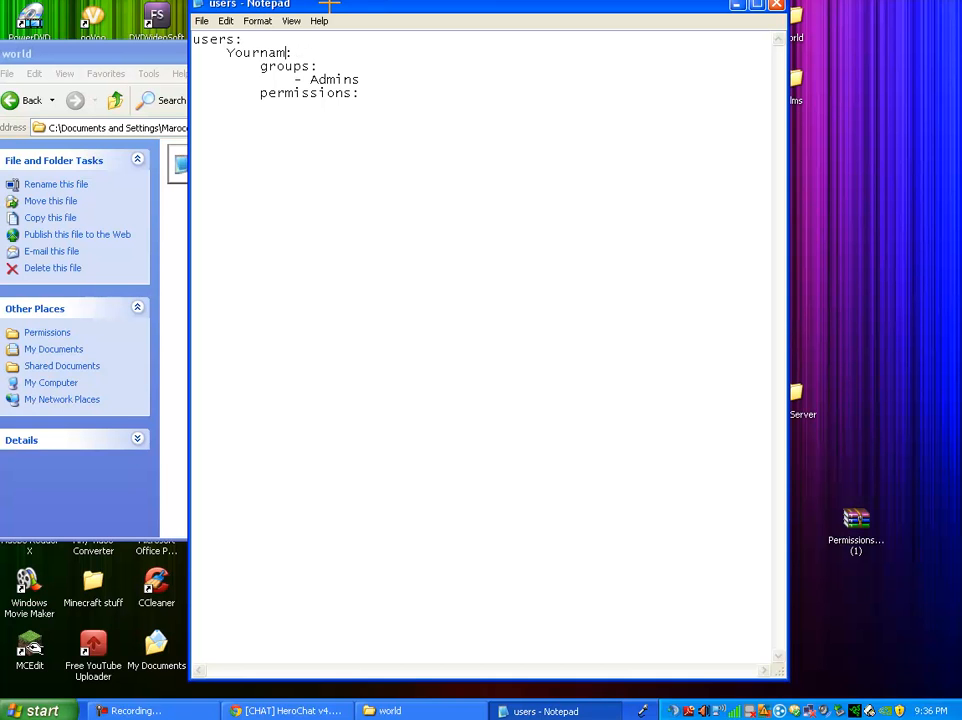
pyautogui.write('C:')
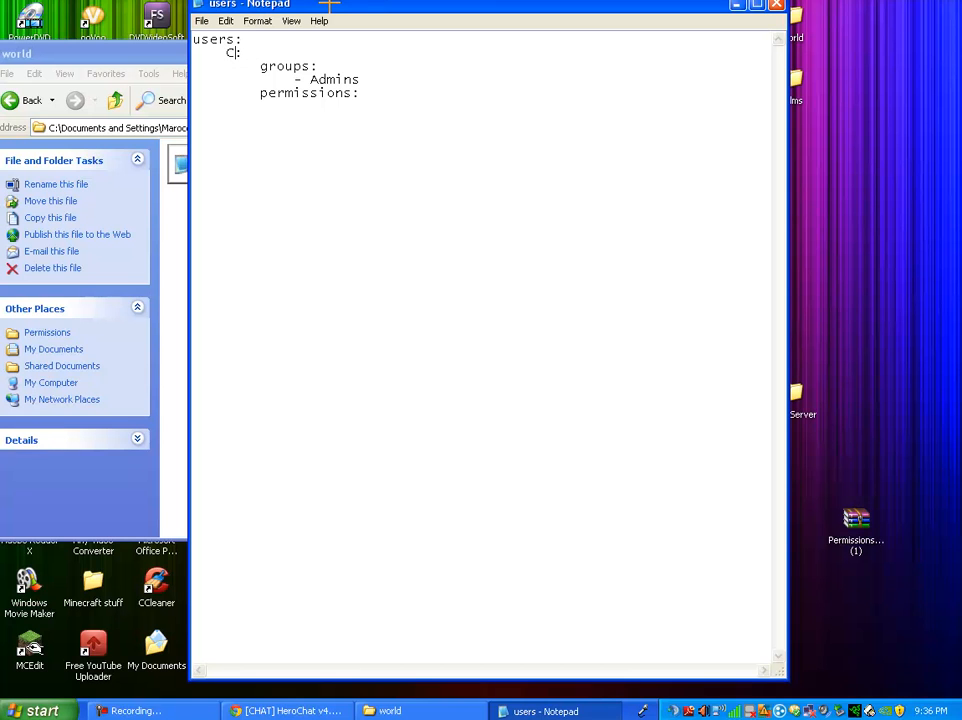
pyautogui.write('ChriszHybrid')
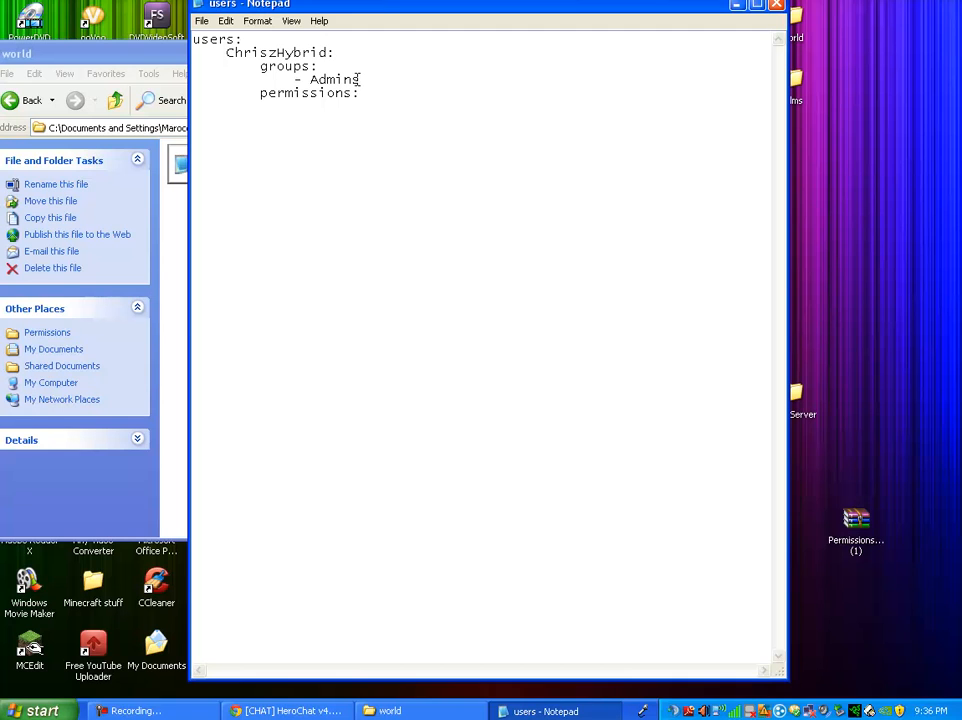
# - Change the user's group from Admins to Superadmin, save the users file and close Notepad
pyautogui.press('BackSpace')
pyautogui.write('- Su')
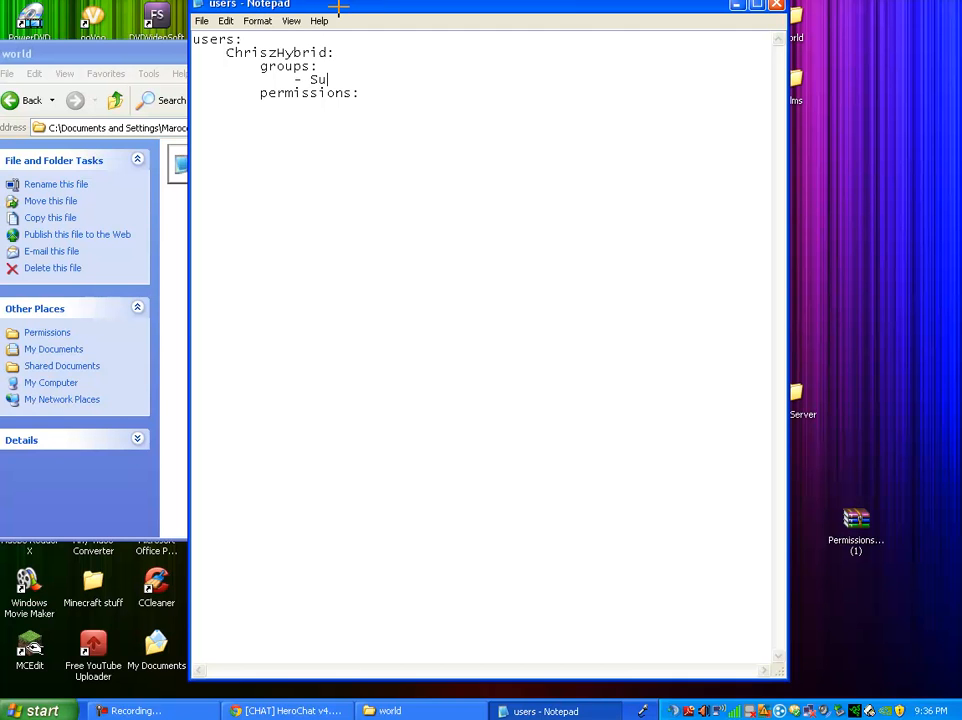
pyautogui.write('peradmin')
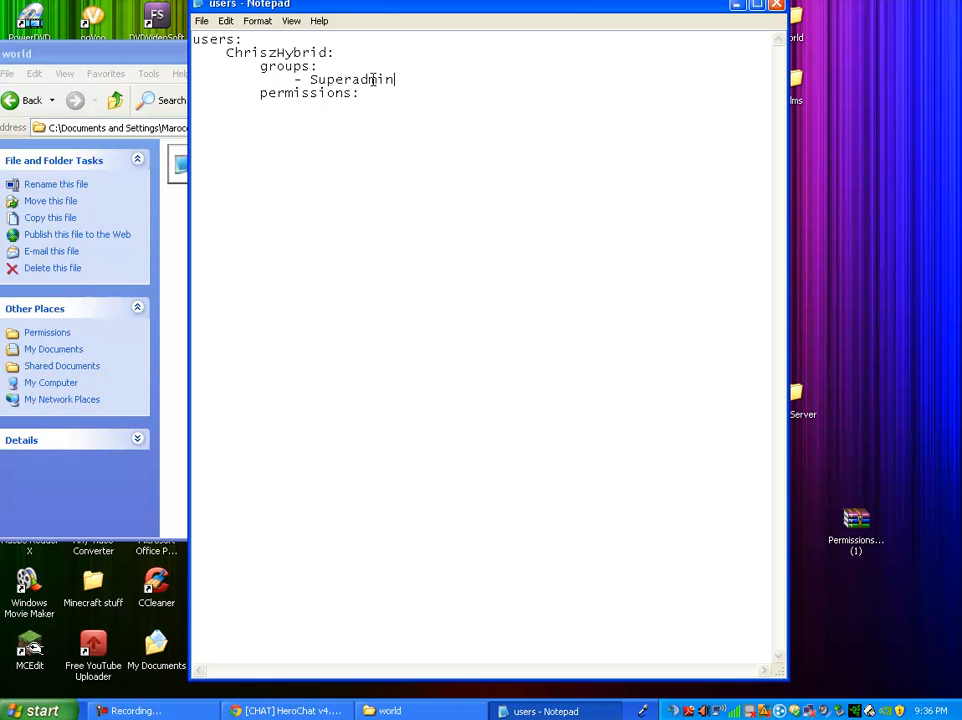
pyautogui.press('BackSpace')
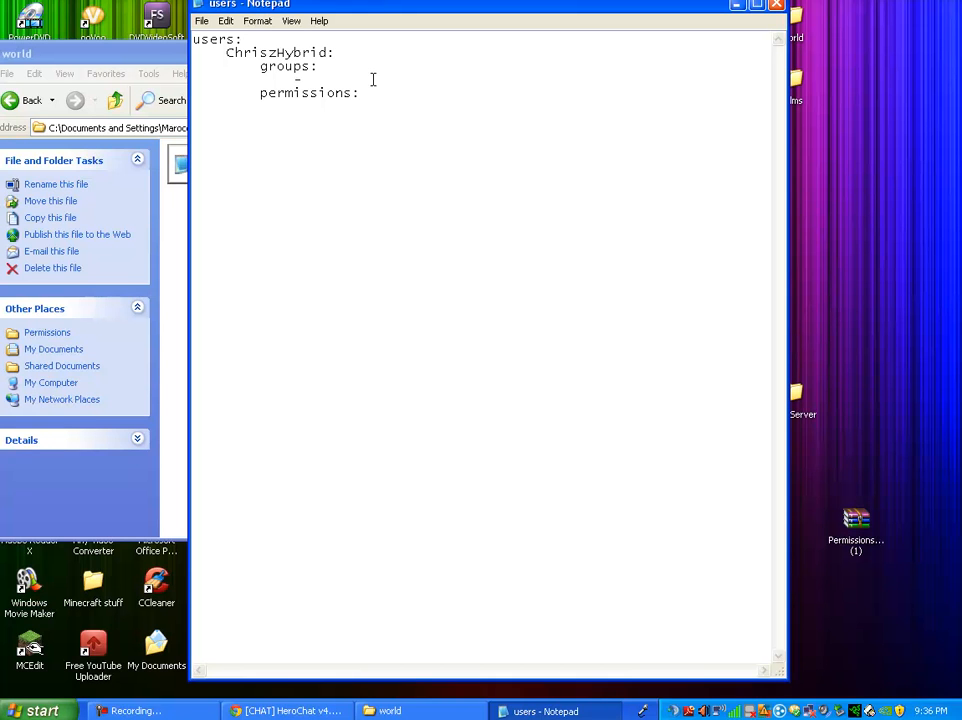
pyautogui.click(310, 80)
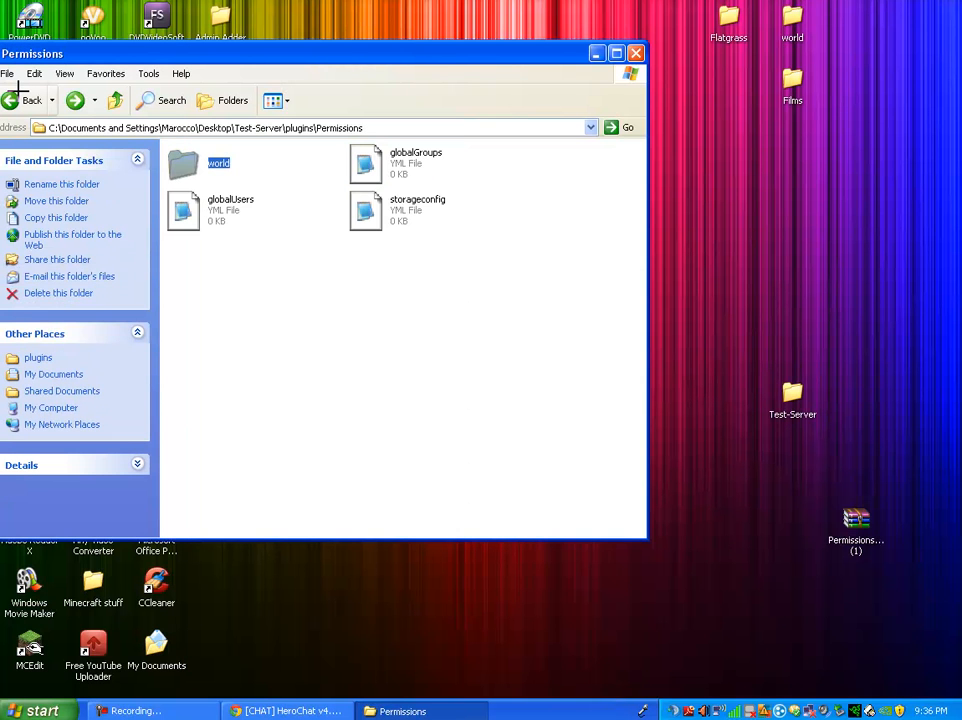
# - Go up to the Test-Server folder and run the server batch file
pyautogui.click(30, 100)
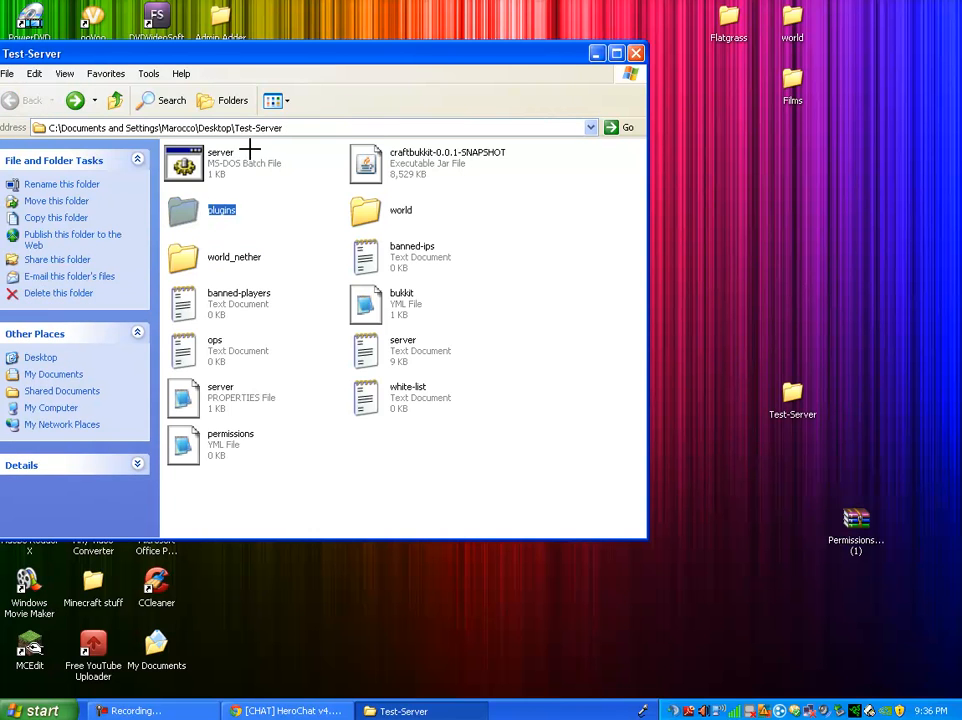
pyautogui.doubleClick(184, 164)
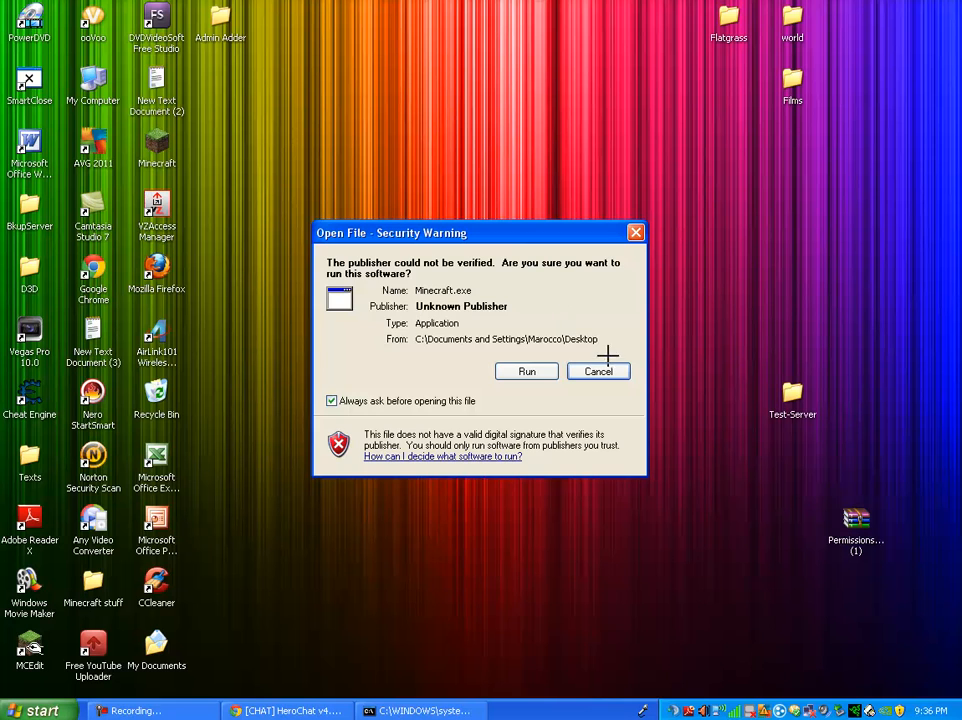
# - Allow Minecraft.exe to run, launch the game and log in
pyautogui.click(526, 370)
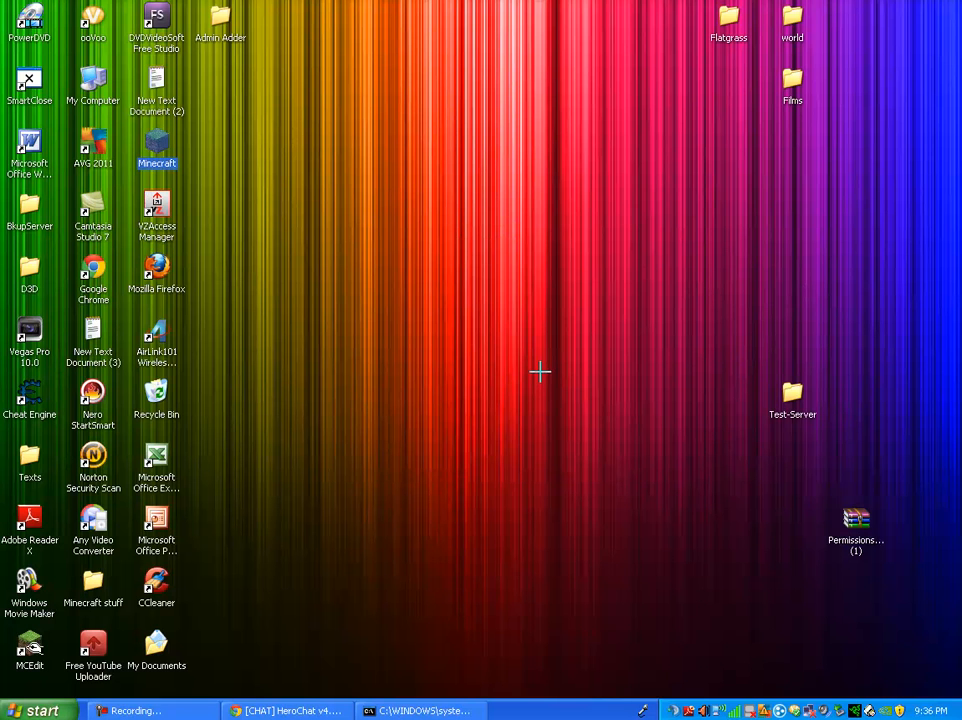
pyautogui.doubleClick(156, 148)
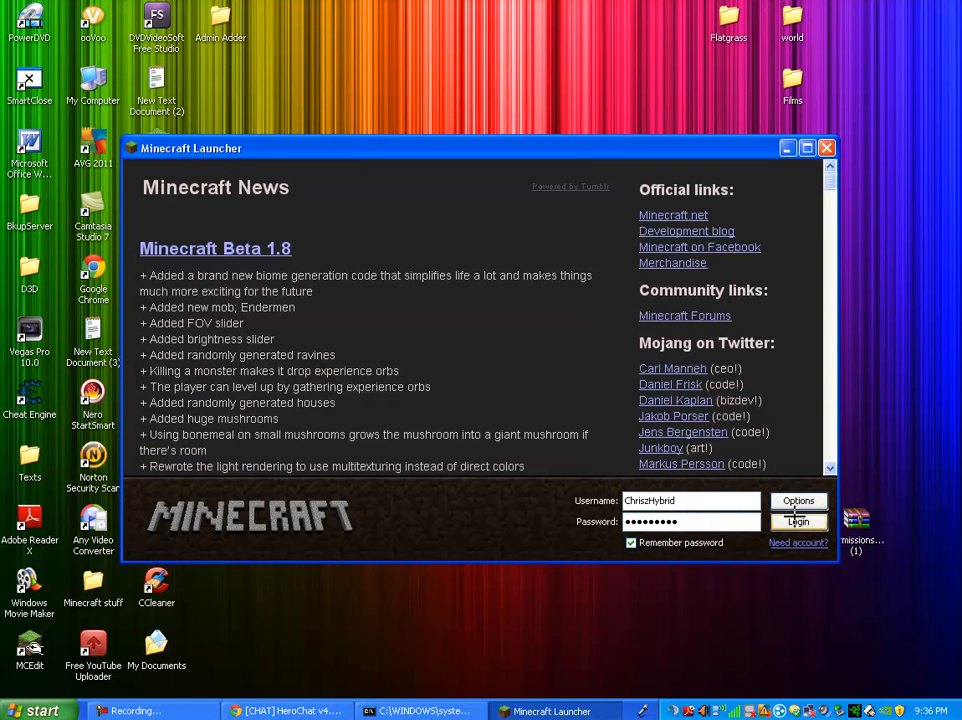
pyautogui.click(798, 522)
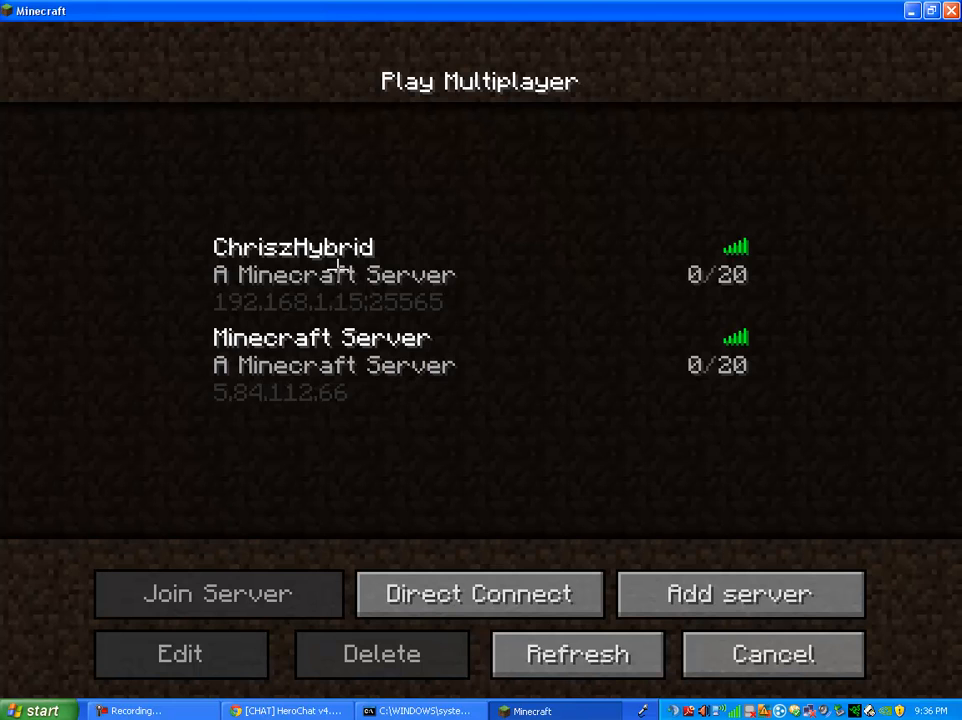
# - Join the server from Multiplayer, see the yellow [Default] chat prefix, and bring up the game menu
pyautogui.click(480, 364)
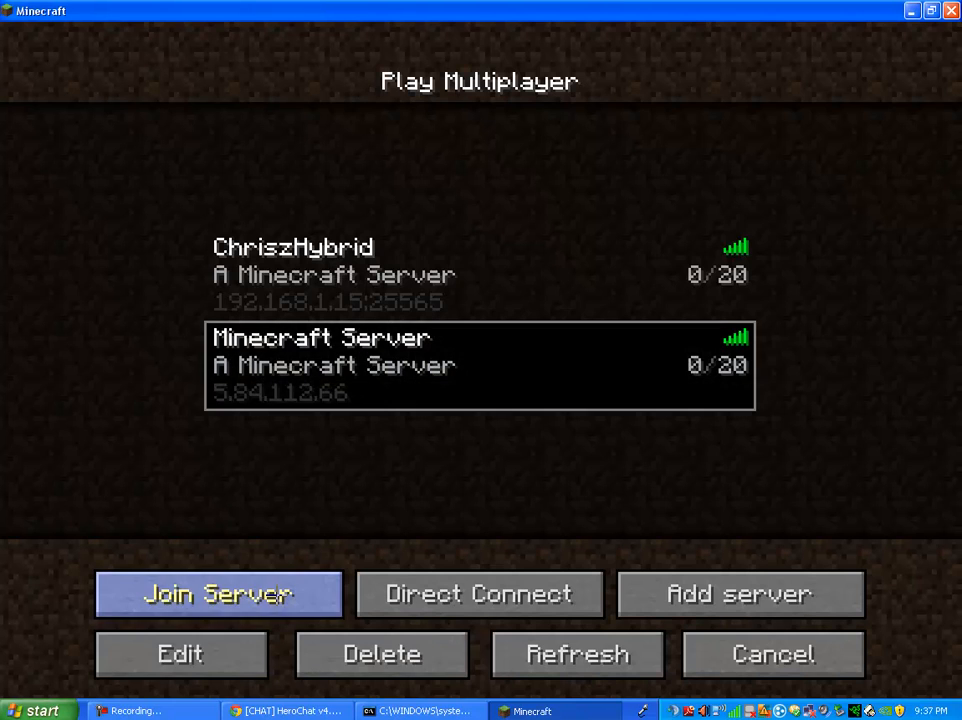
pyautogui.click(218, 592)
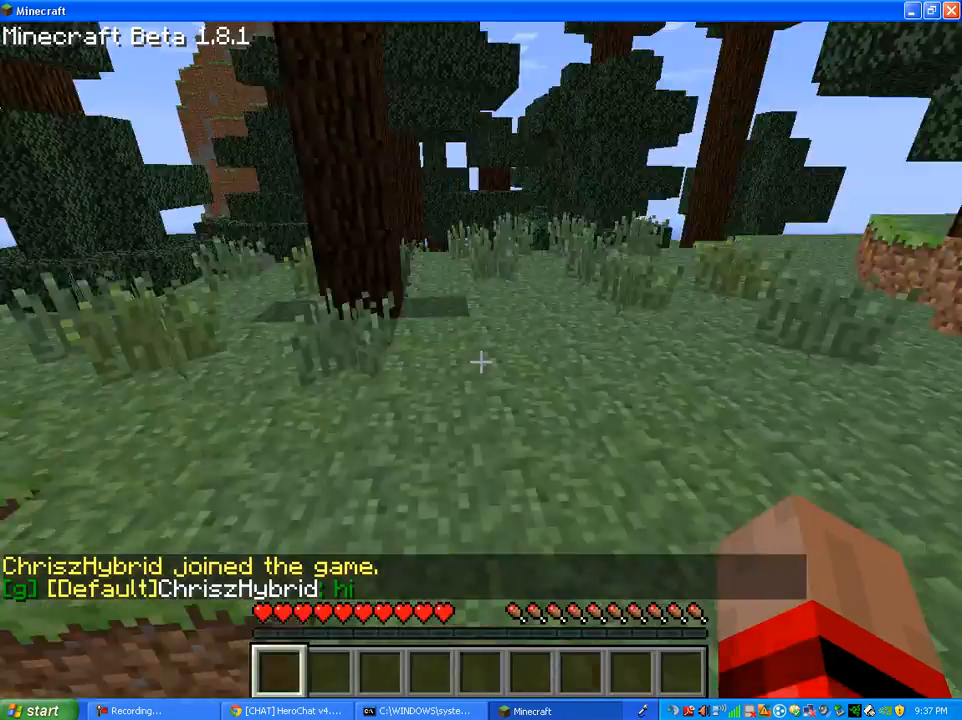
pyautogui.moveTo(480, 362)
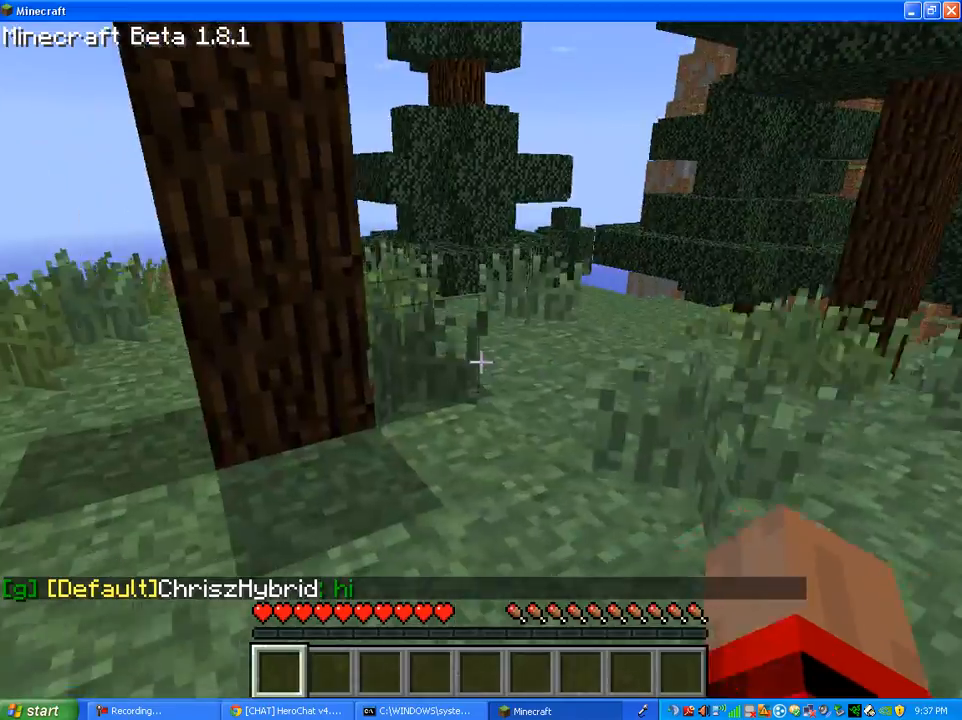
pyautogui.moveTo(480, 362)
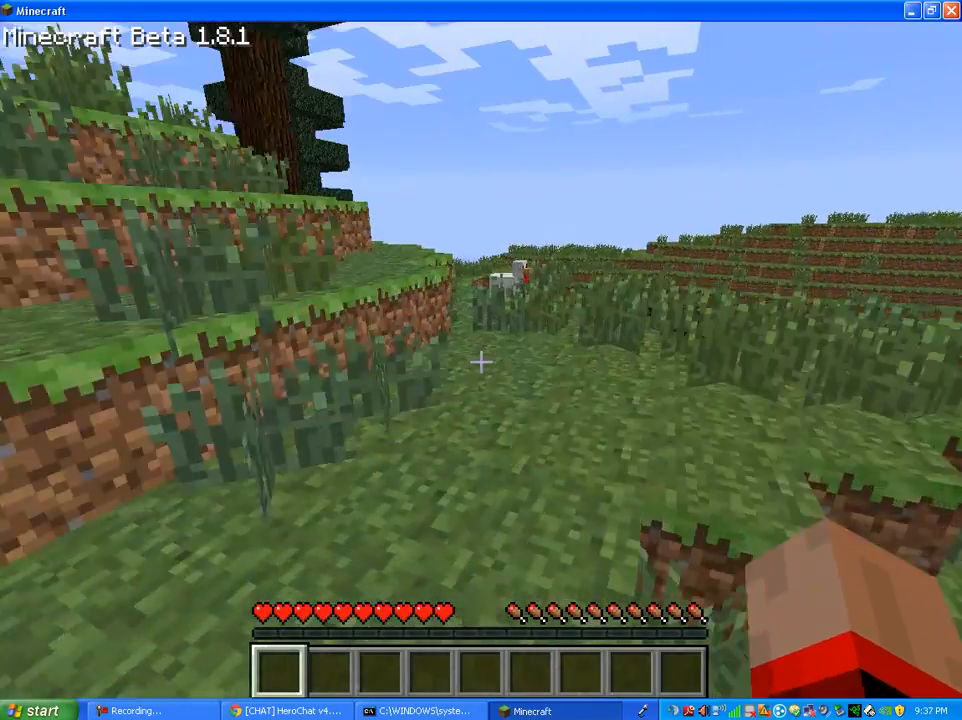
pyautogui.moveTo(480, 360)
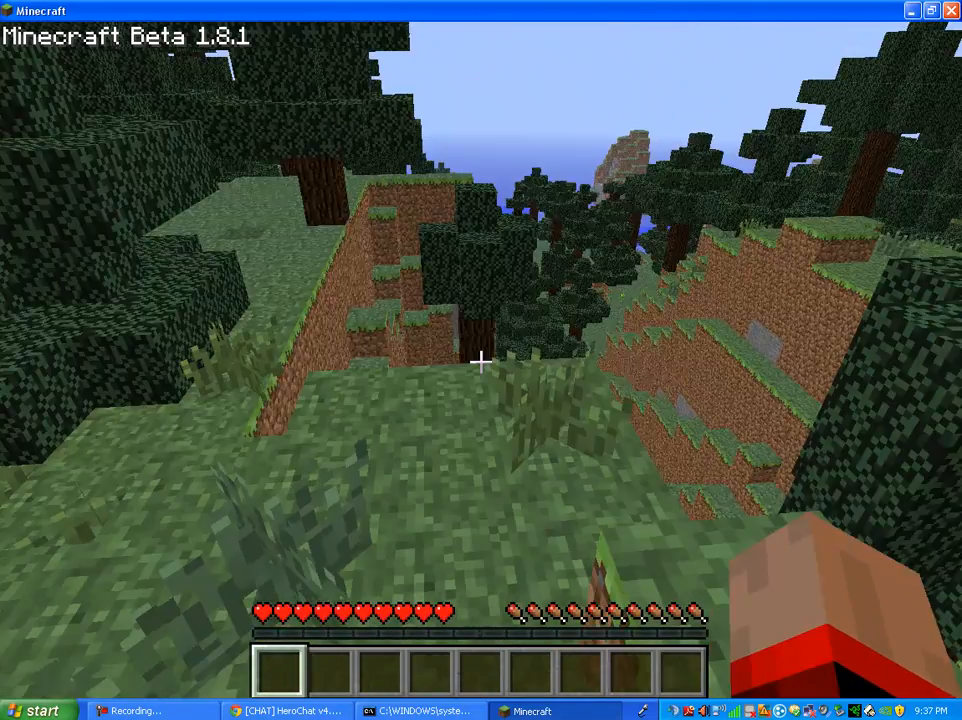
pyautogui.press('Escape')
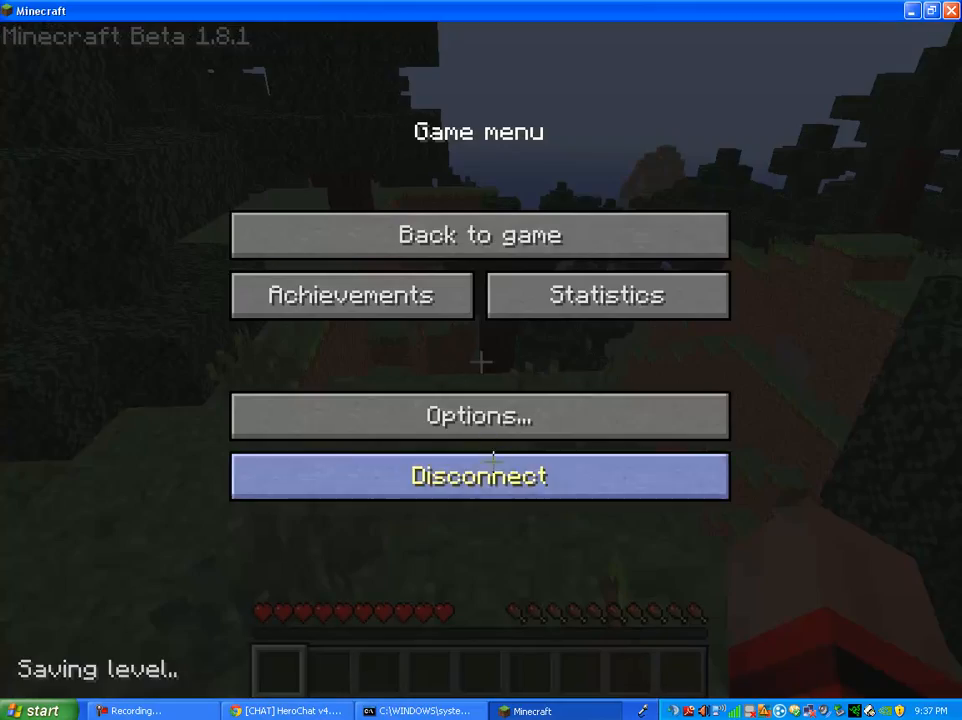
# - Disconnect, browse into Test-Server > plugins and maximize groups.yml with the &e[Default]&f prefix
pyautogui.click(478, 476)
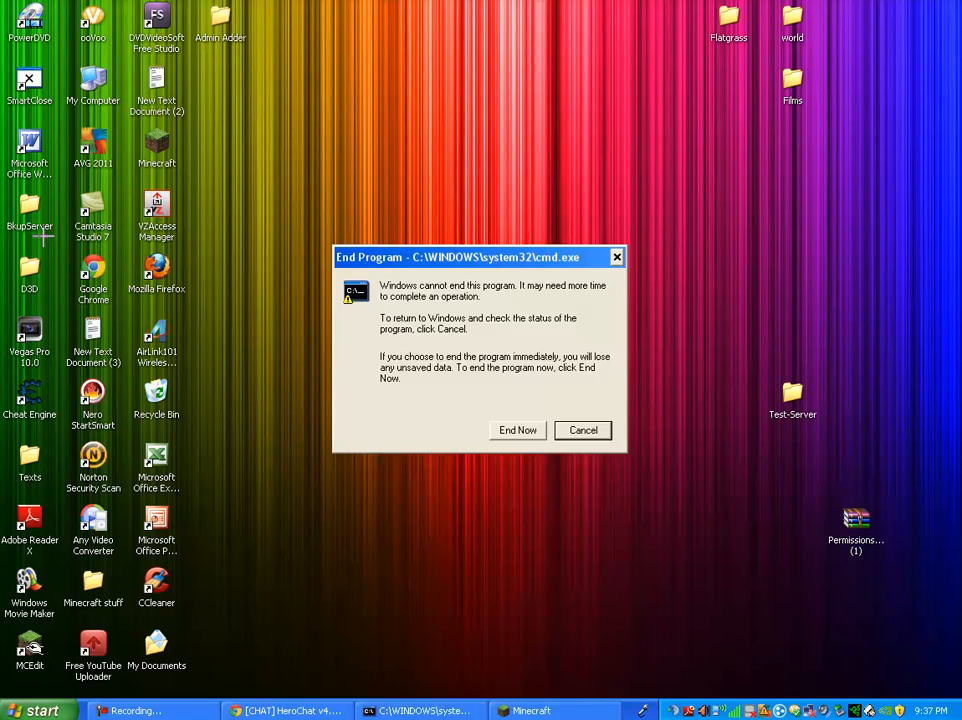
pyautogui.click(516, 428)
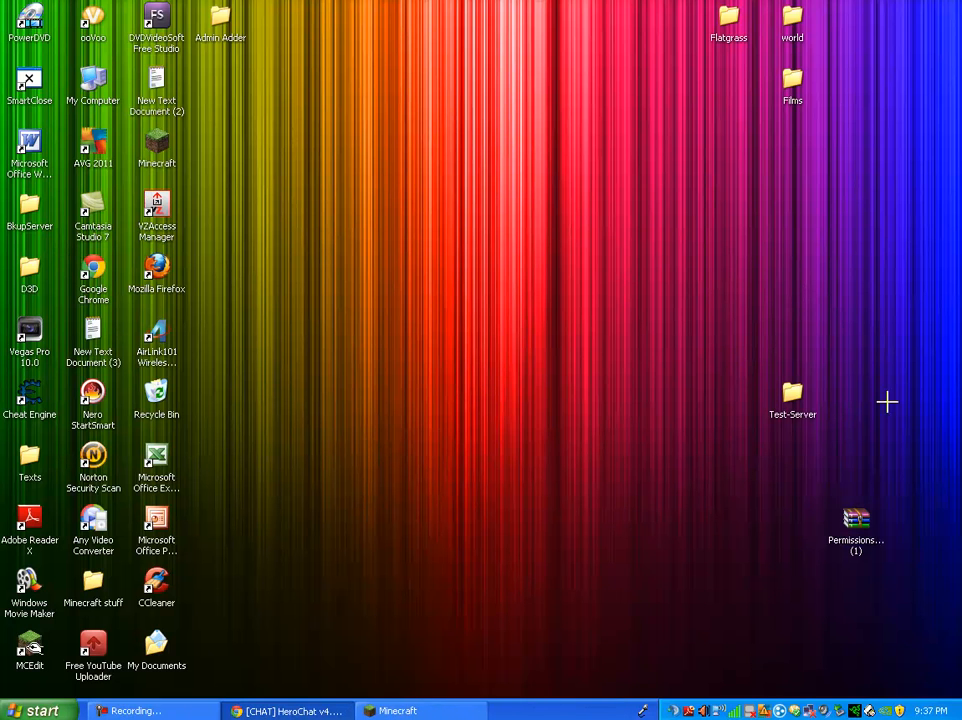
pyautogui.doubleClick(792, 392)
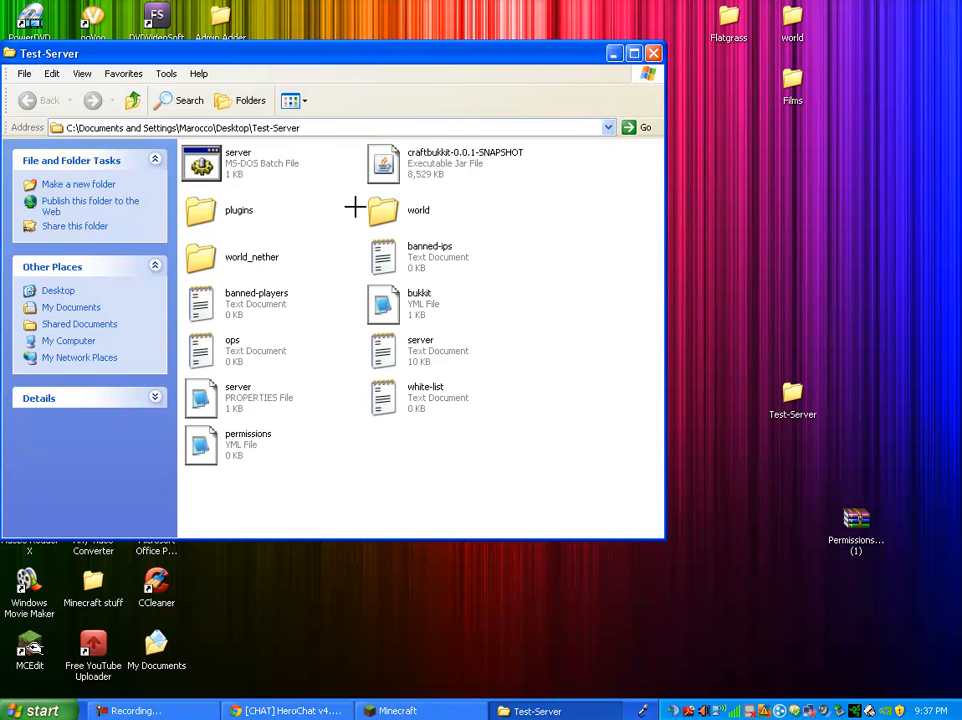
pyautogui.doubleClick(200, 210)
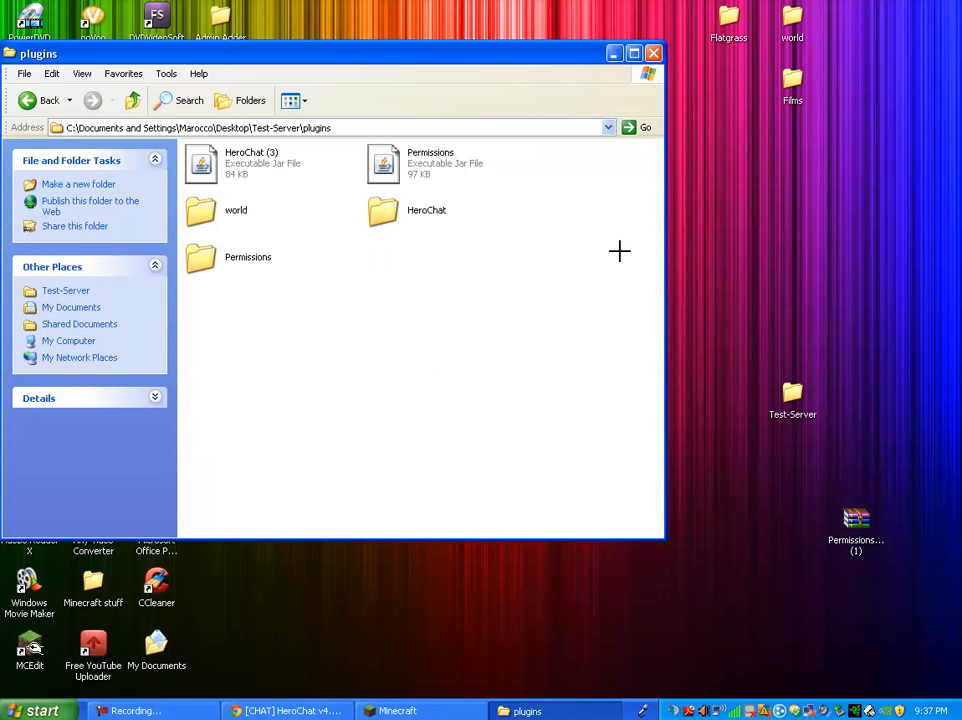
pyautogui.moveTo(450, 232)
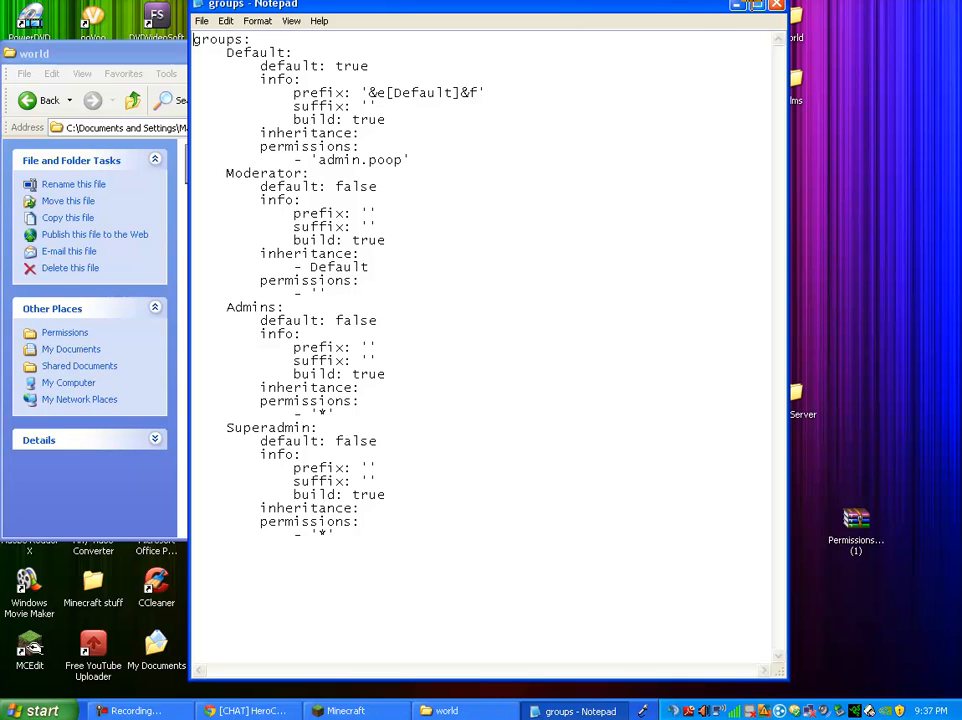
pyautogui.click(756, 4)
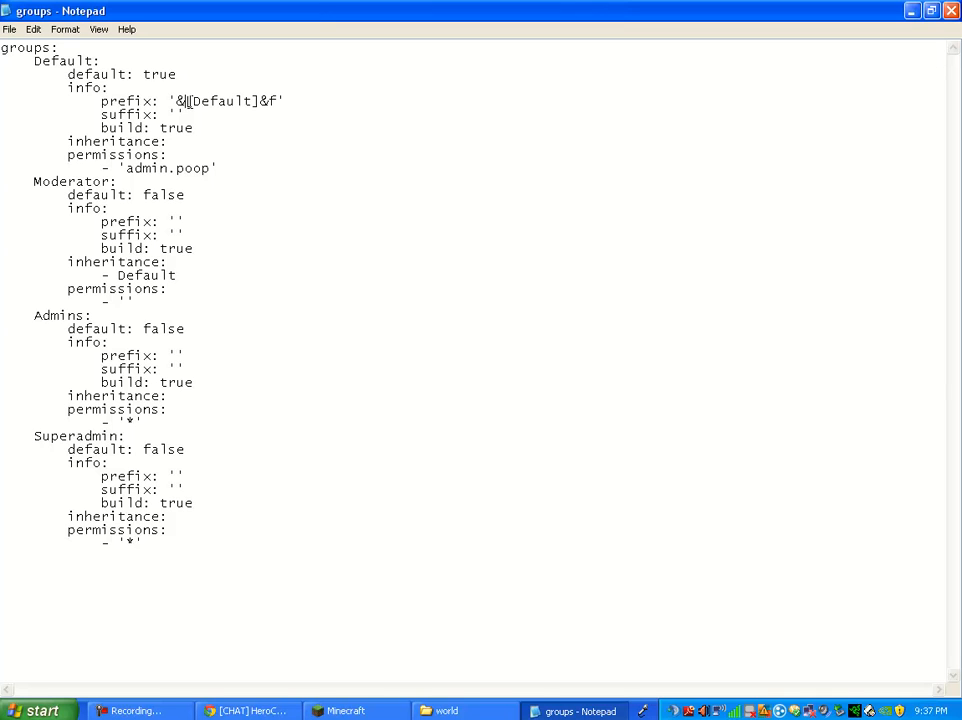
pyautogui.moveTo(504, 92)
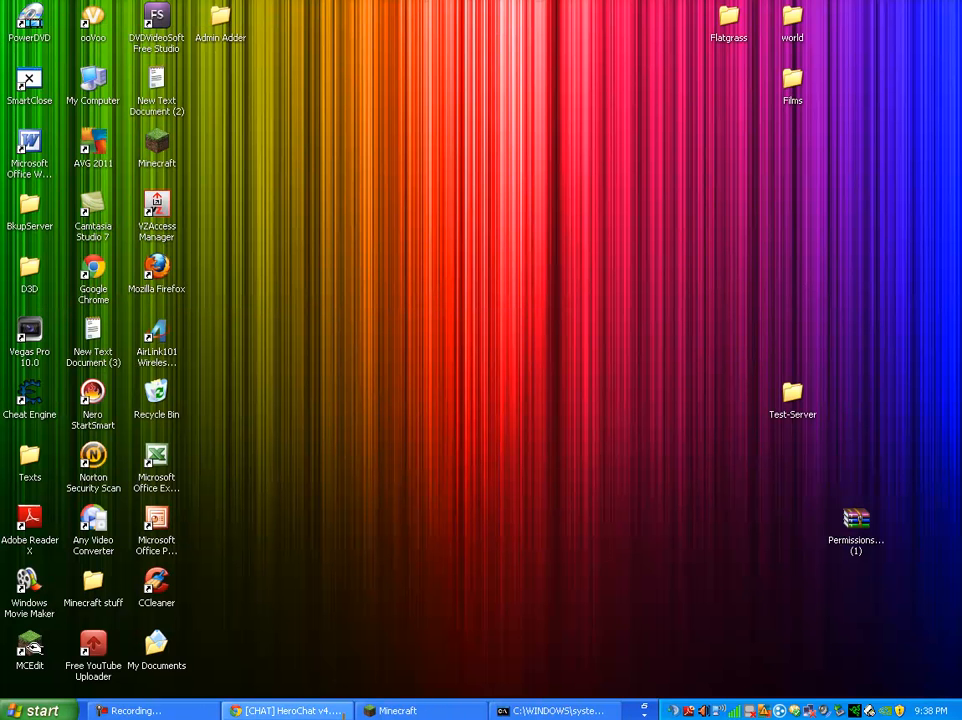
# - Switch back to Minecraft and send 'hi' in chat so it appears with the [Default] prefix
pyautogui.click(396, 712)
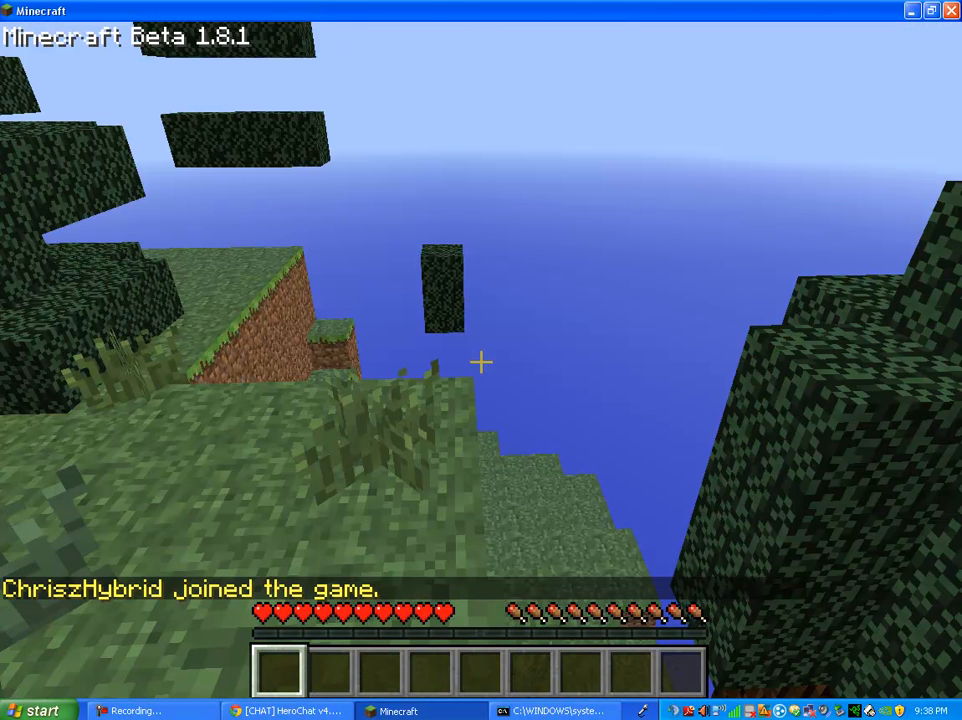
pyautogui.moveTo(480, 362)
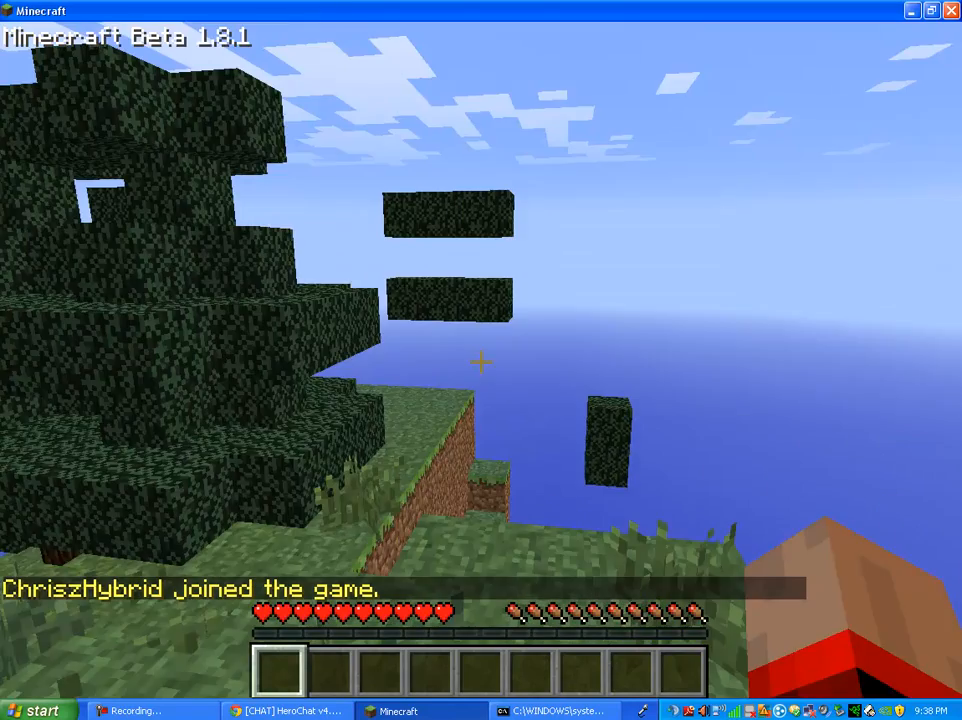
pyautogui.moveTo(480, 360)
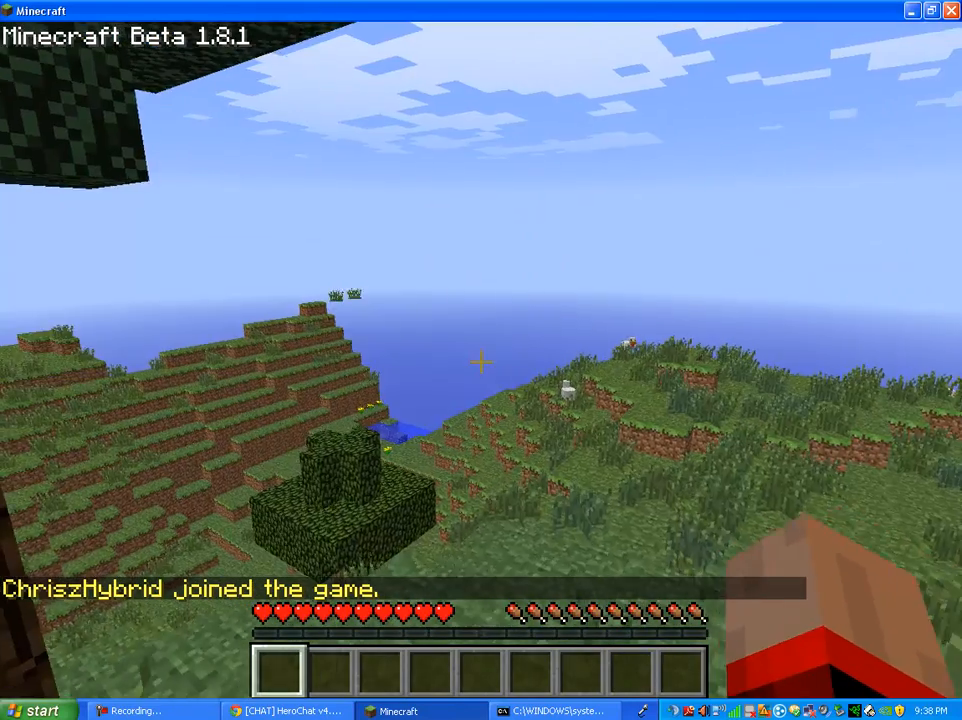
pyautogui.write('hi')
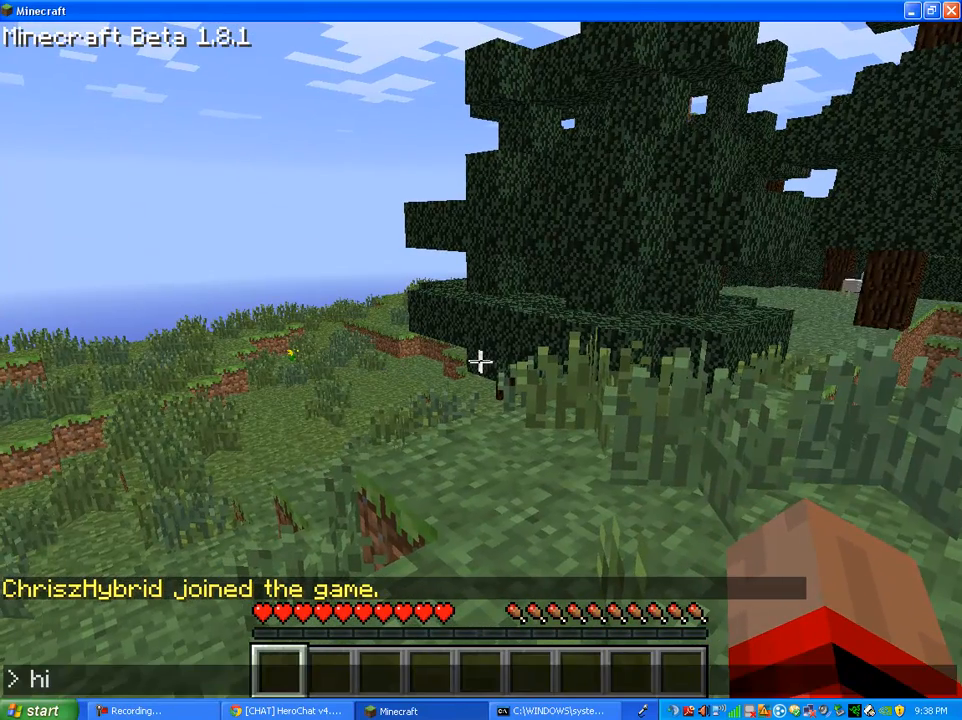
pyautogui.press('Return')
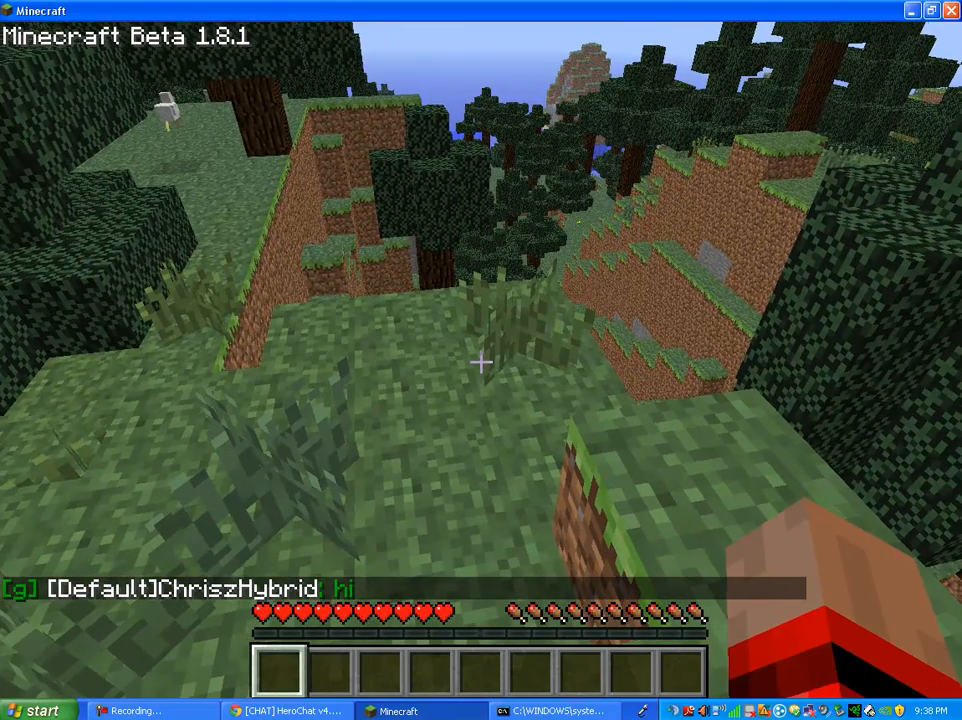
pyautogui.press('Escape')
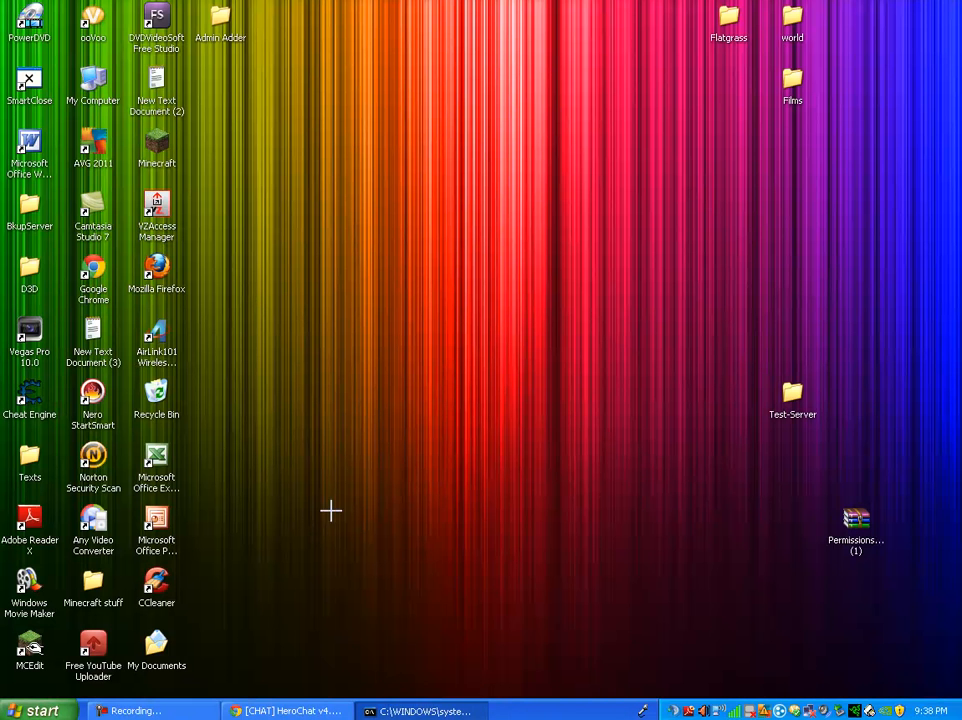
# - Save groups.yml with the prefix changed to &f[Default]&e and reopen Test-Server > plugins
pyautogui.doubleClick(792, 400)
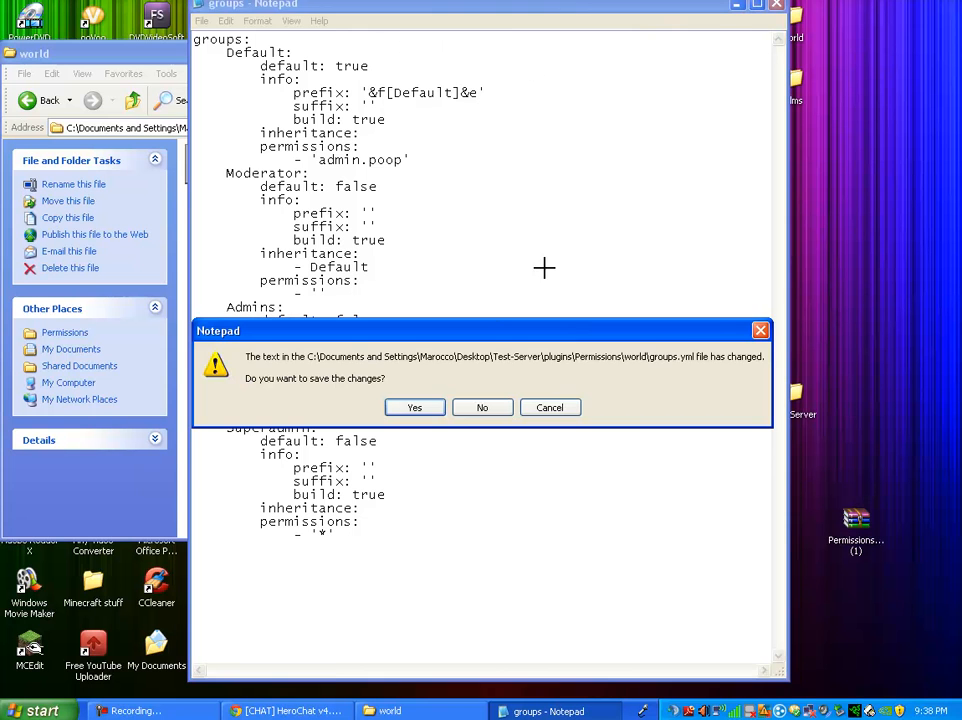
pyautogui.click(482, 408)
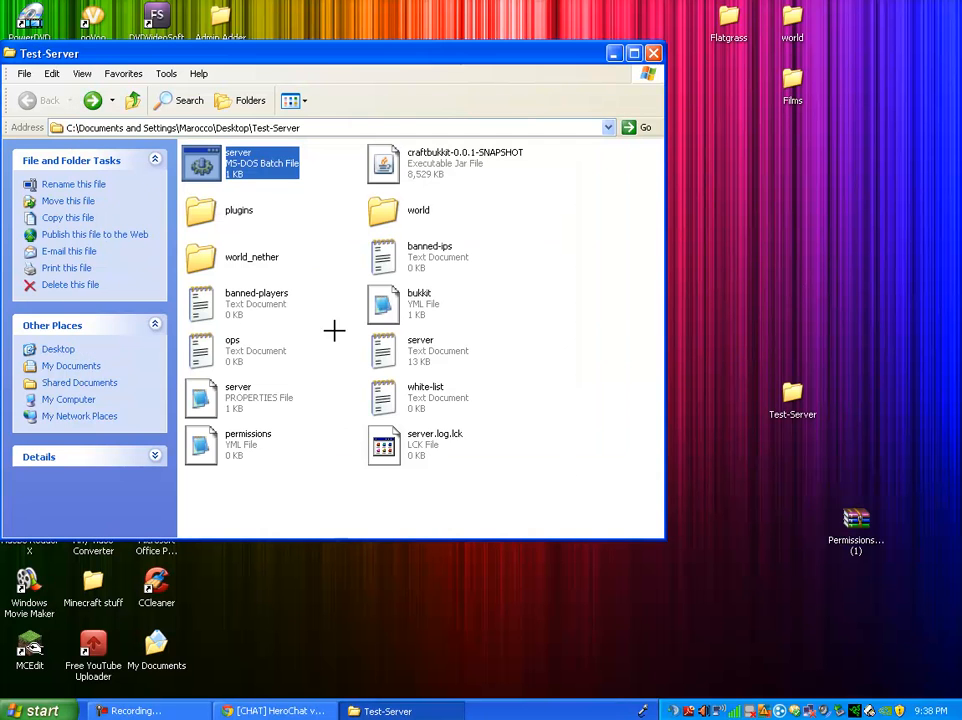
pyautogui.doubleClick(240, 210)
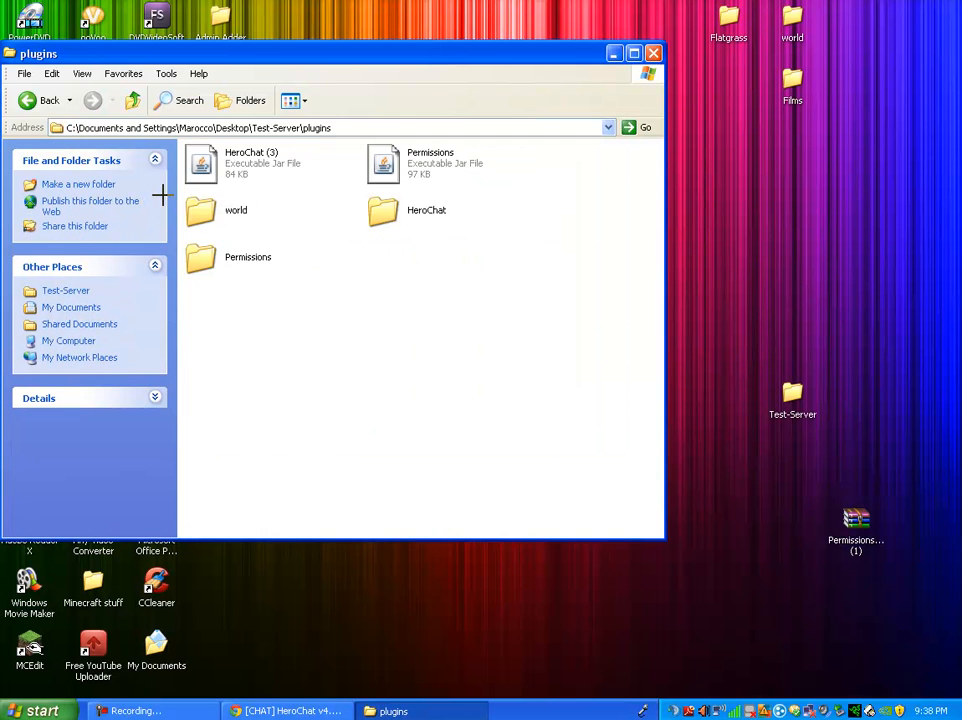
# - In Permissions users.yml, copy the ChriszHybrid user block and paste a second copy below it
pyautogui.doubleClick(200, 256)
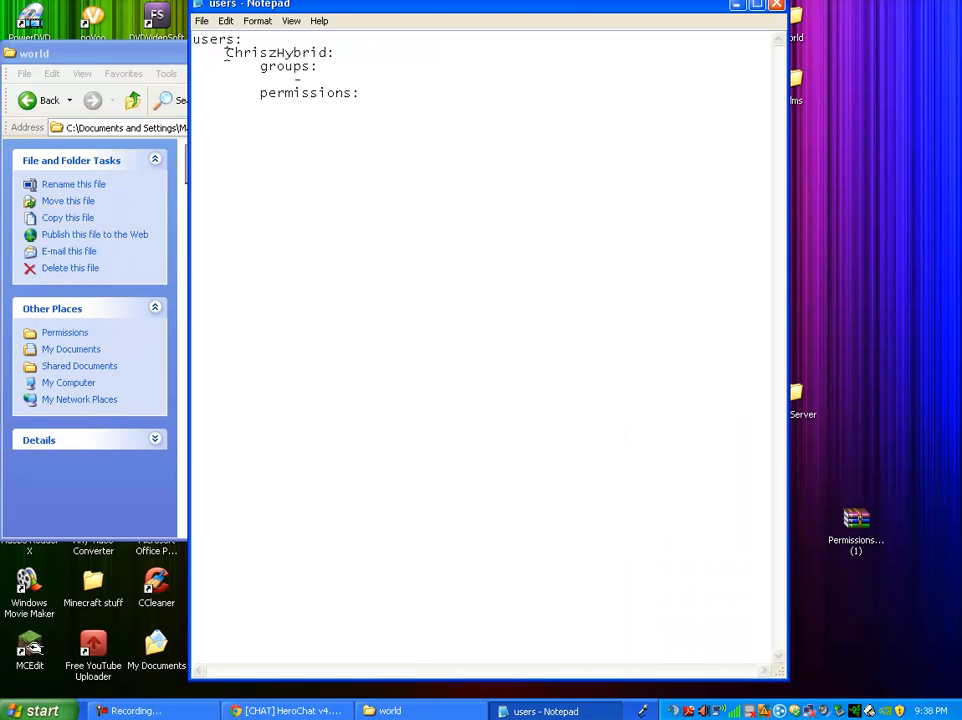
pyautogui.moveTo(226, 52); pyautogui.dragTo(360, 100)
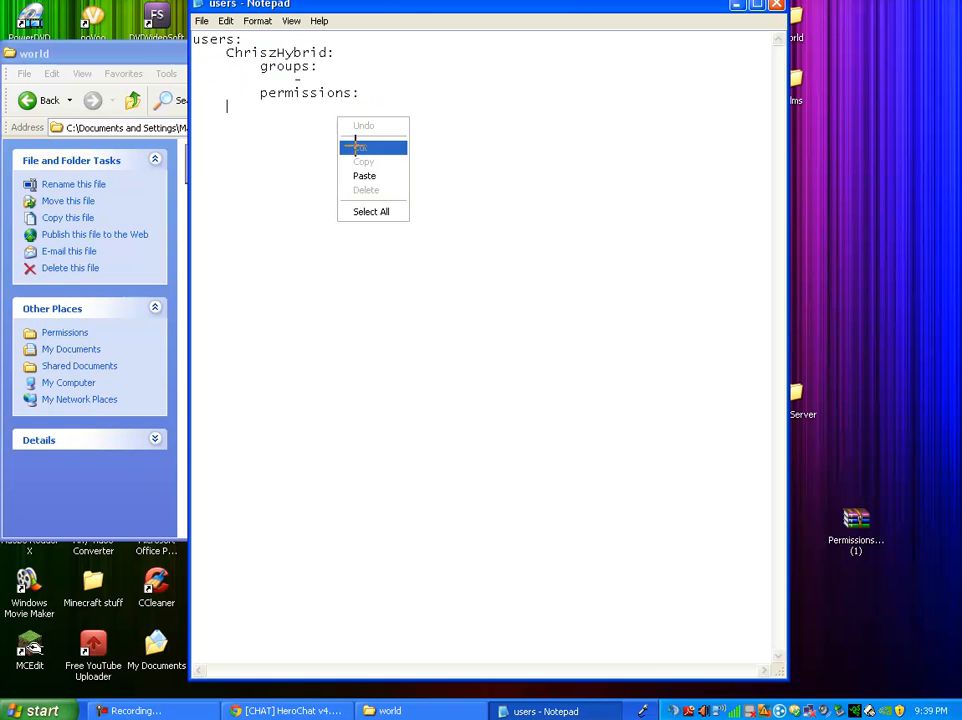
pyautogui.click(364, 176)
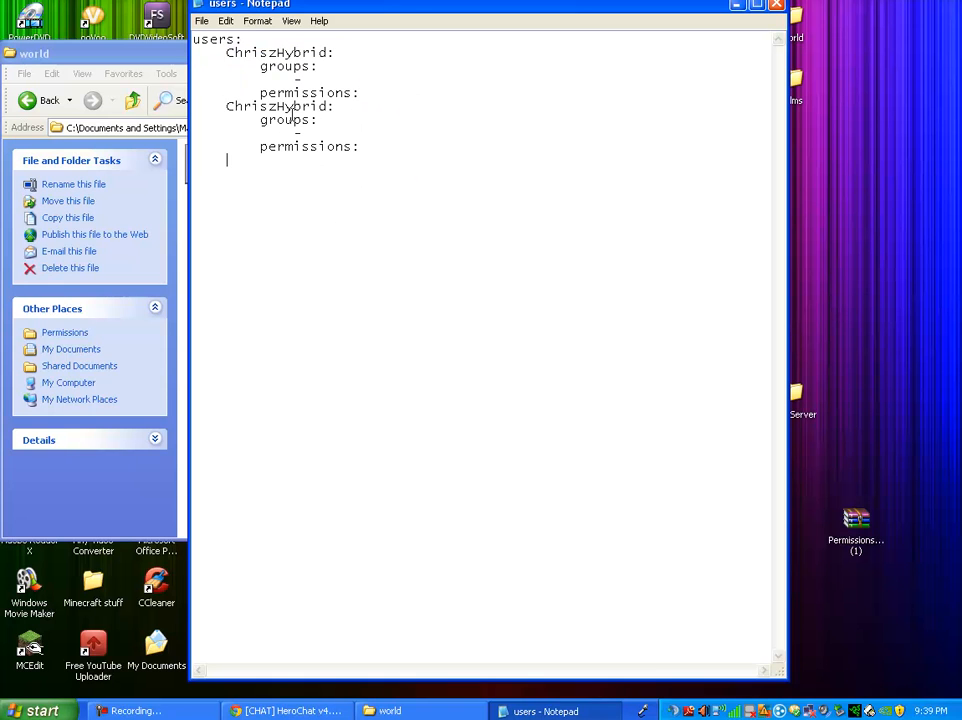
pyautogui.doubleClick(280, 106)
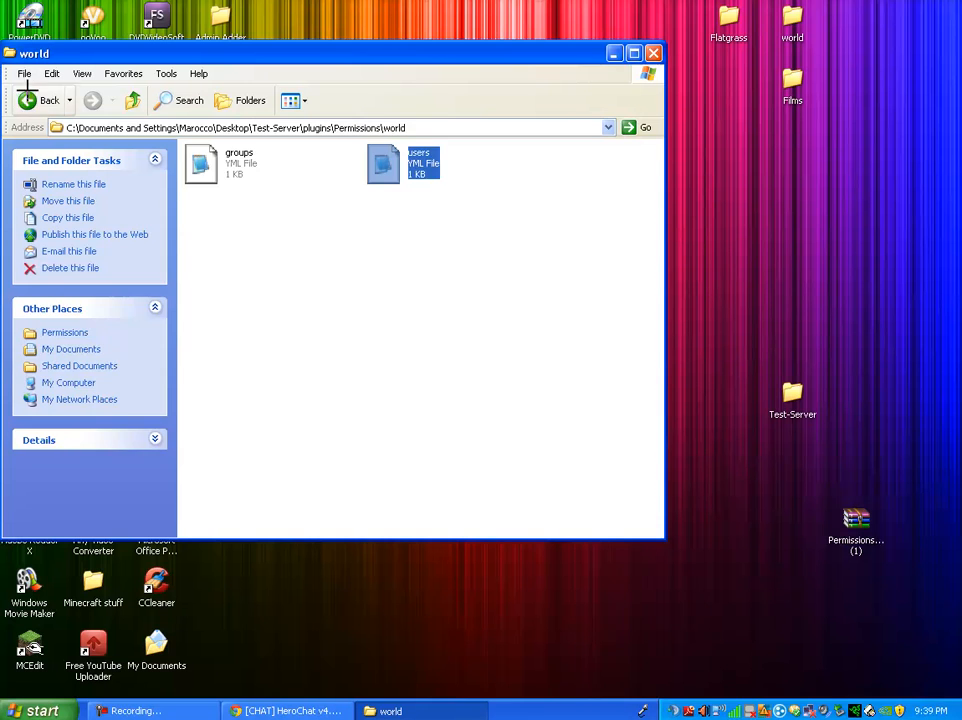
# - Go back up to Test-Server and start the server again
pyautogui.click(24, 100)
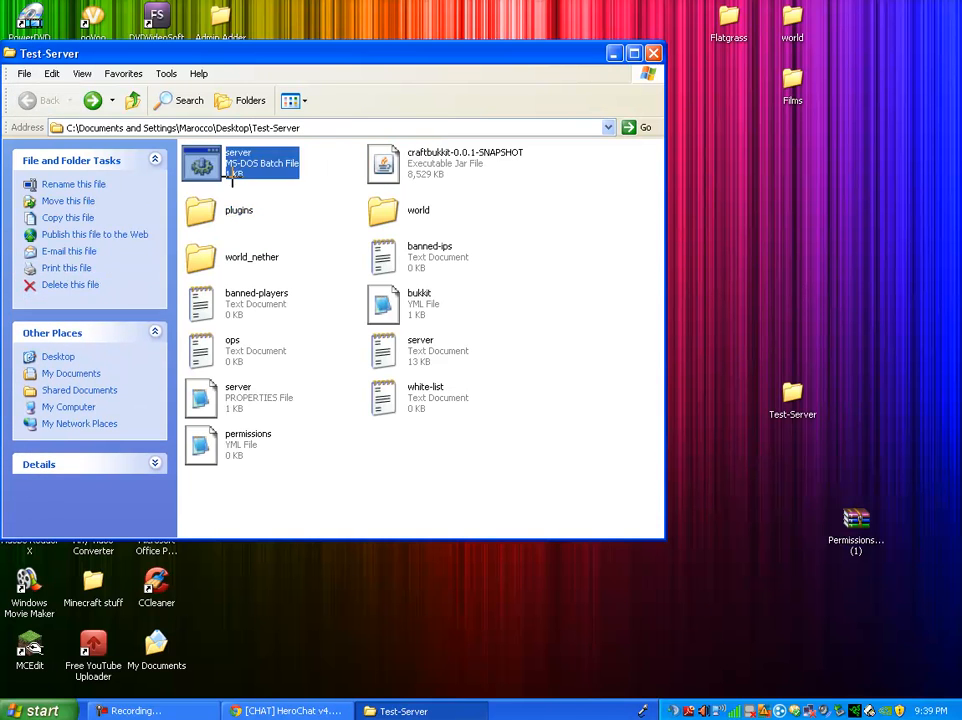
pyautogui.click(652, 52)
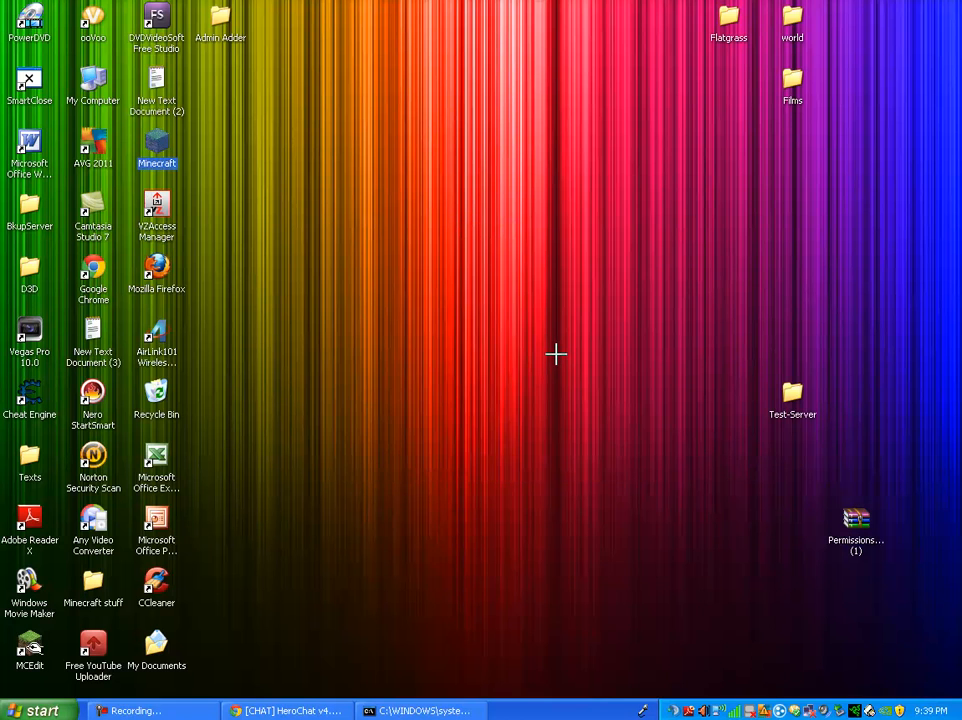
# - Launch Minecraft, join 'Minecraft Server' and send 'hi' in chat
pyautogui.doubleClick(156, 148)
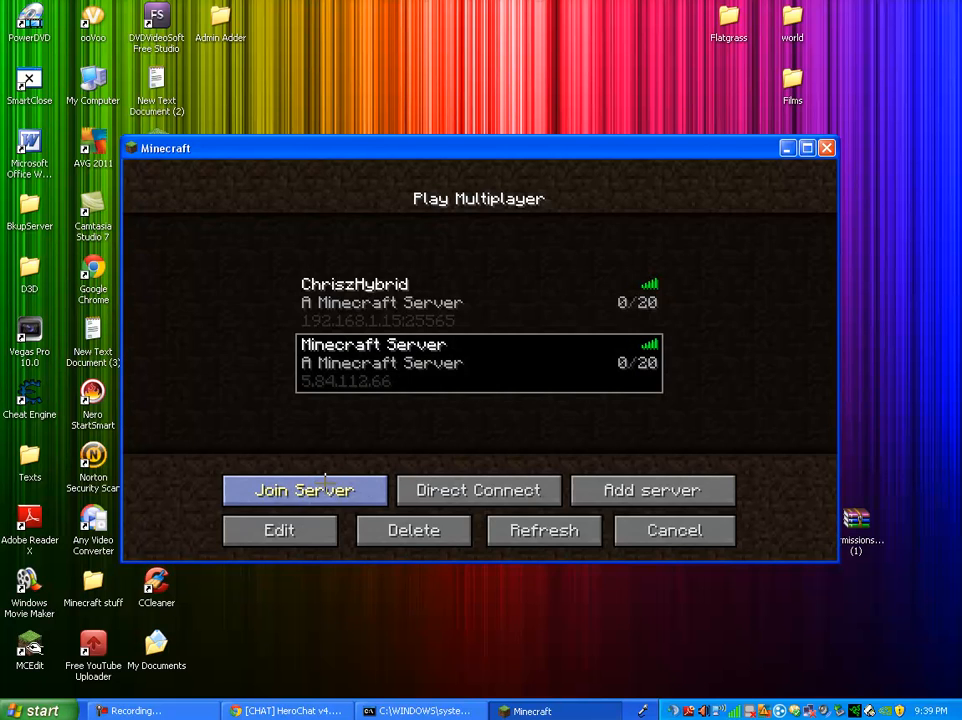
pyautogui.click(304, 490)
pyautogui.write('hi')
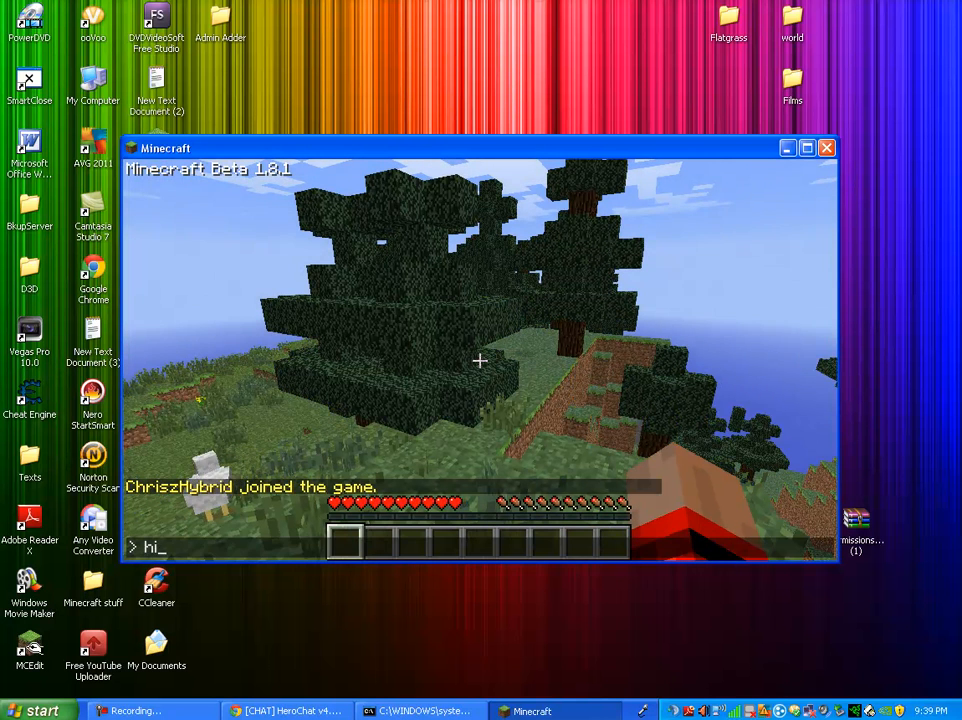
pyautogui.press('Return')
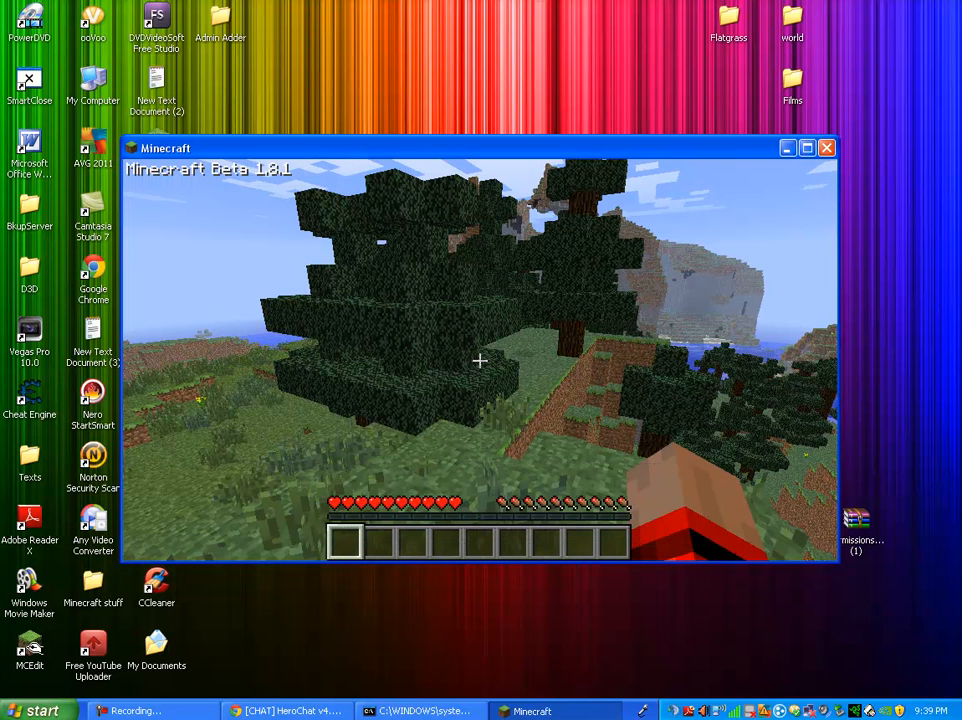
# - Disconnect, quit Minecraft and switch to the Bukkit Permissions plugin forum thread
pyautogui.press('Escape')
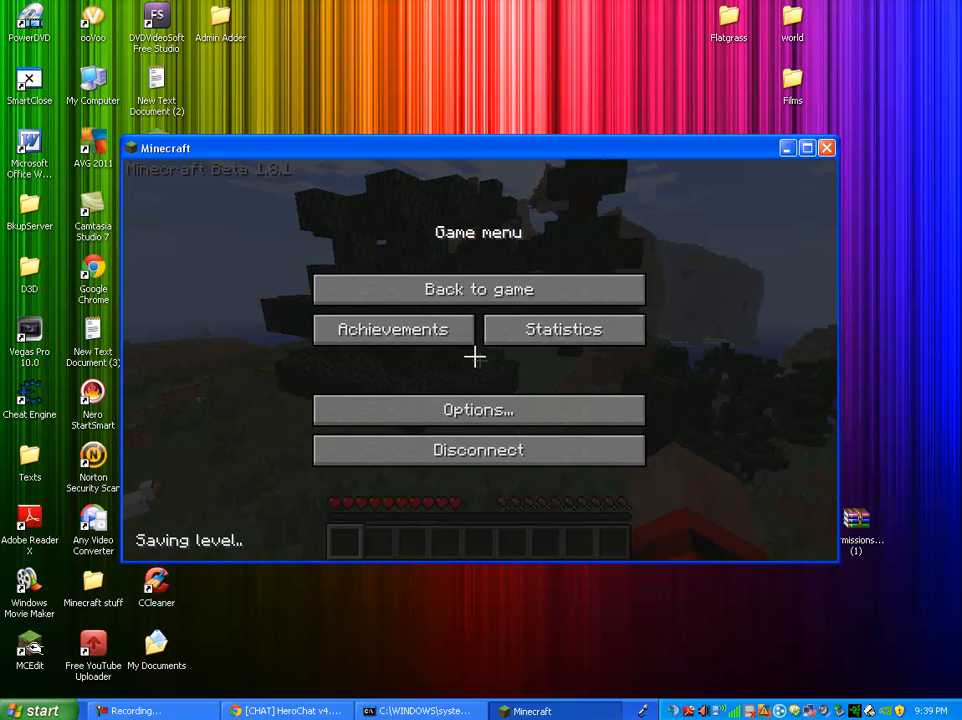
pyautogui.click(478, 448)
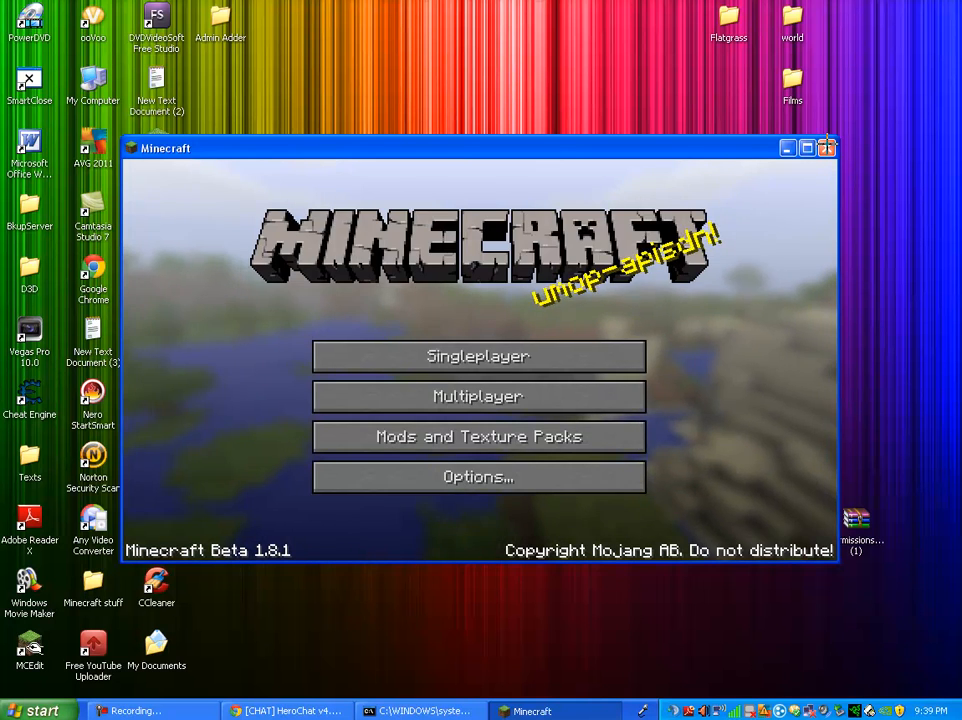
pyautogui.click(828, 148)
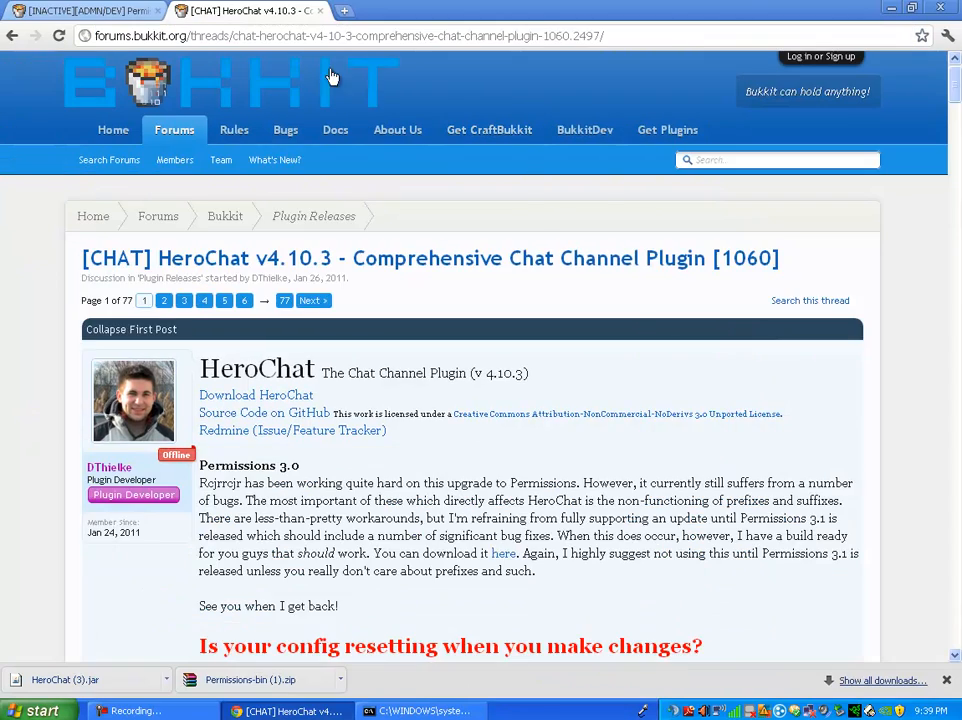
pyautogui.click(80, 12)
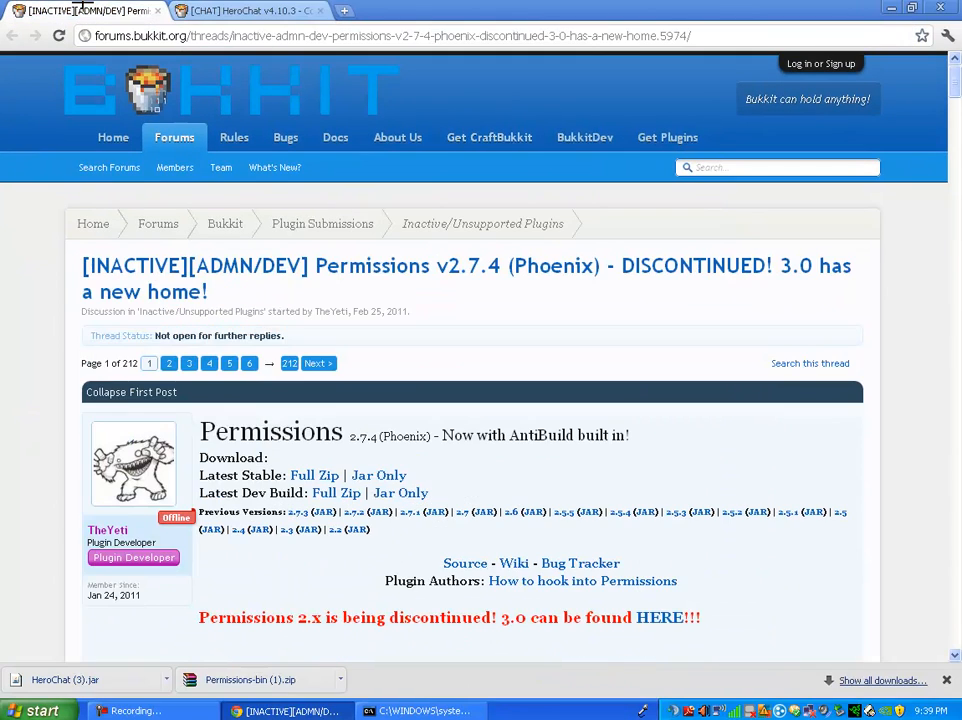